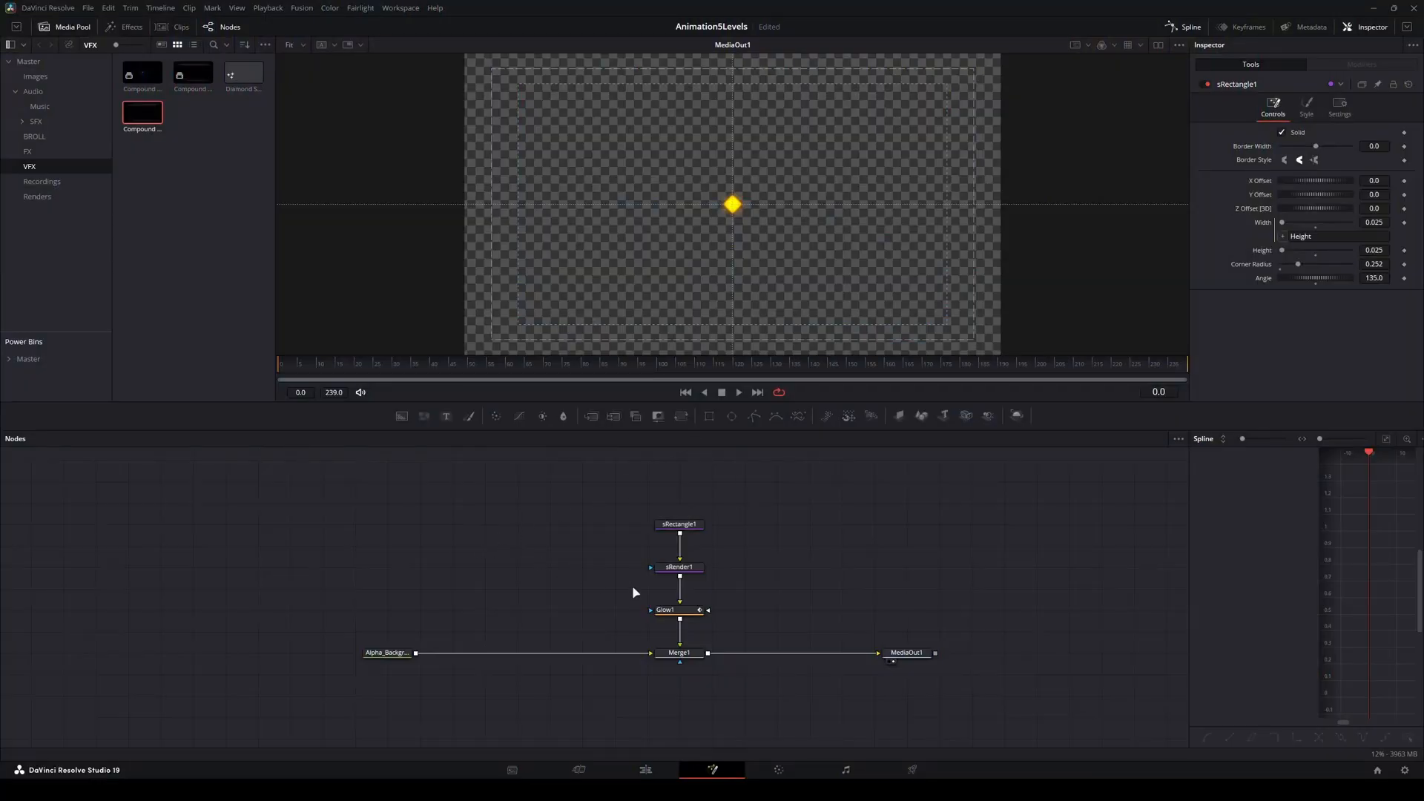
pyautogui.moveTo(466, 522)
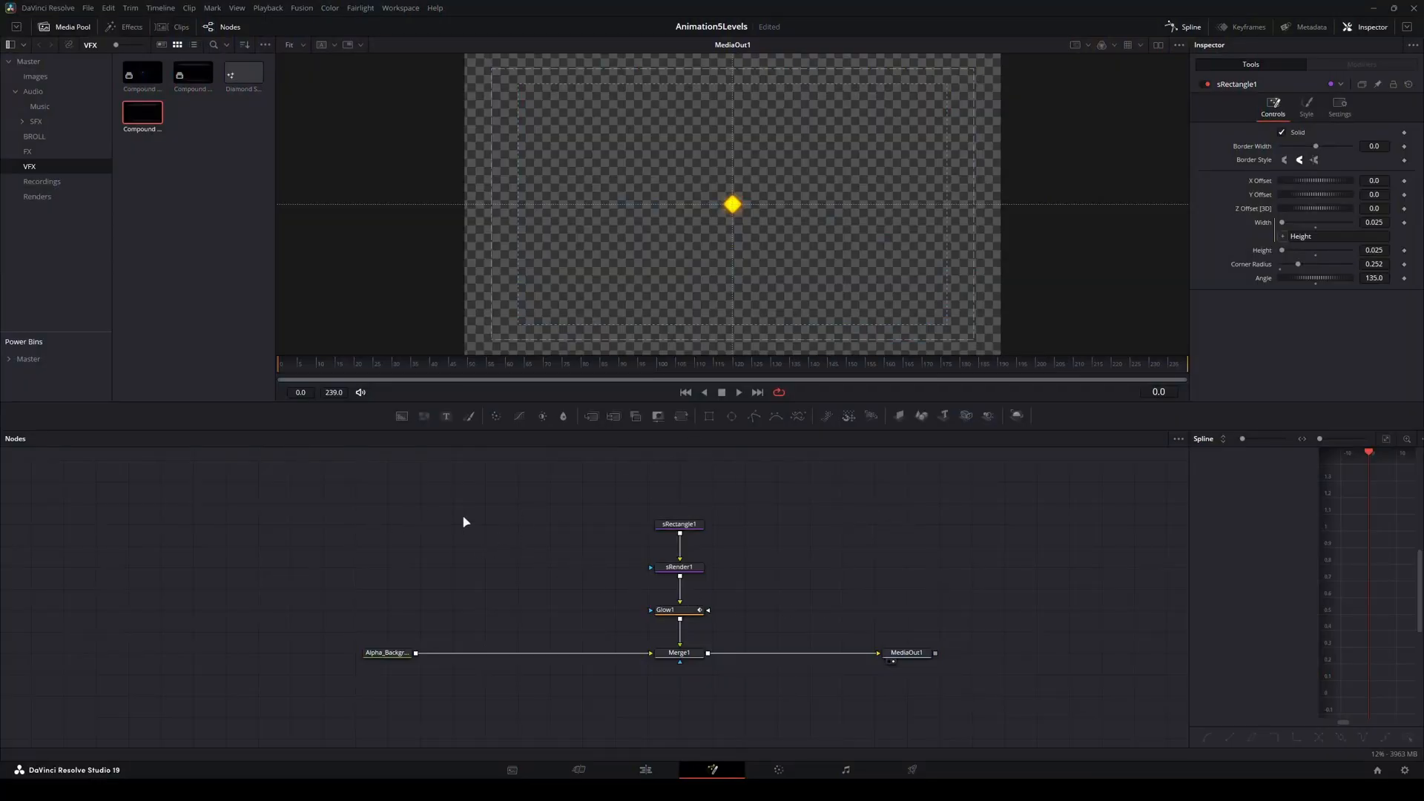
pyautogui.moveTo(464, 486)
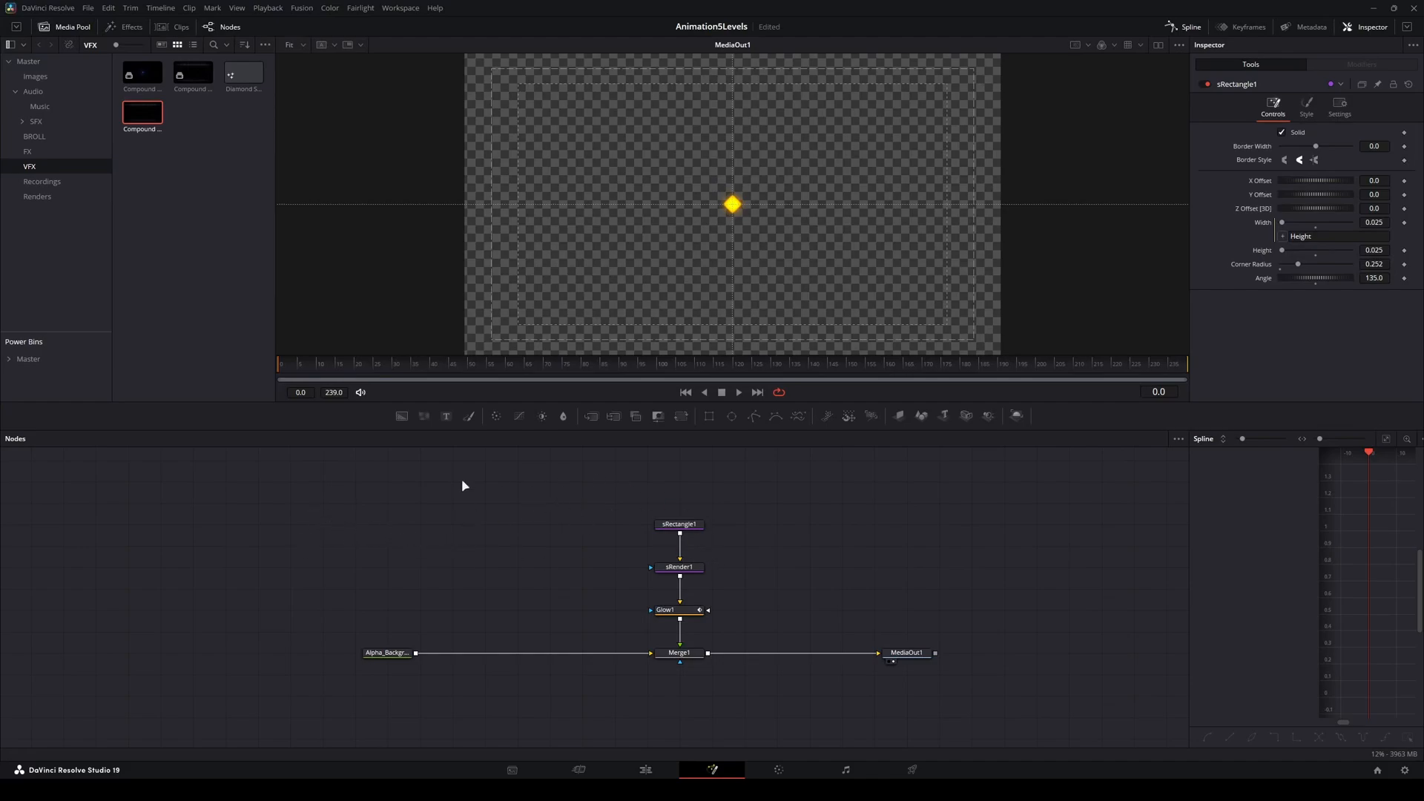
pyautogui.moveTo(699, 246)
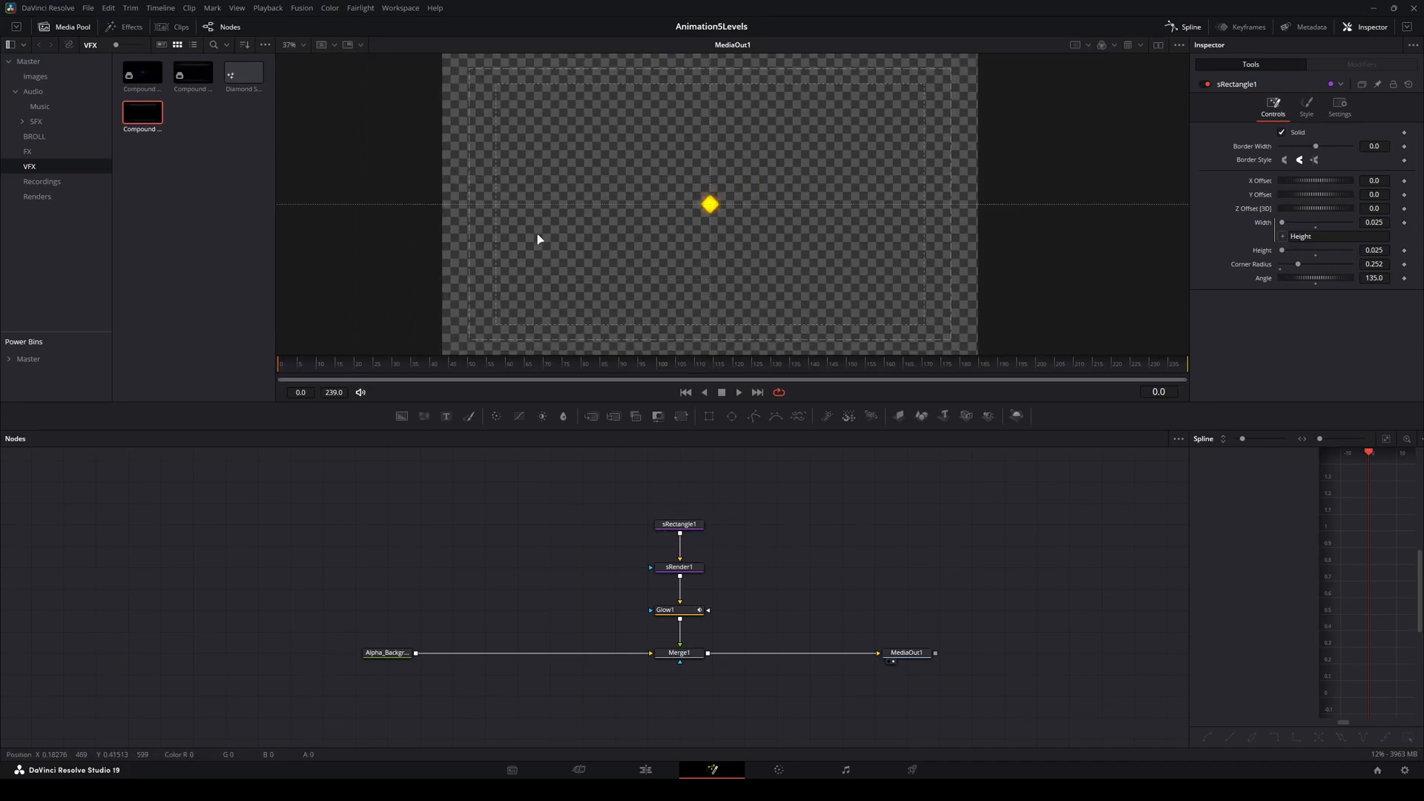
pyautogui.moveTo(511, 203)
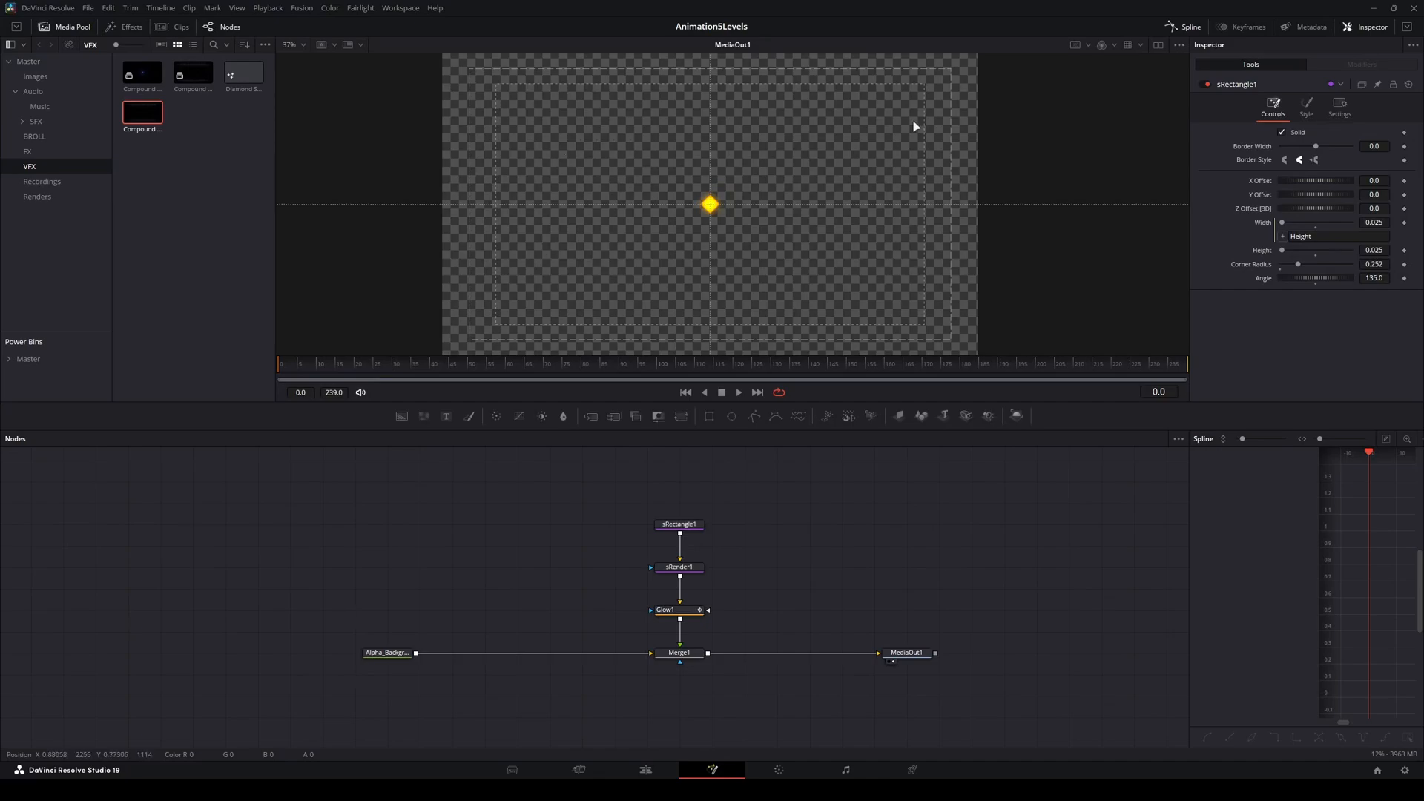
pyautogui.moveTo(1172, 380)
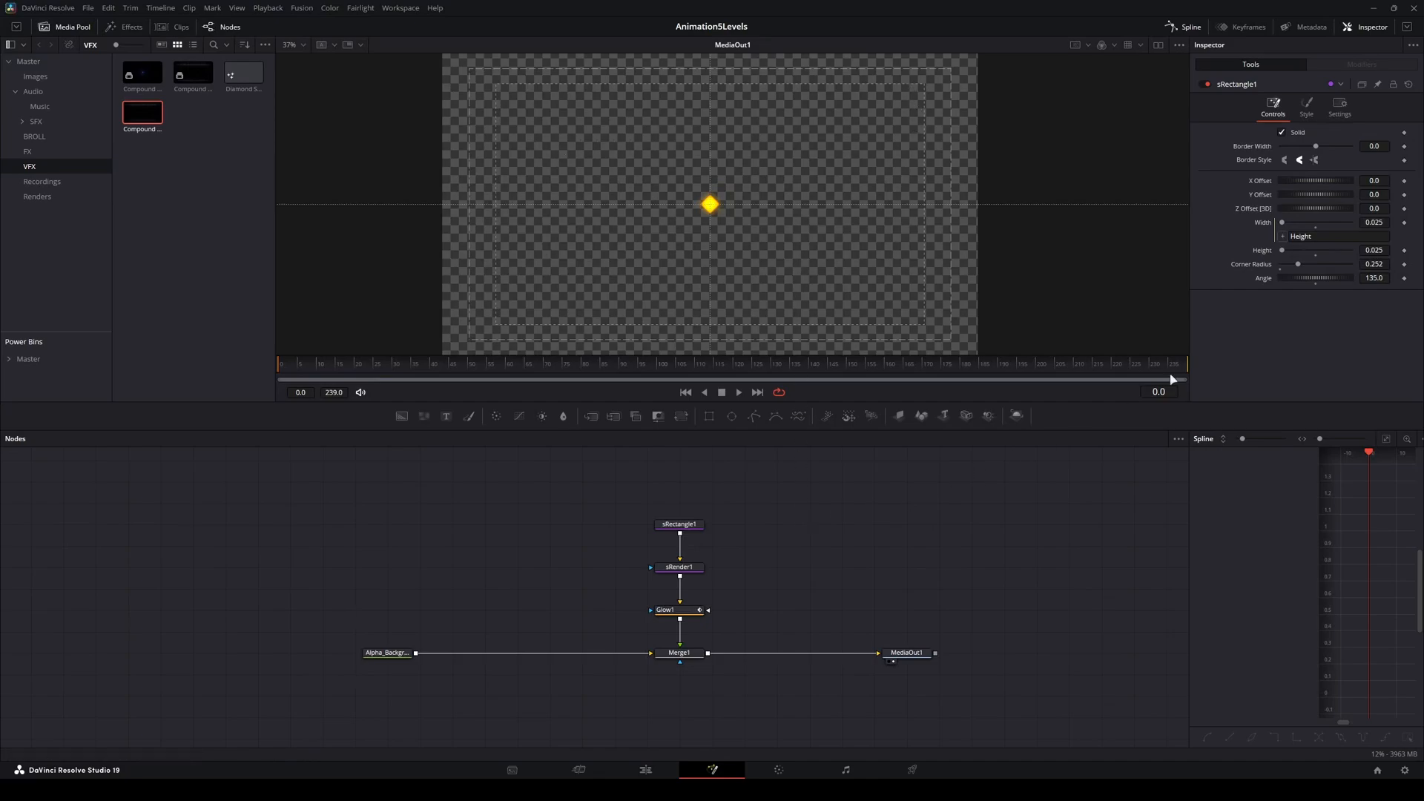
# - Select Merge1 to review its settings before adding the black Background2 node
pyautogui.click(679, 653)
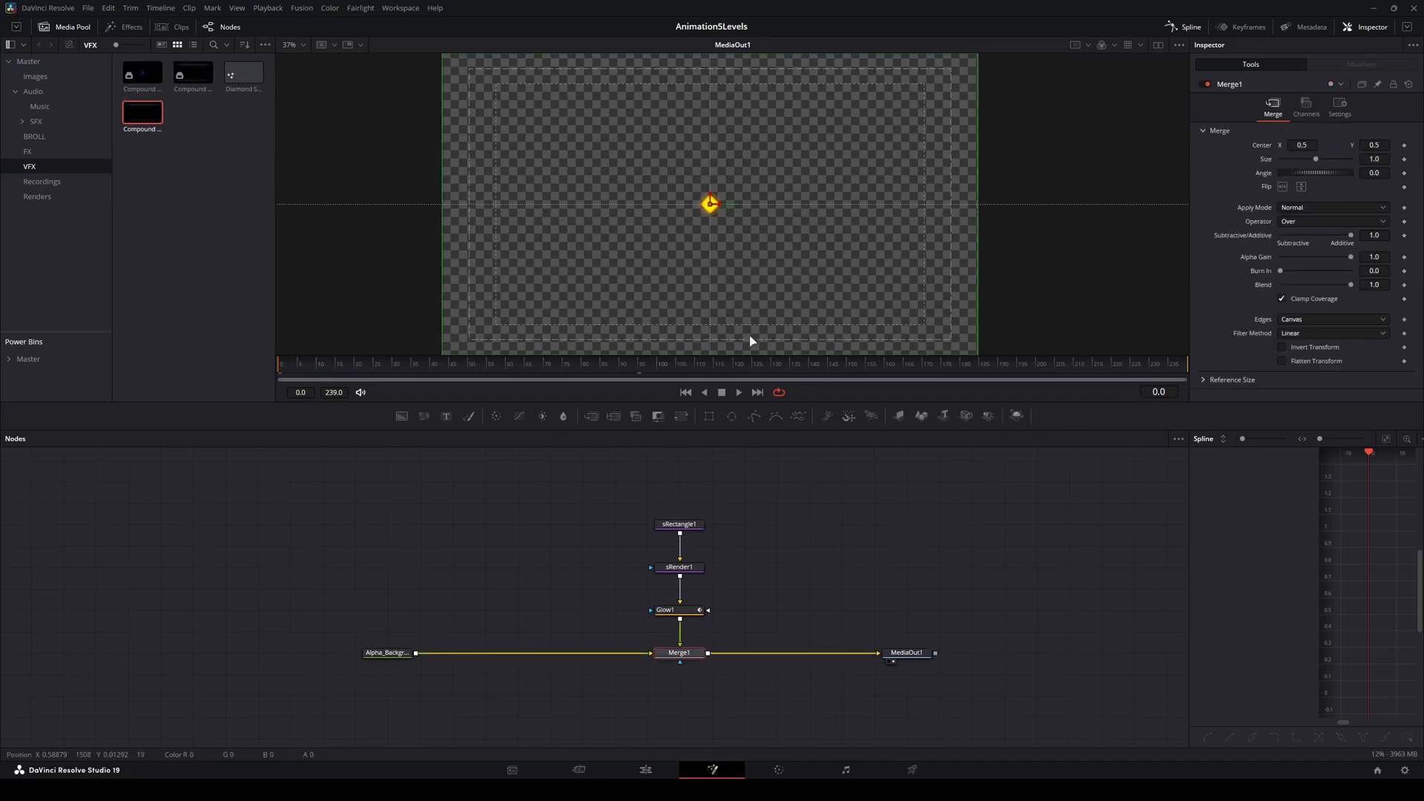
pyautogui.moveTo(681, 242)
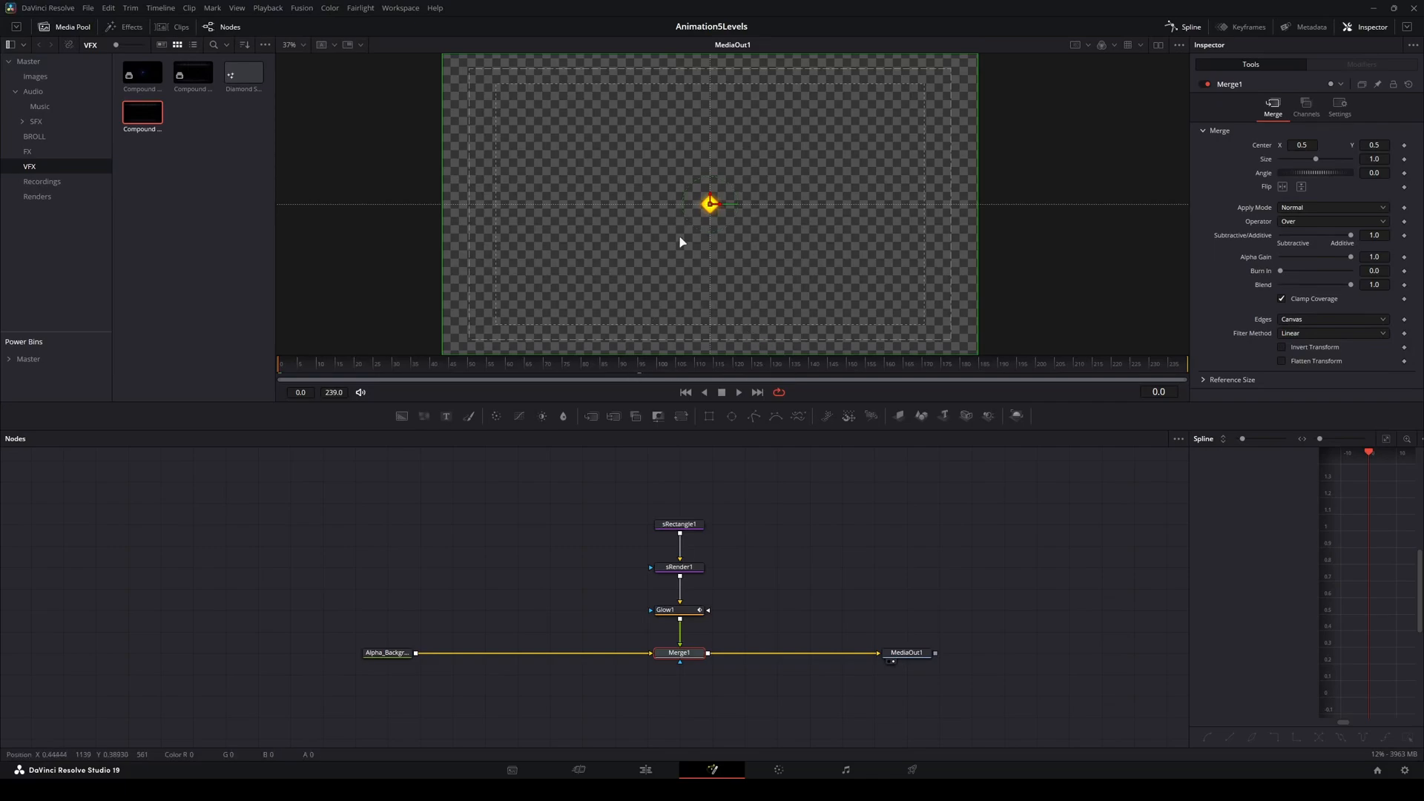
pyautogui.moveTo(679, 228)
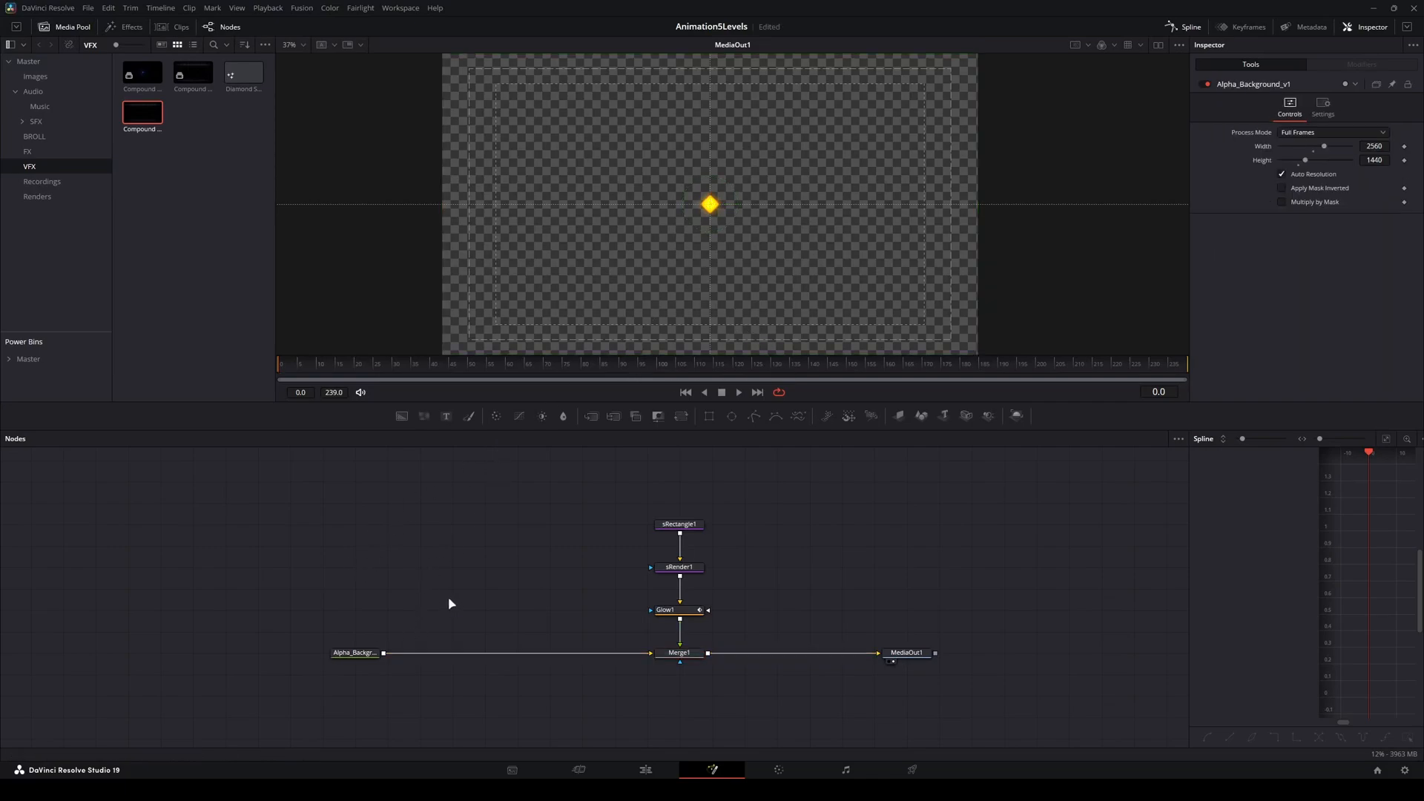
pyautogui.moveTo(449, 555)
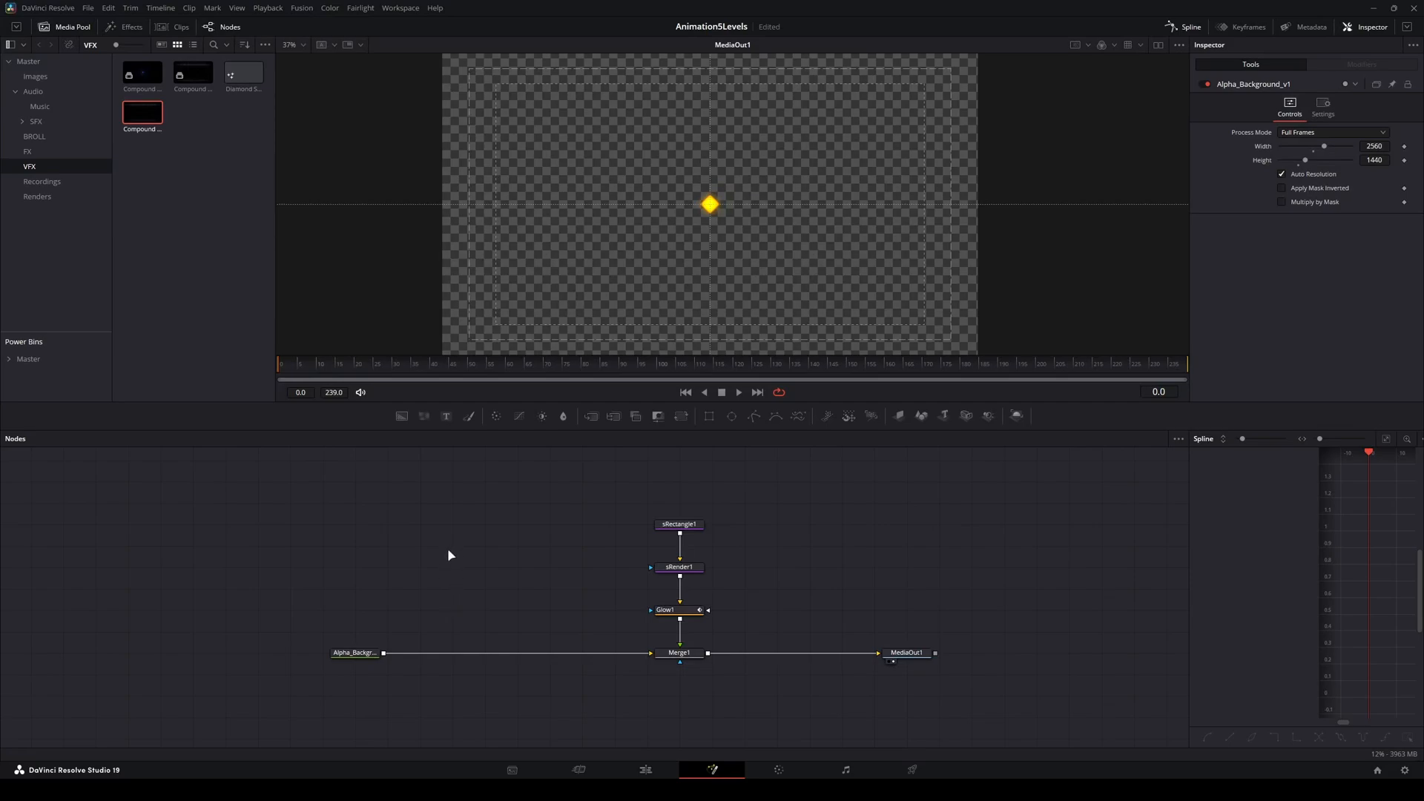
pyautogui.moveTo(463, 576)
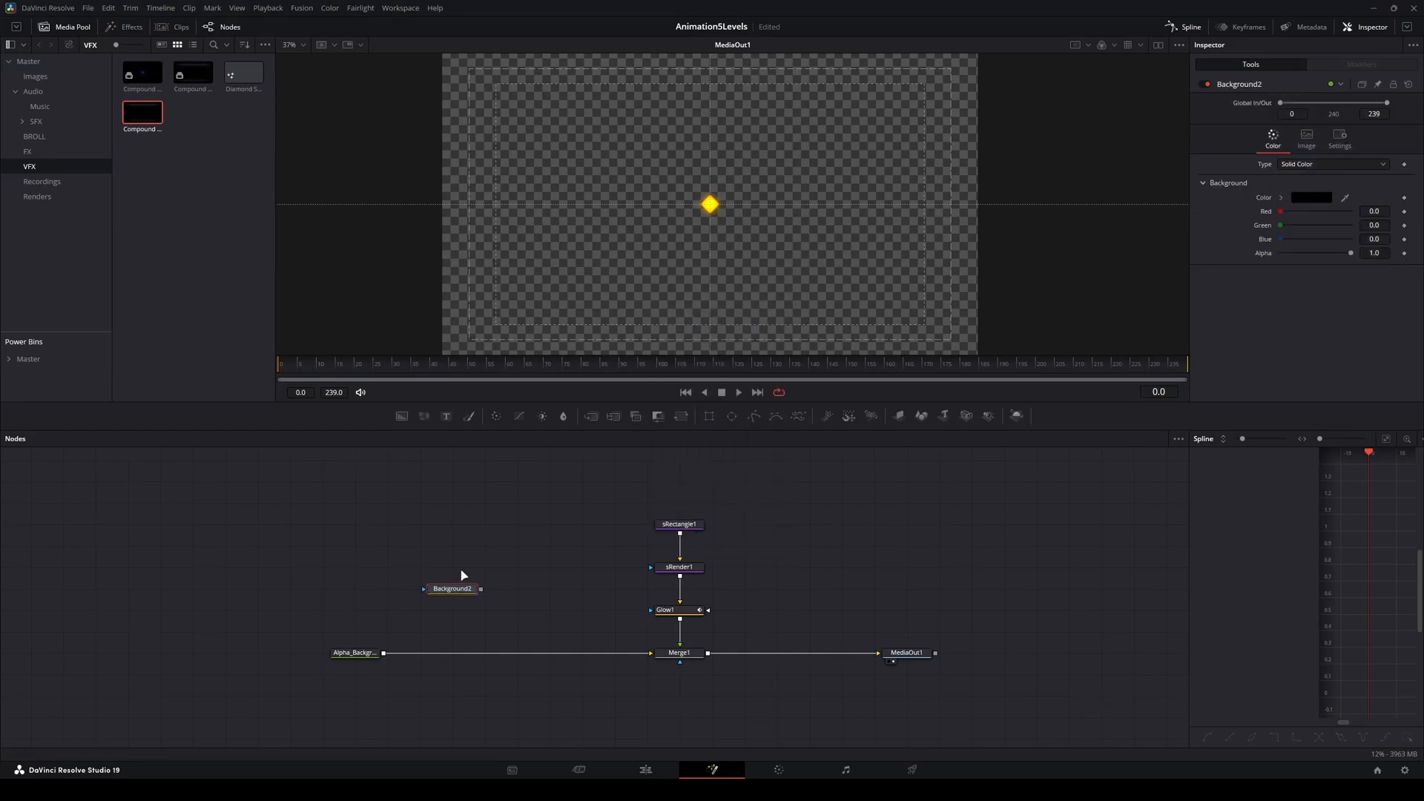
# - Merge Background2 into the background chain as Merge2 and colour it solid blue (#0091ff)
pyautogui.moveTo(481, 589); pyautogui.dragTo(384, 652)
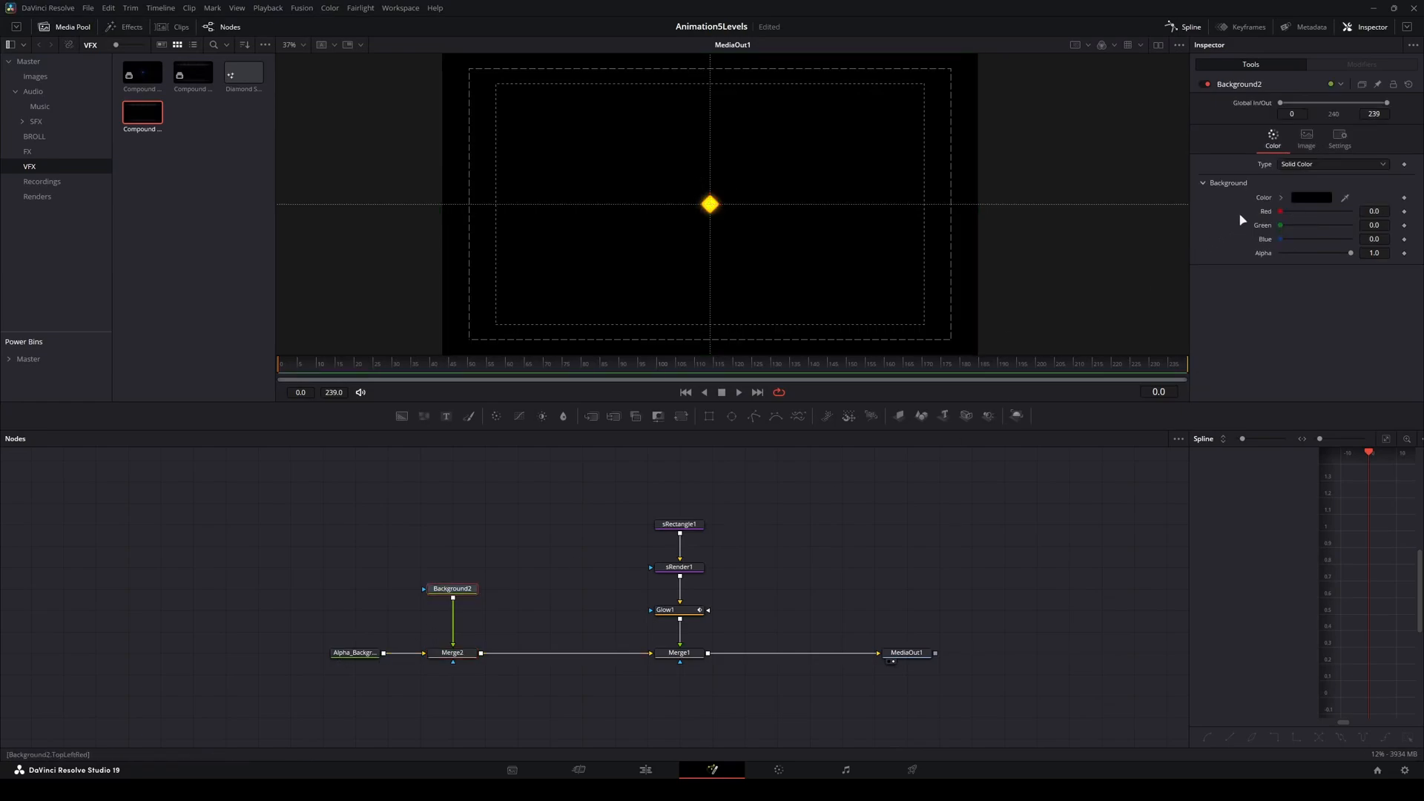
pyautogui.click(1311, 196)
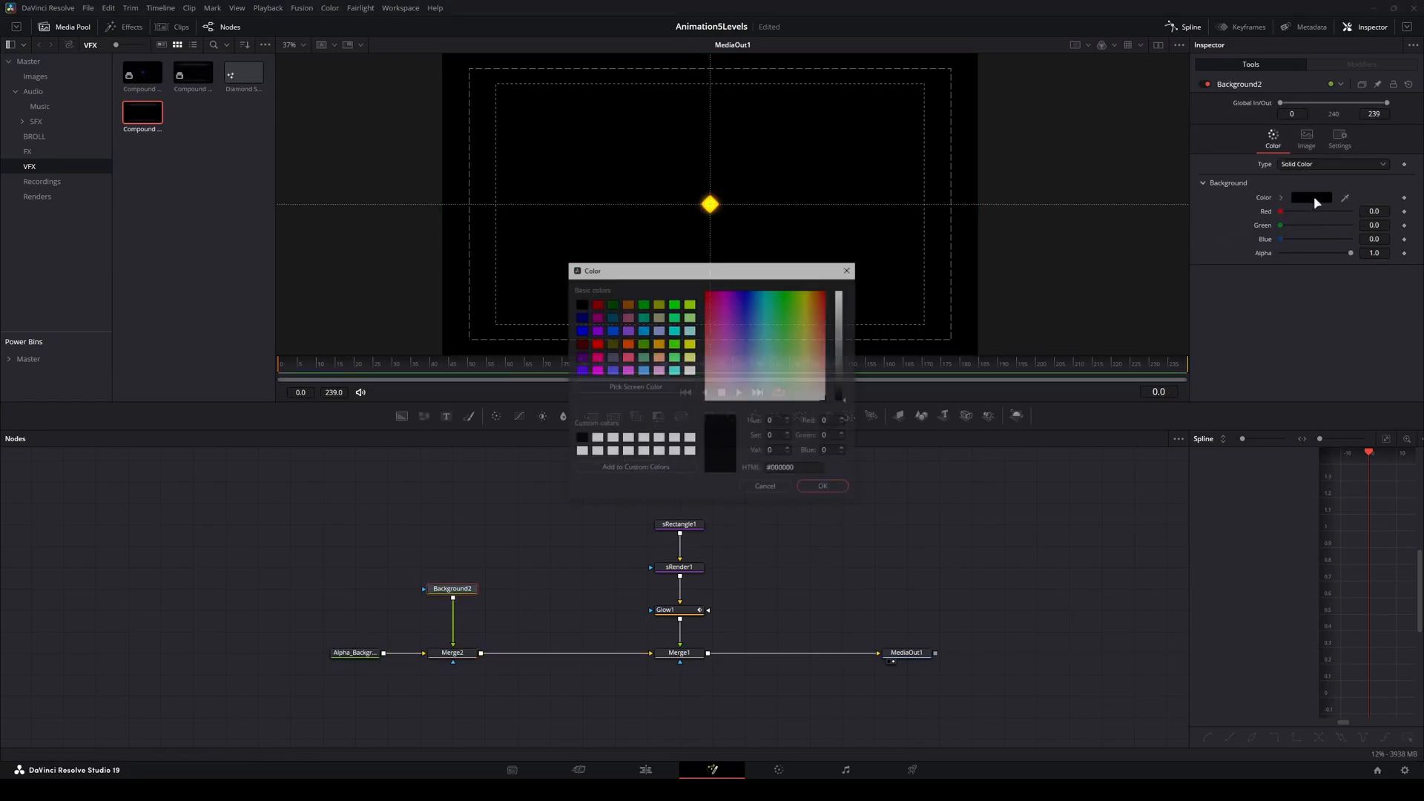
pyautogui.click(783, 294)
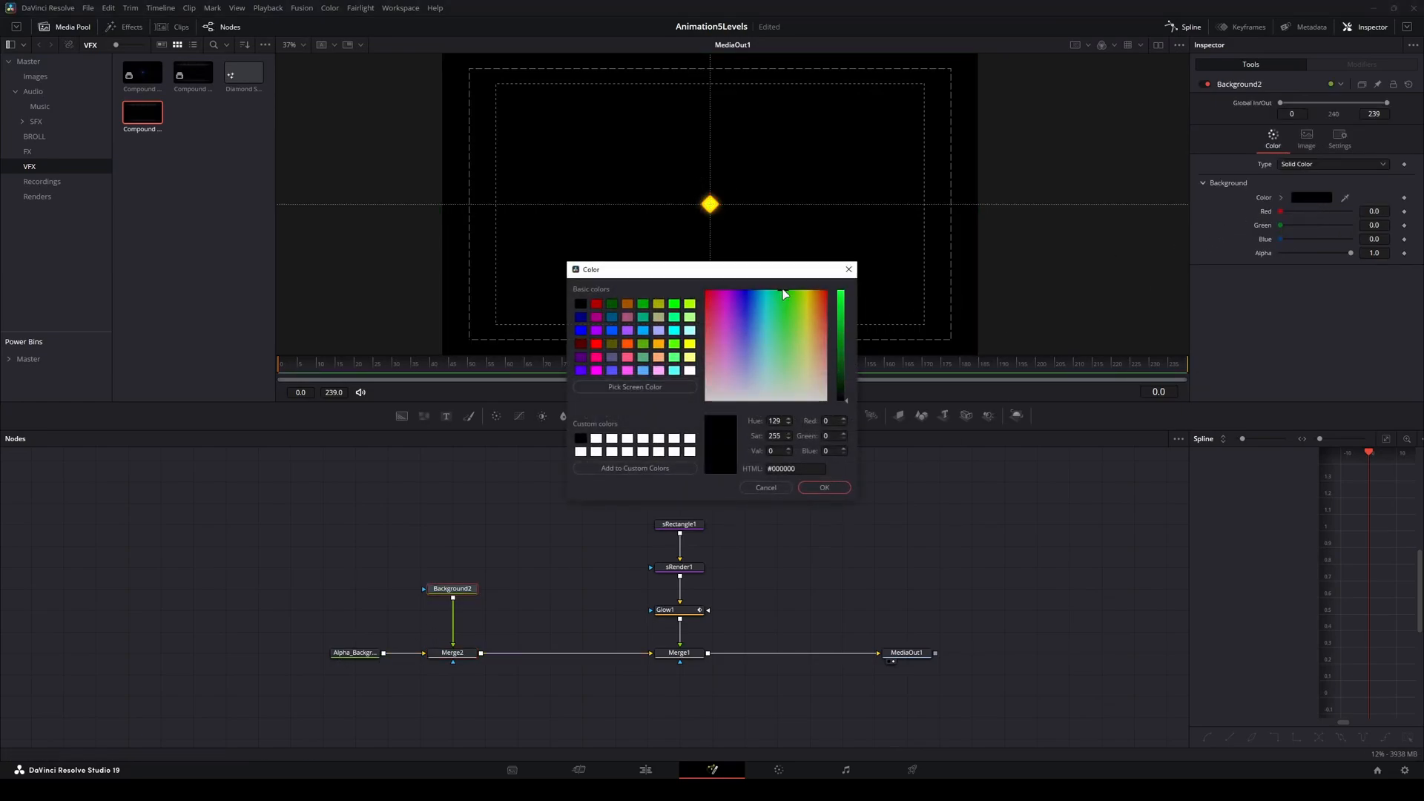
pyautogui.click(780, 292)
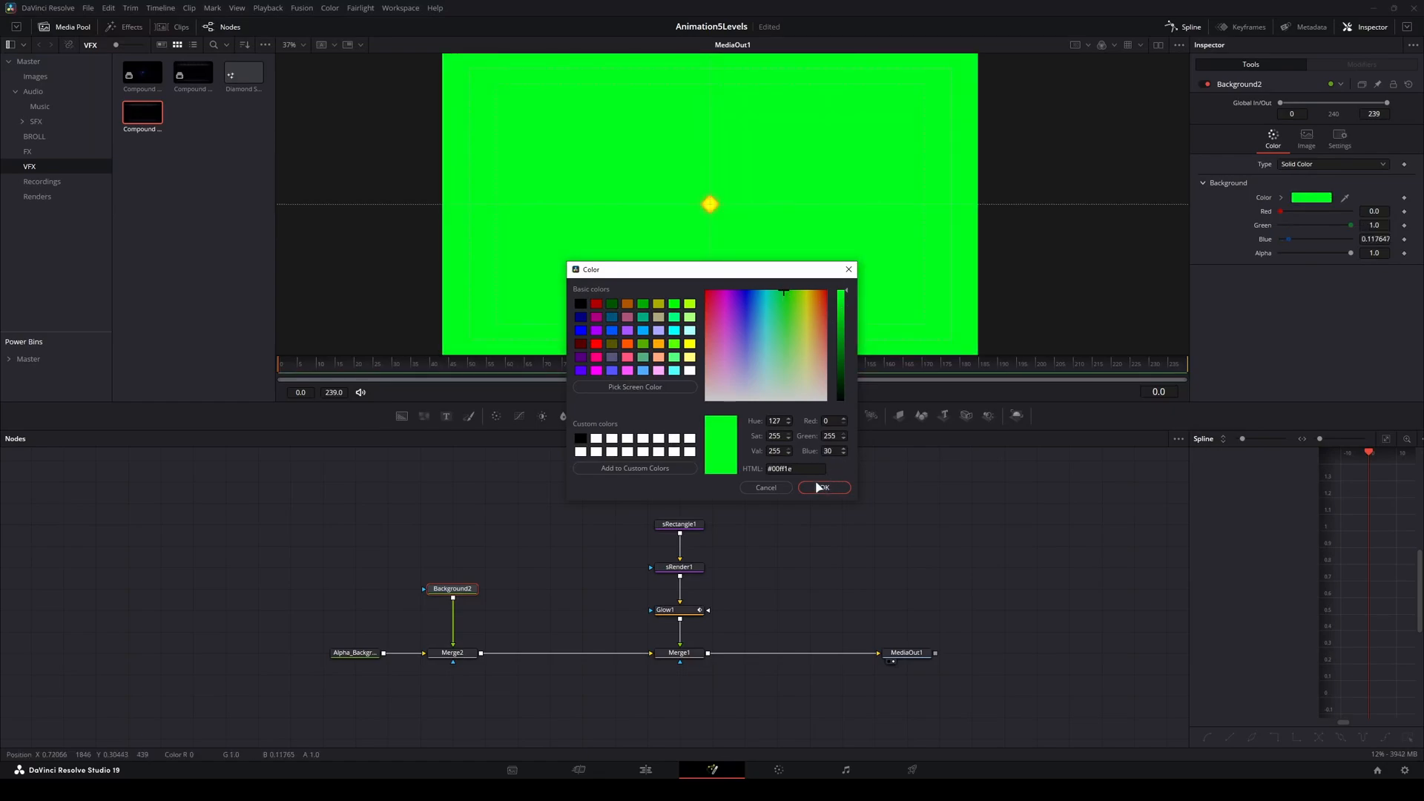
pyautogui.click(754, 288)
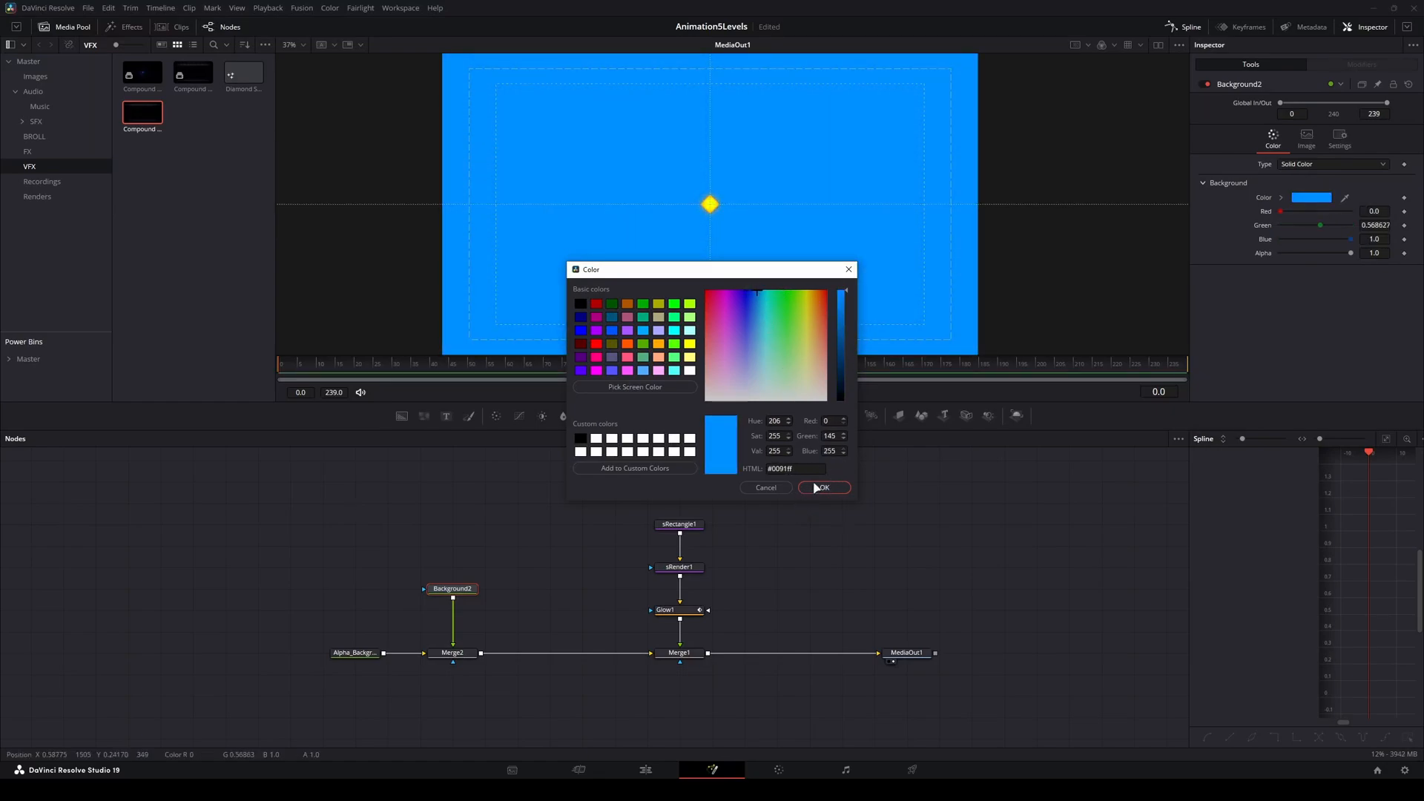
pyautogui.click(824, 487)
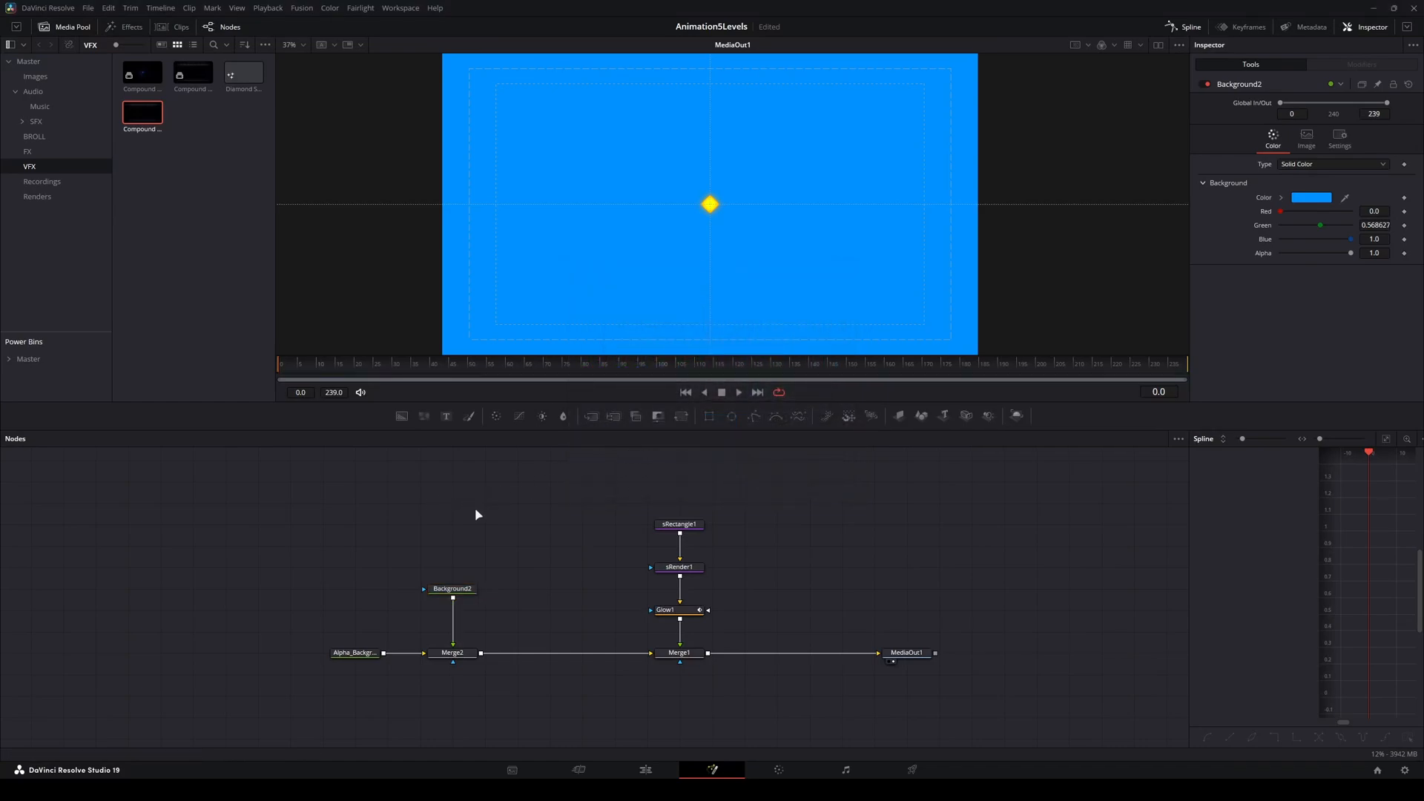
pyautogui.moveTo(773, 419)
pyautogui.write('poly')
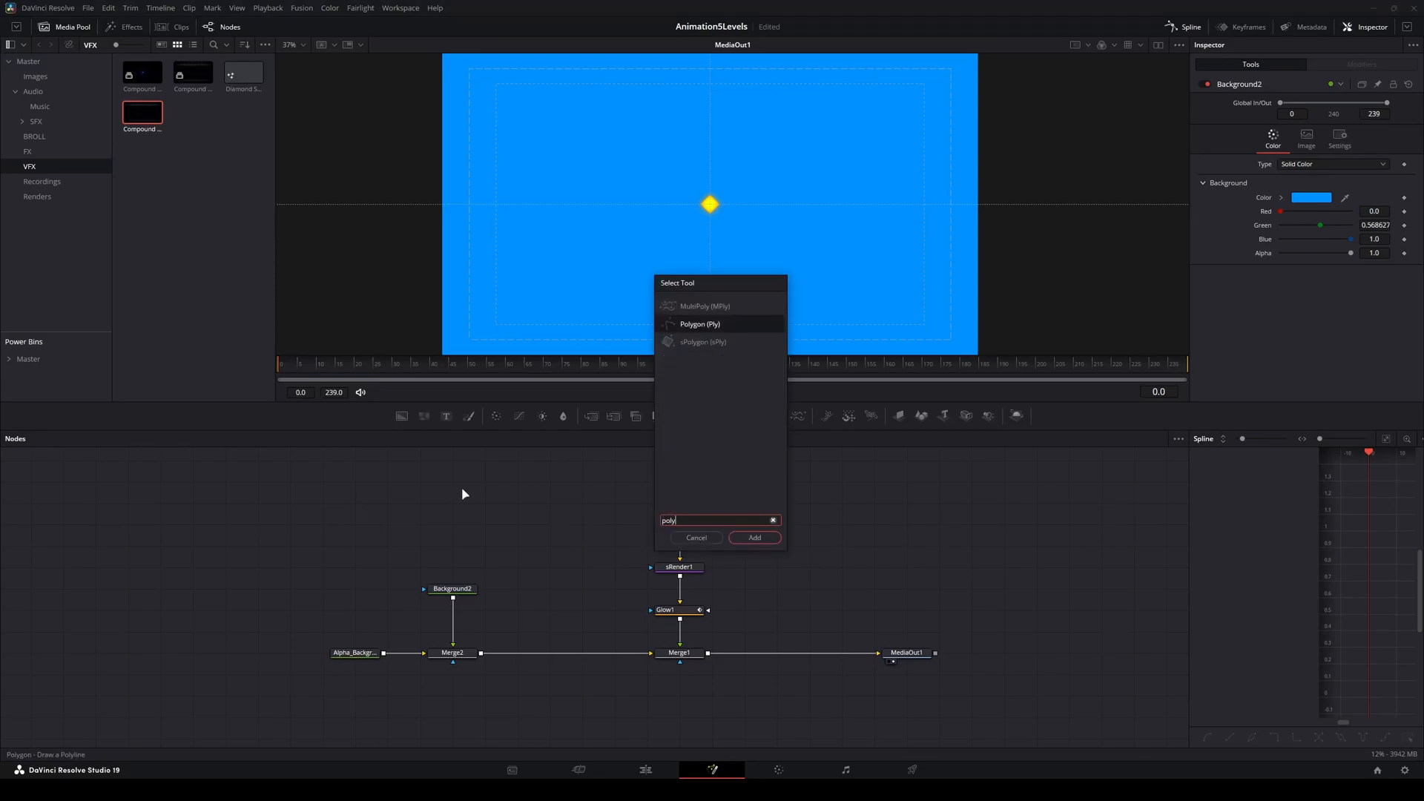
# - Add a Polygon1 tool and mask Background2 with a three-point polyline across the frame
pyautogui.click(753, 537)
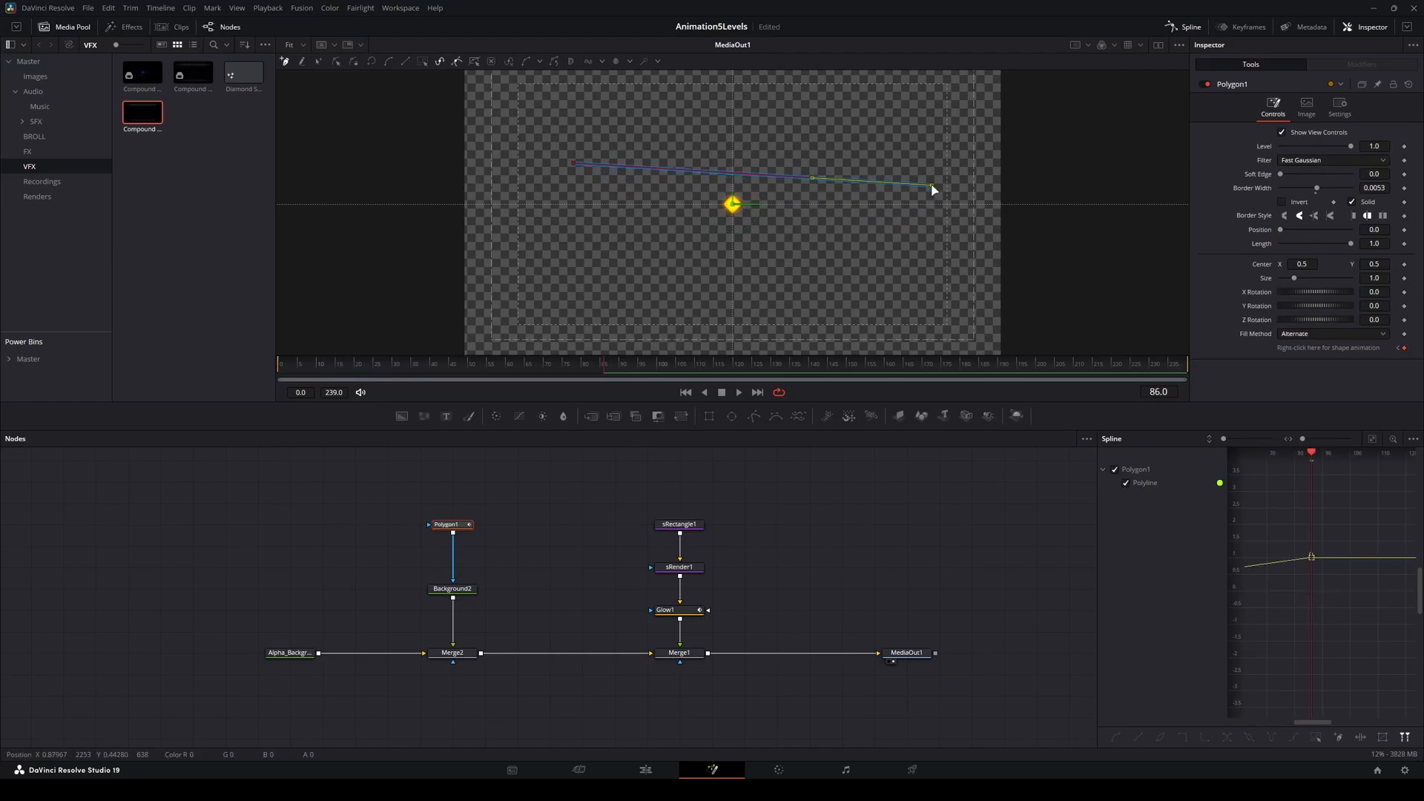
# - Reposition the polyline points so the line slants down toward the lower right
pyautogui.click(360, 363)
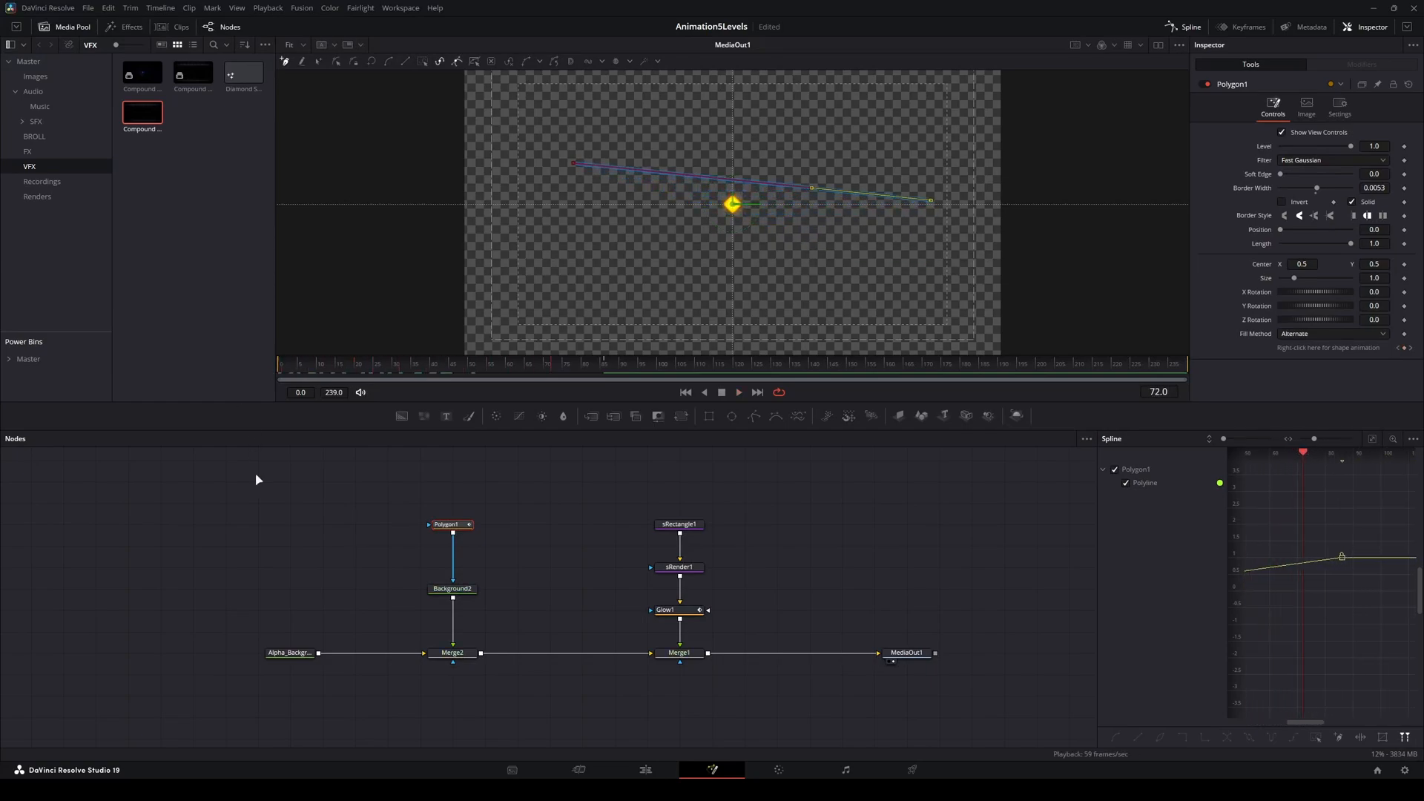
pyautogui.moveTo(1095, 282)
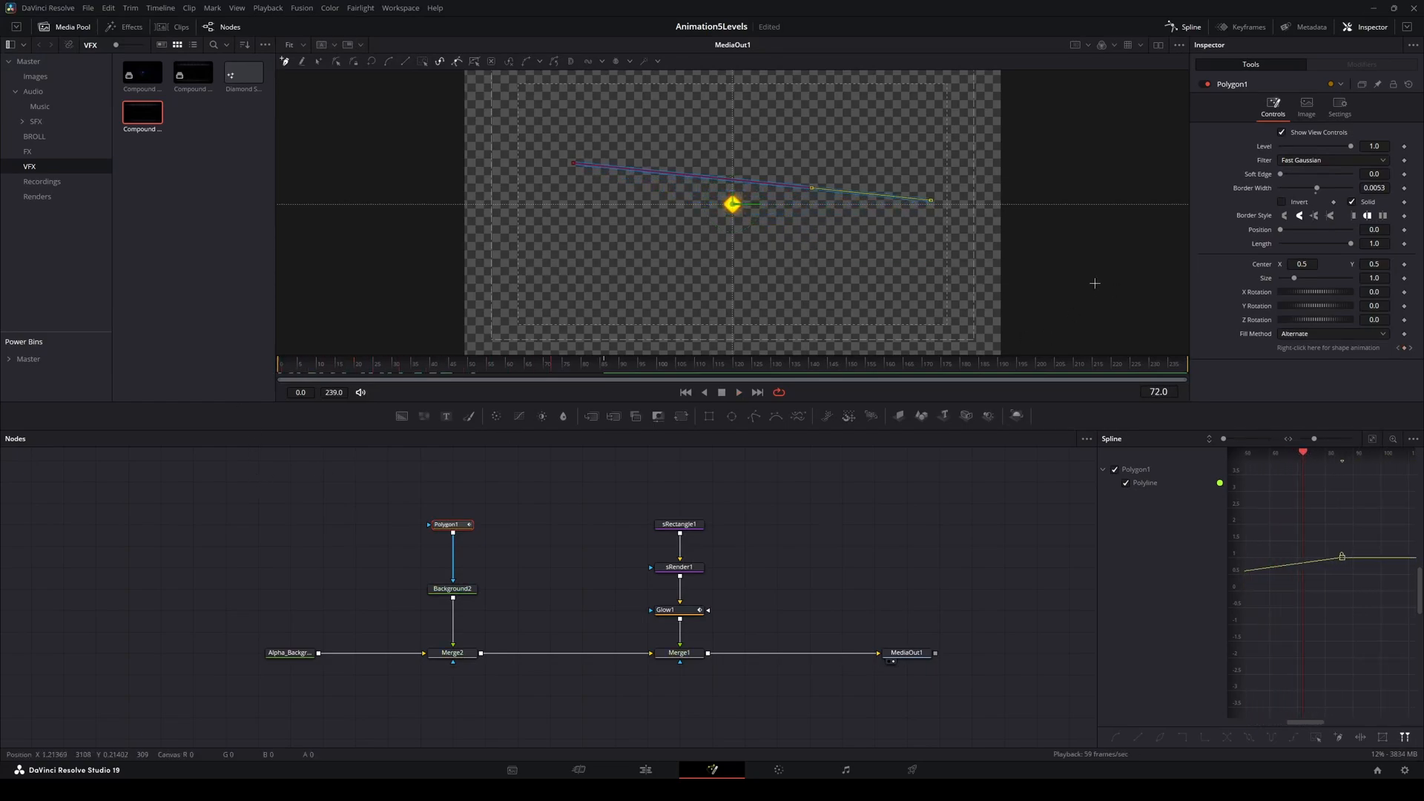
pyautogui.click(468, 366)
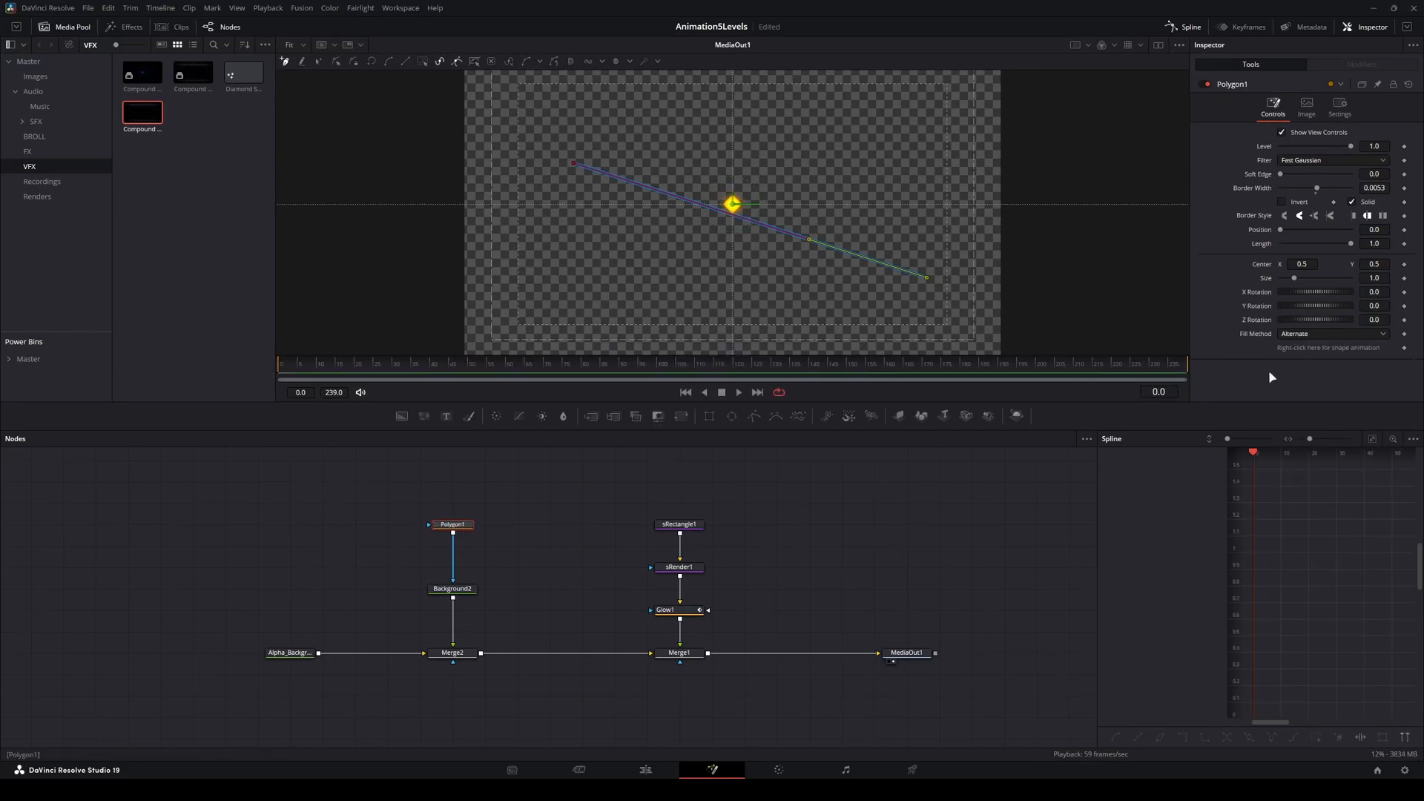
pyautogui.moveTo(761, 236)
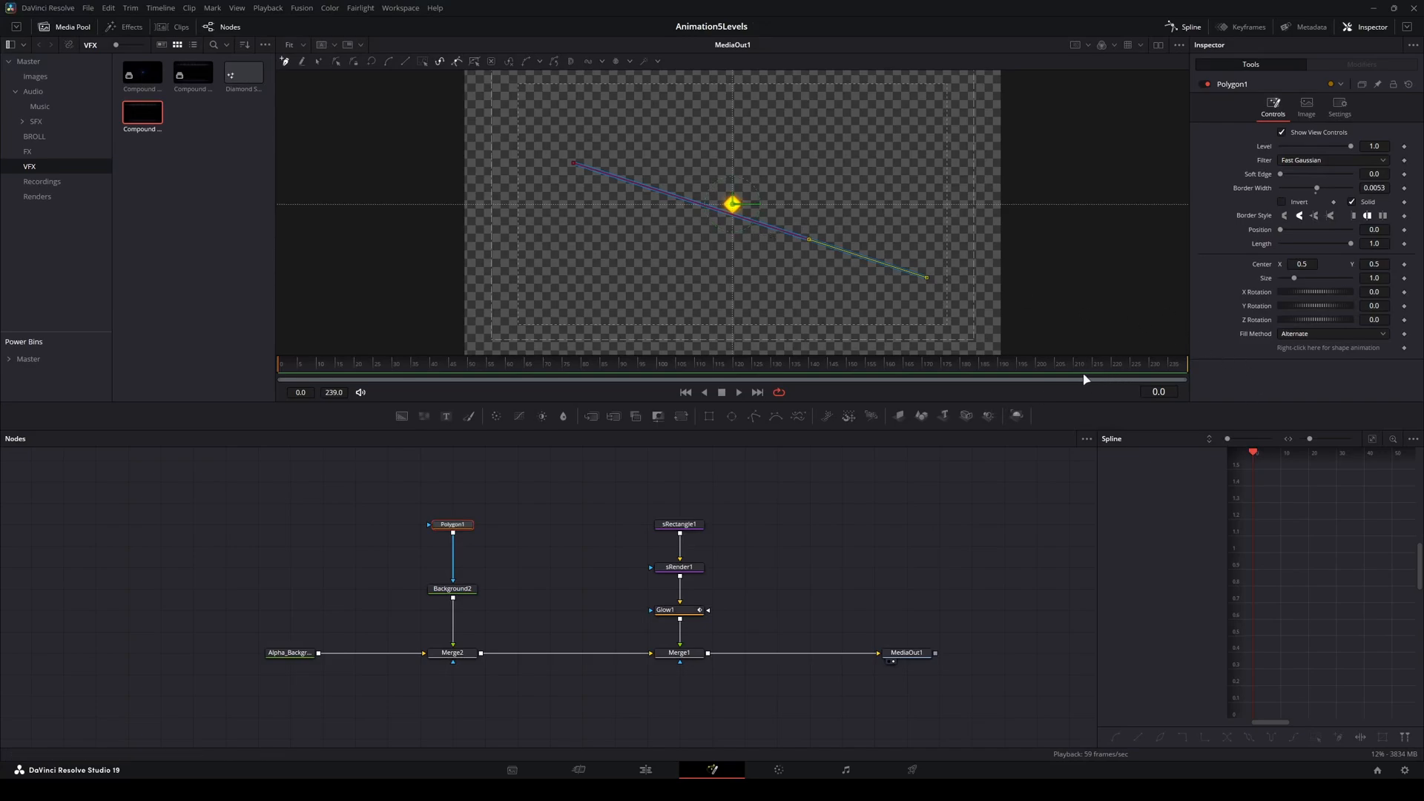
pyautogui.moveTo(1306, 383)
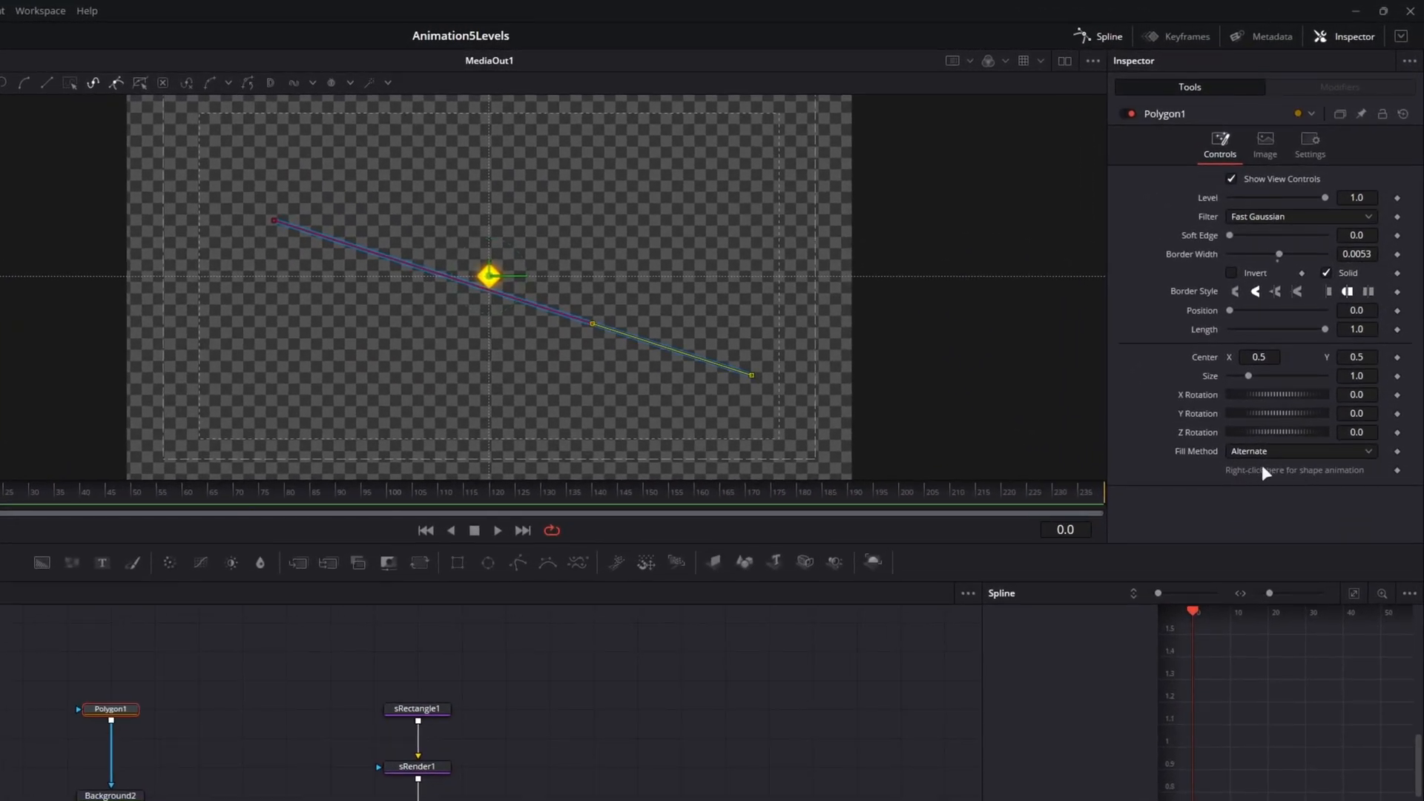
# - Enable shape animation on Polygon1's polyline and show its modifier controls
pyautogui.rightClick(1294, 470)
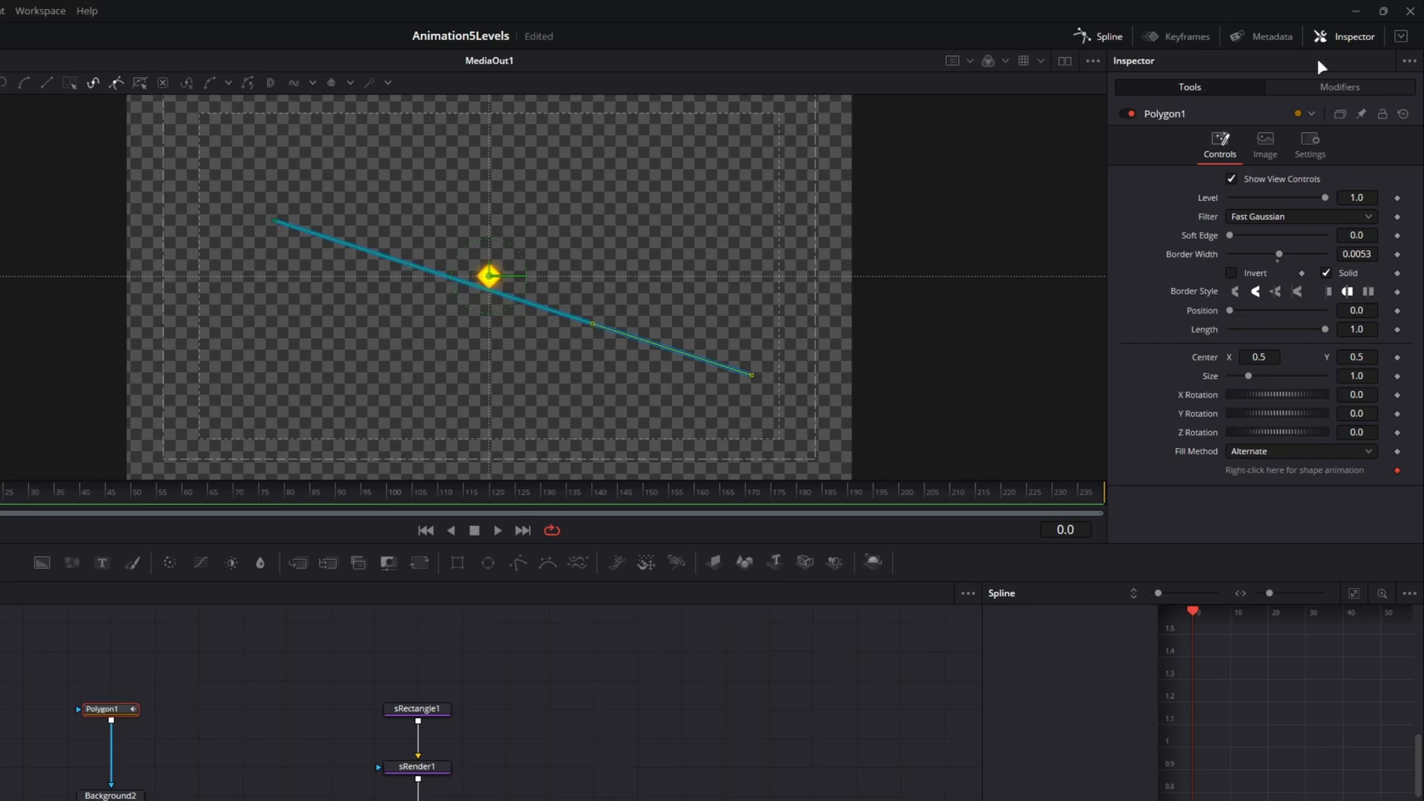
pyautogui.click(1340, 87)
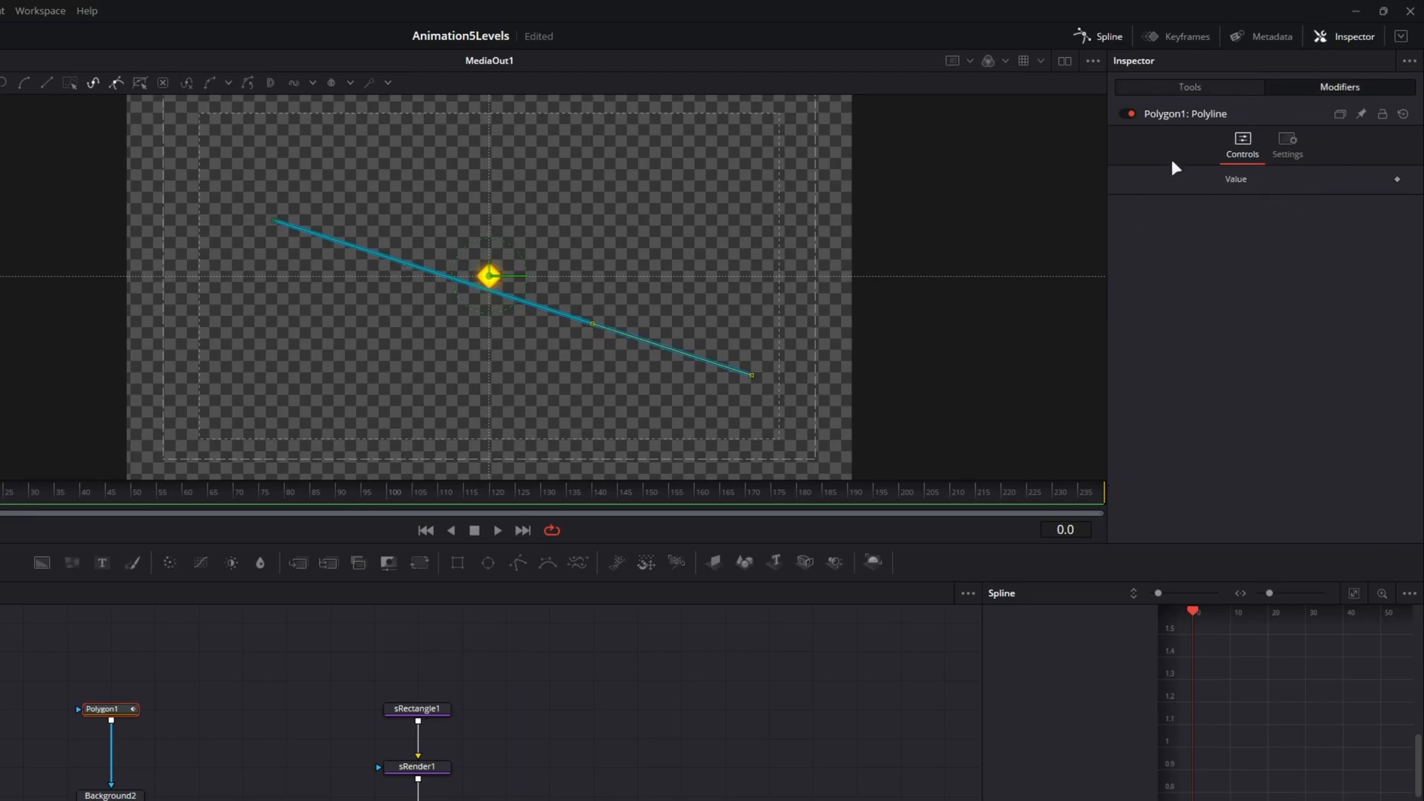
pyautogui.moveTo(1318, 178)
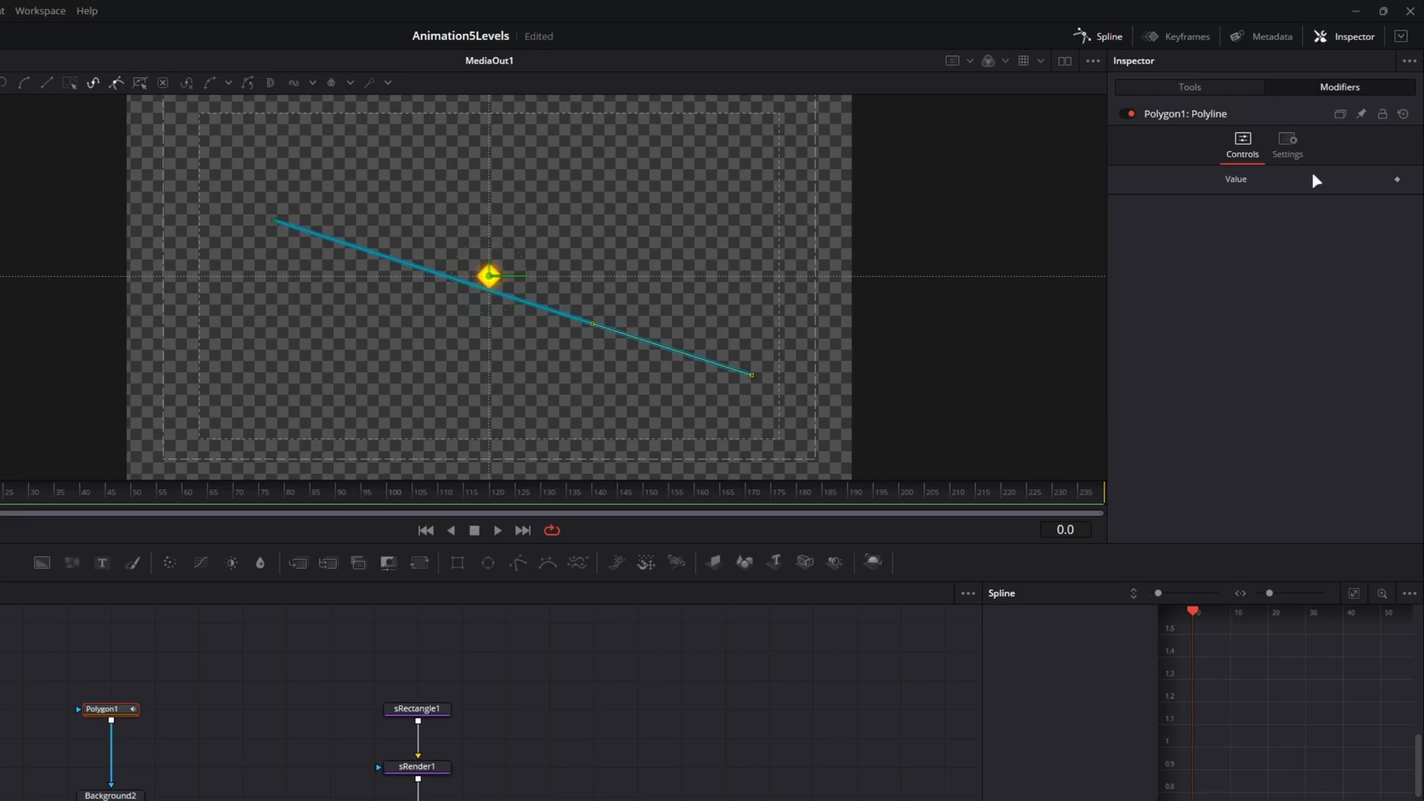
pyautogui.moveTo(1193, 124)
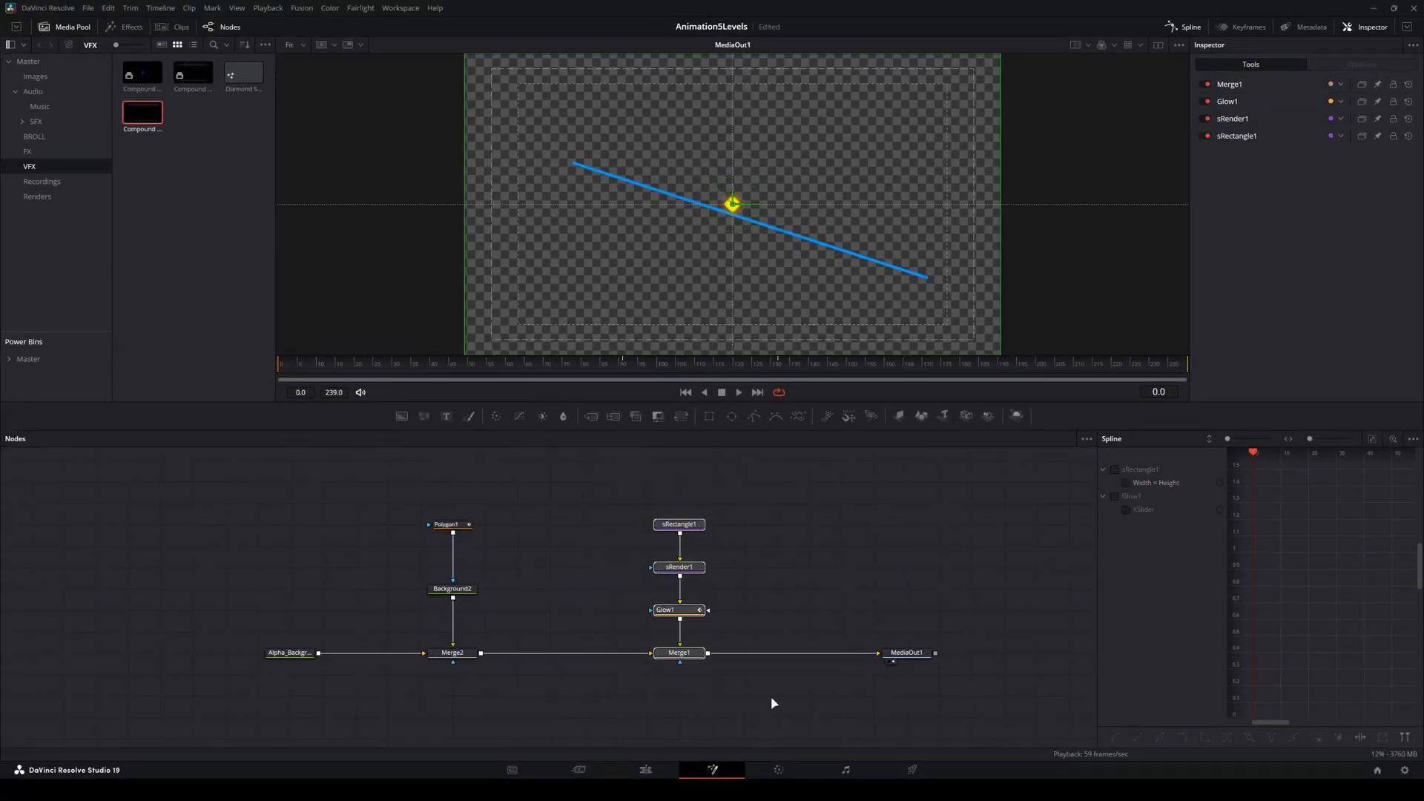
# - Insert a Transform1 node after Glow1 in the diamond branch via the Select Tool search
pyautogui.click(677, 610)
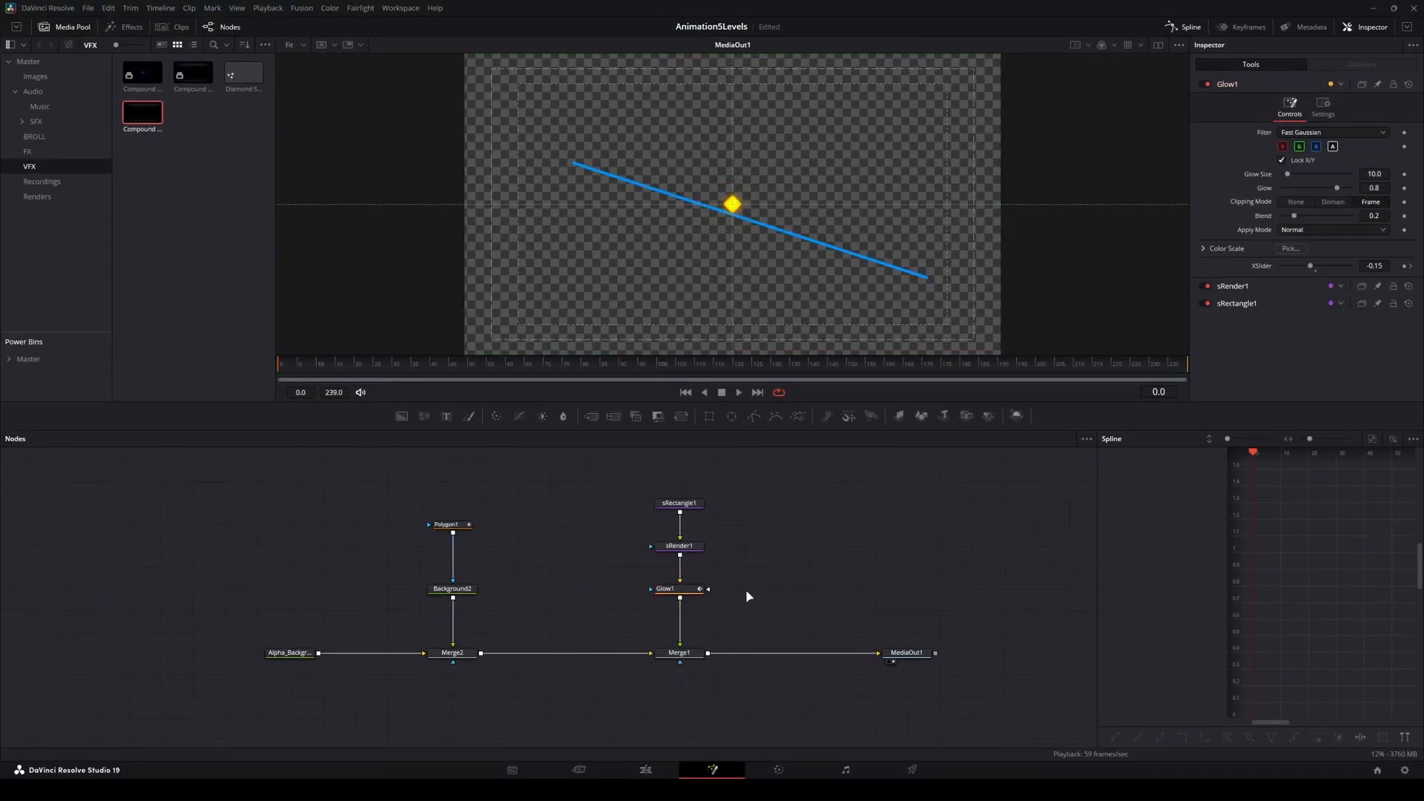
pyautogui.moveTo(759, 584)
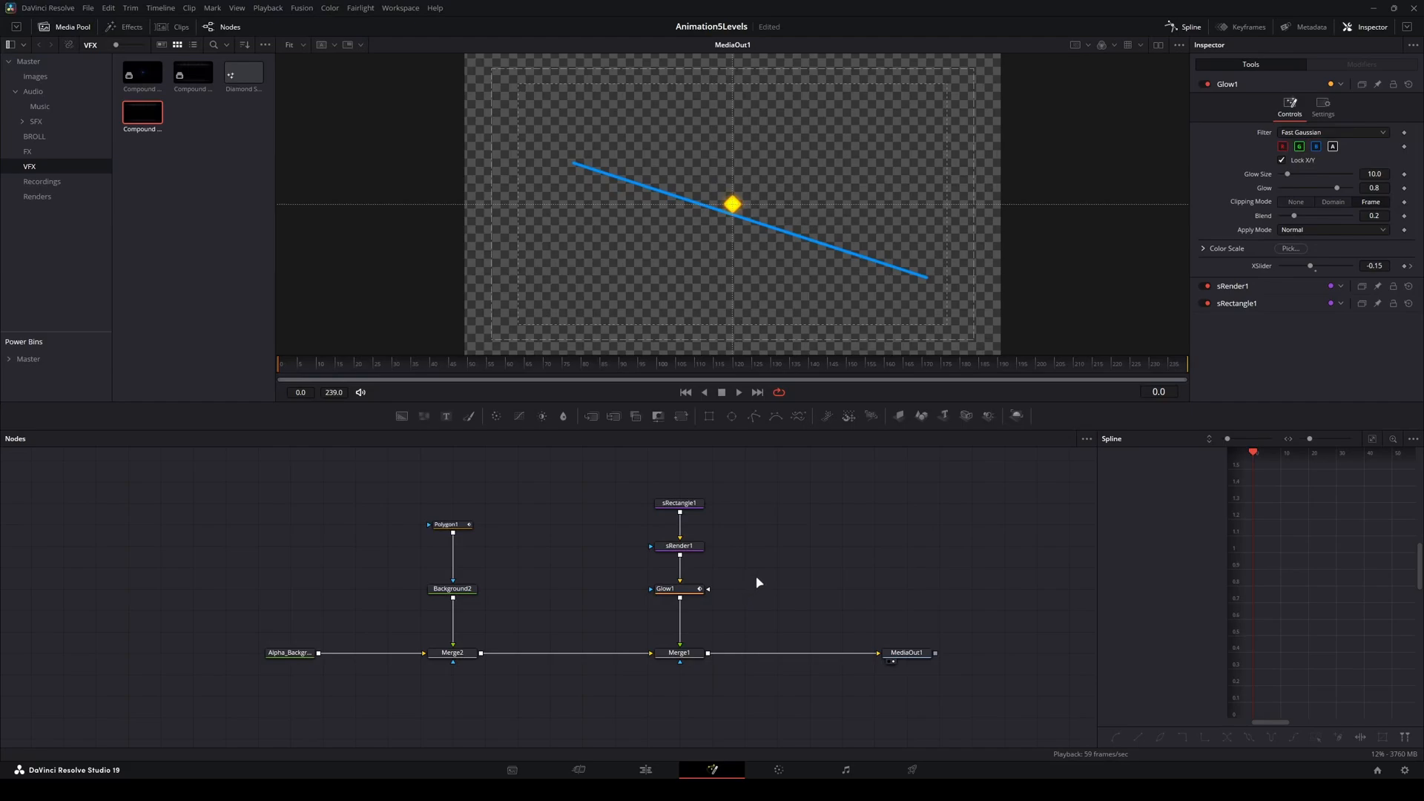
pyautogui.click(679, 503)
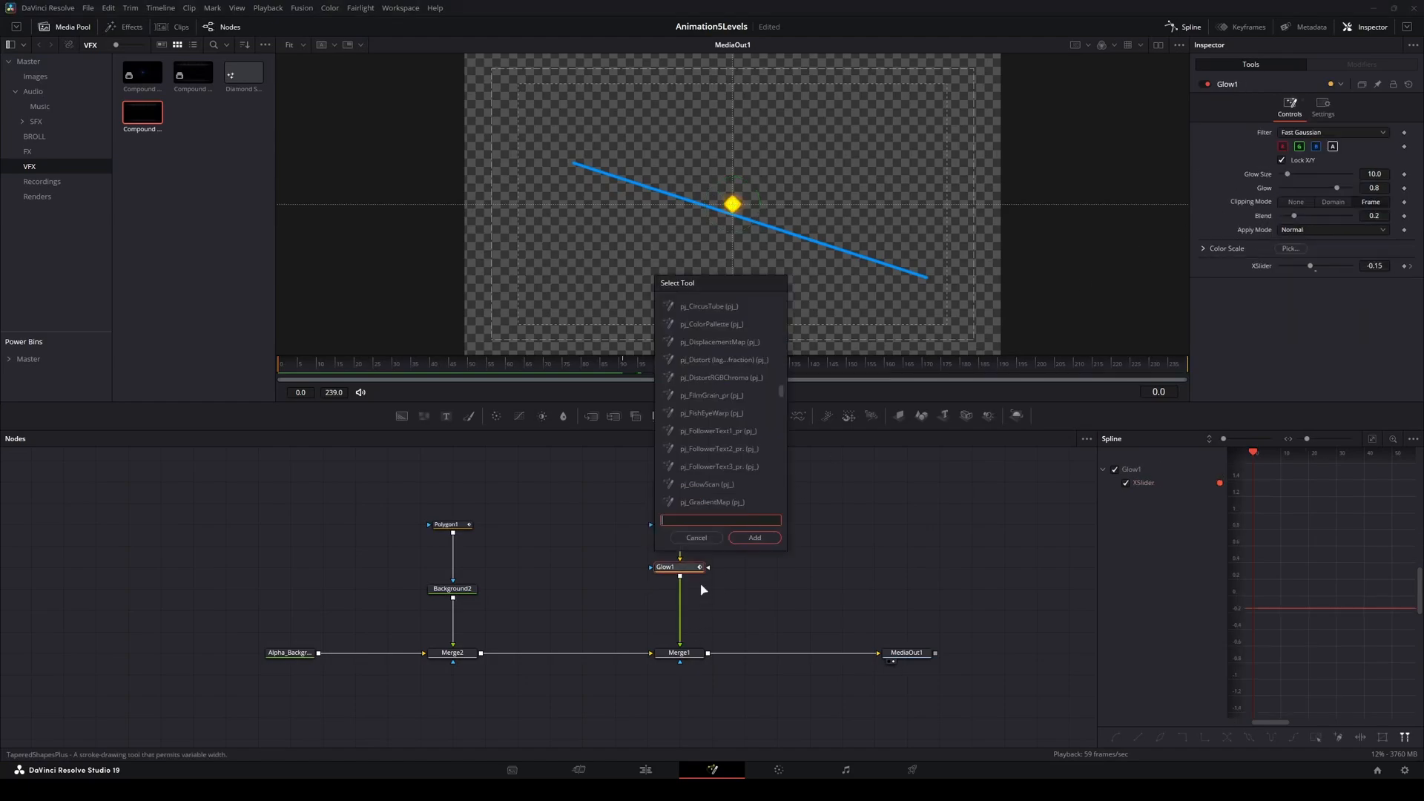
pyautogui.write('transform')
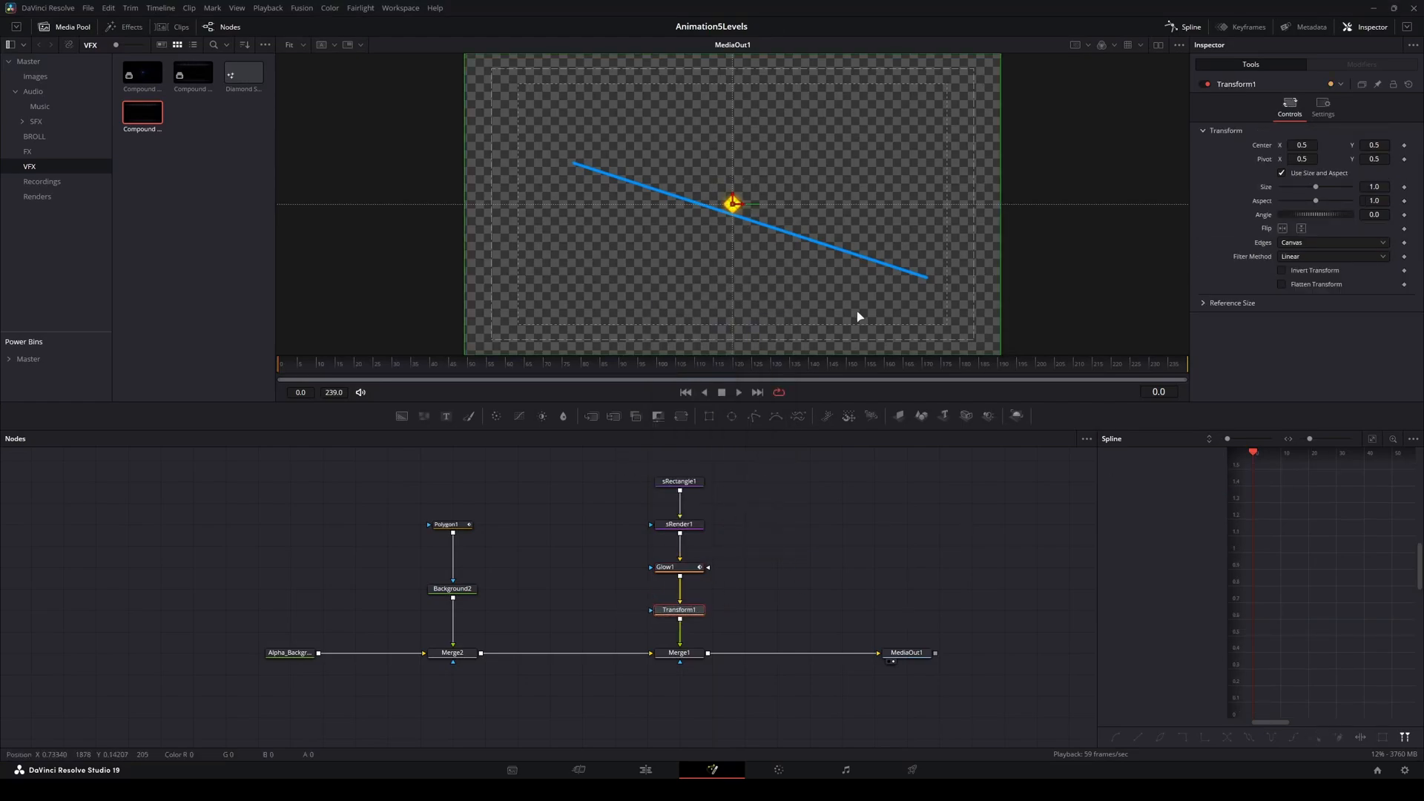
pyautogui.moveTo(1140, 128)
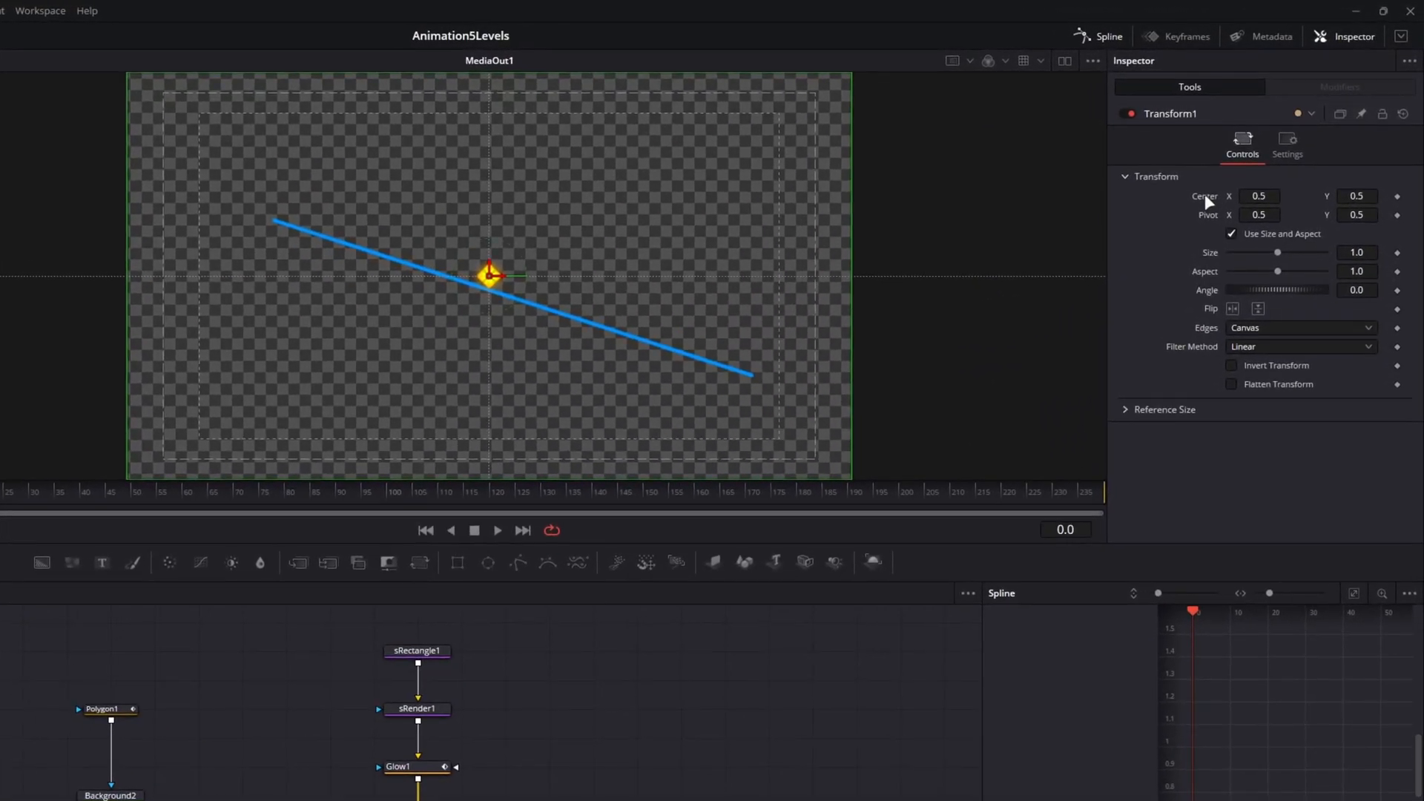
# - Drive Transform1's Center with a Path1 modifier and show its displacement settings
pyautogui.rightClick(1258, 195)
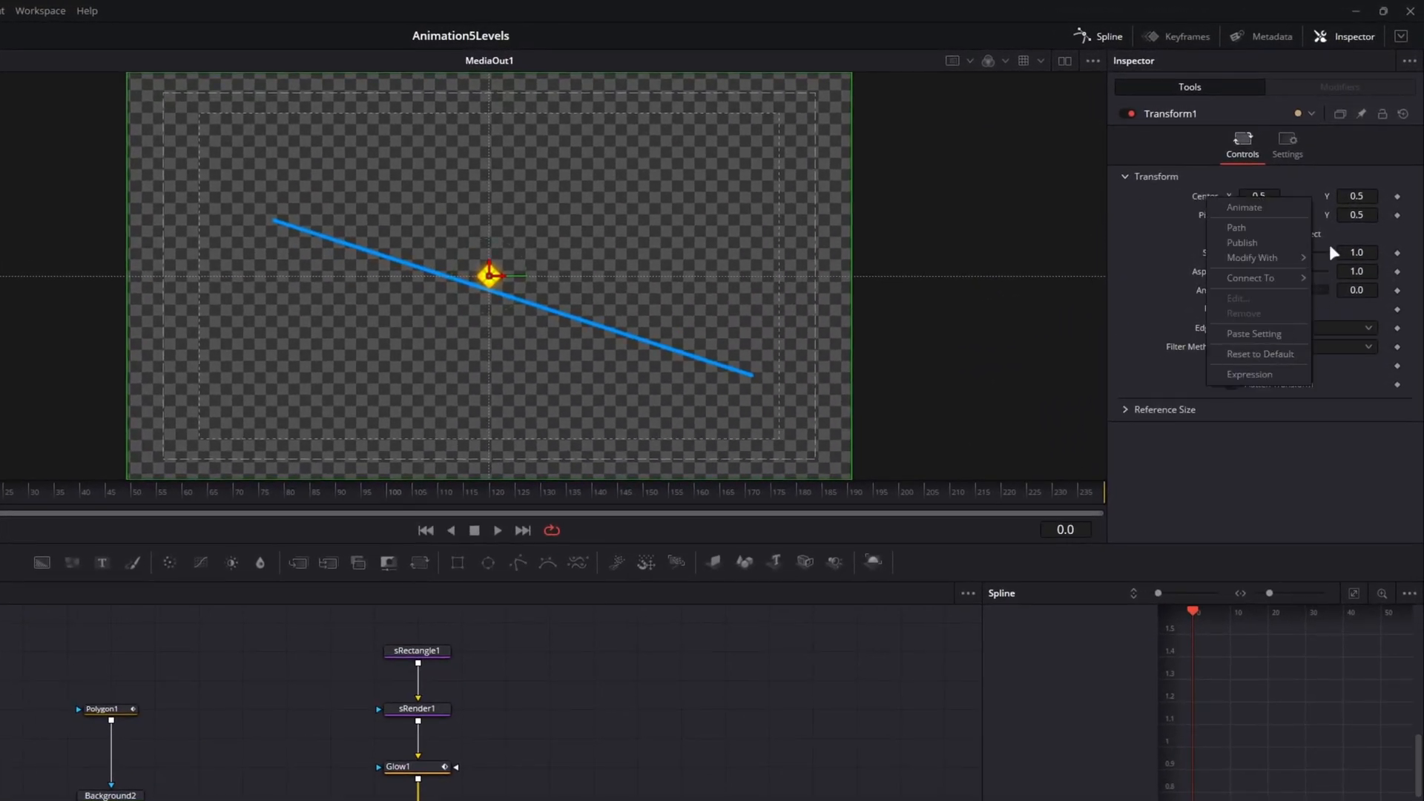
pyautogui.moveTo(1236, 228)
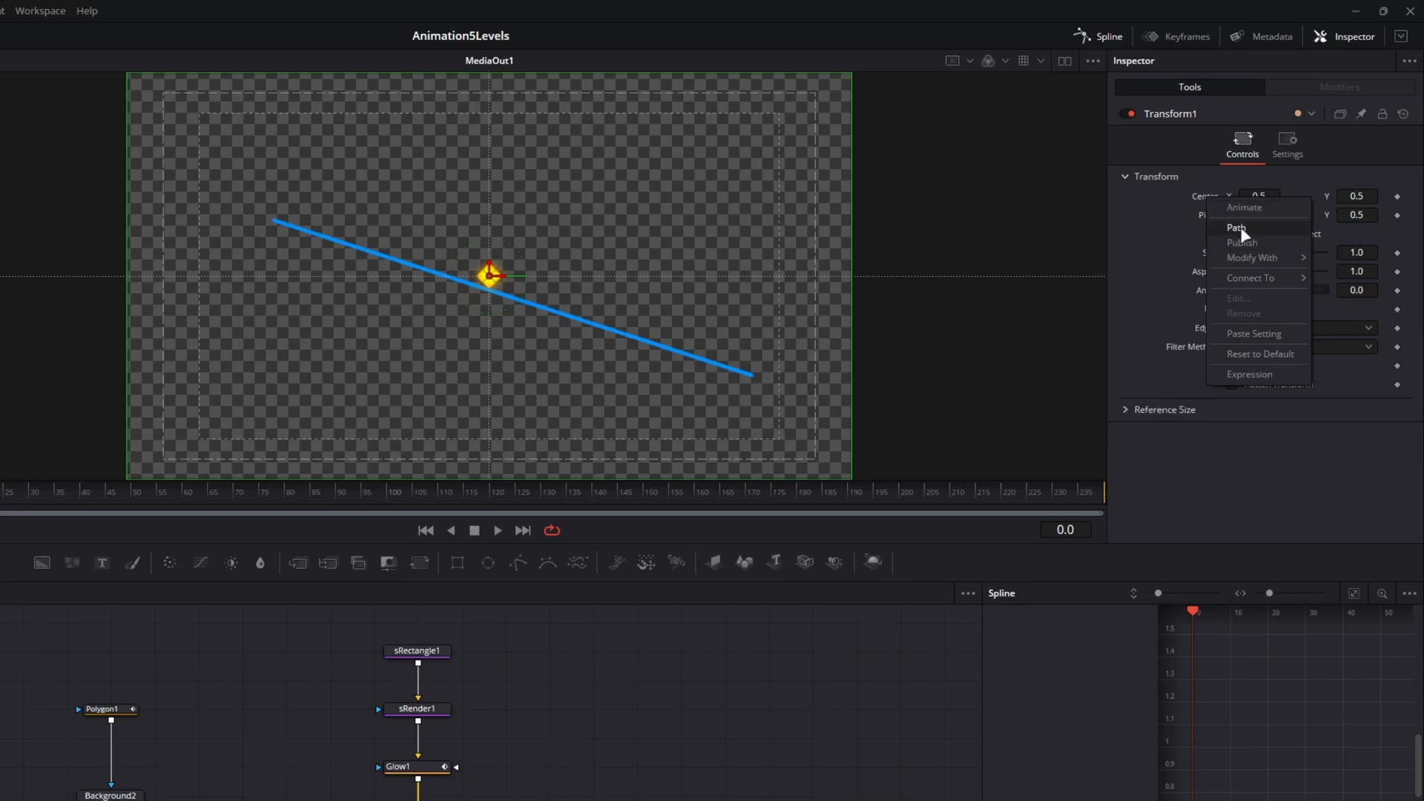
pyautogui.click(1234, 227)
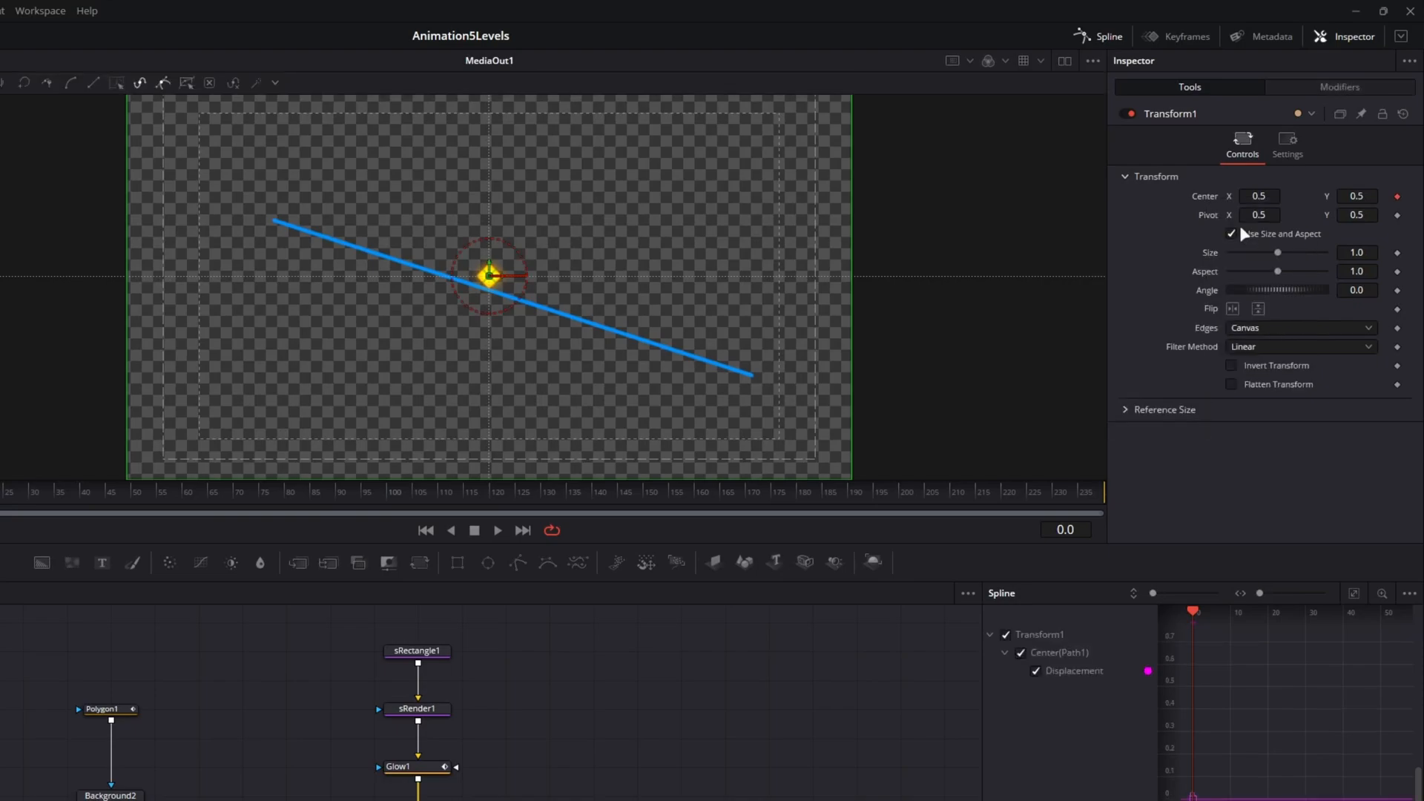
pyautogui.click(1340, 86)
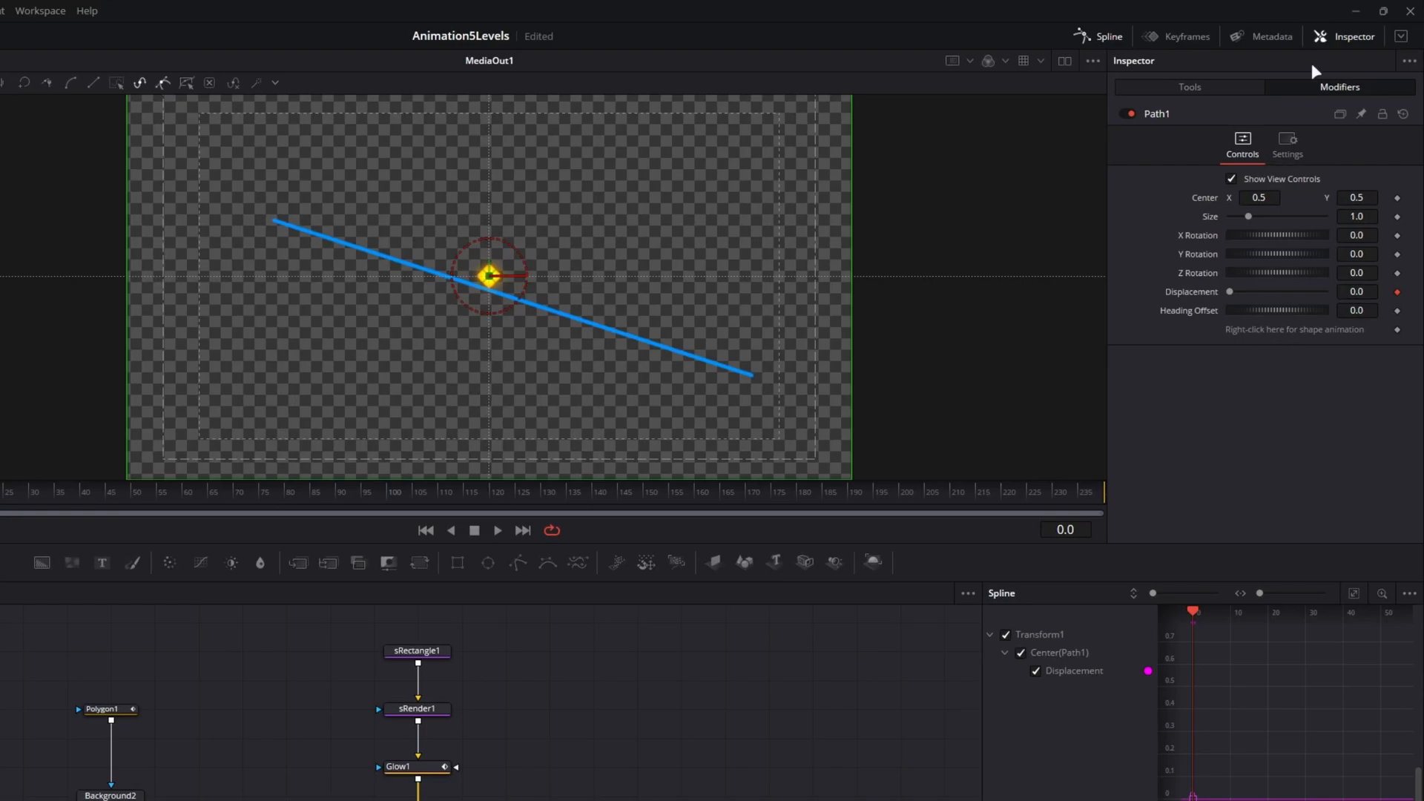
# - Link Path1's shape to Polygon1: Polyline > Value so the diamond sits at the line's start
pyautogui.rightClick(1294, 330)
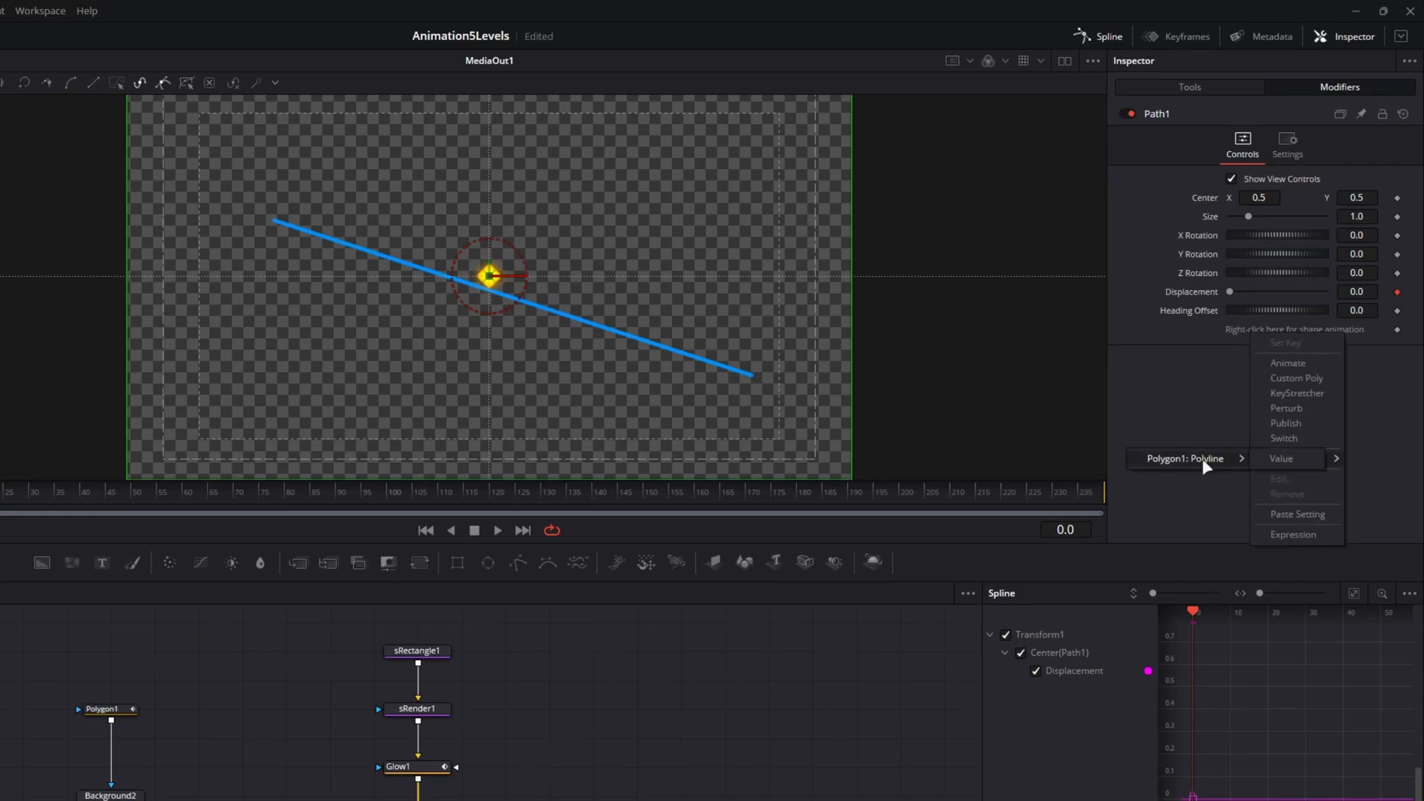
pyautogui.click(1282, 458)
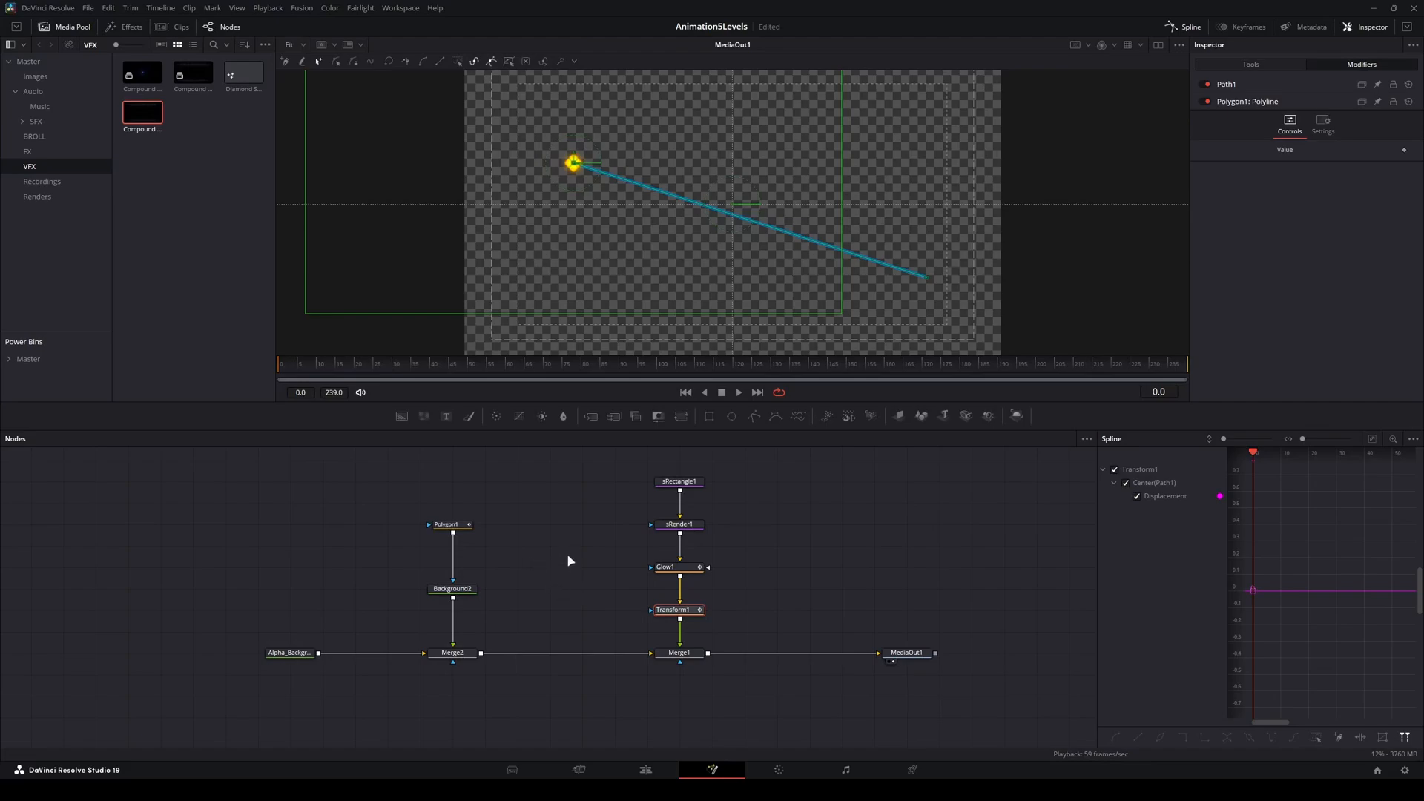
pyautogui.moveTo(552, 561)
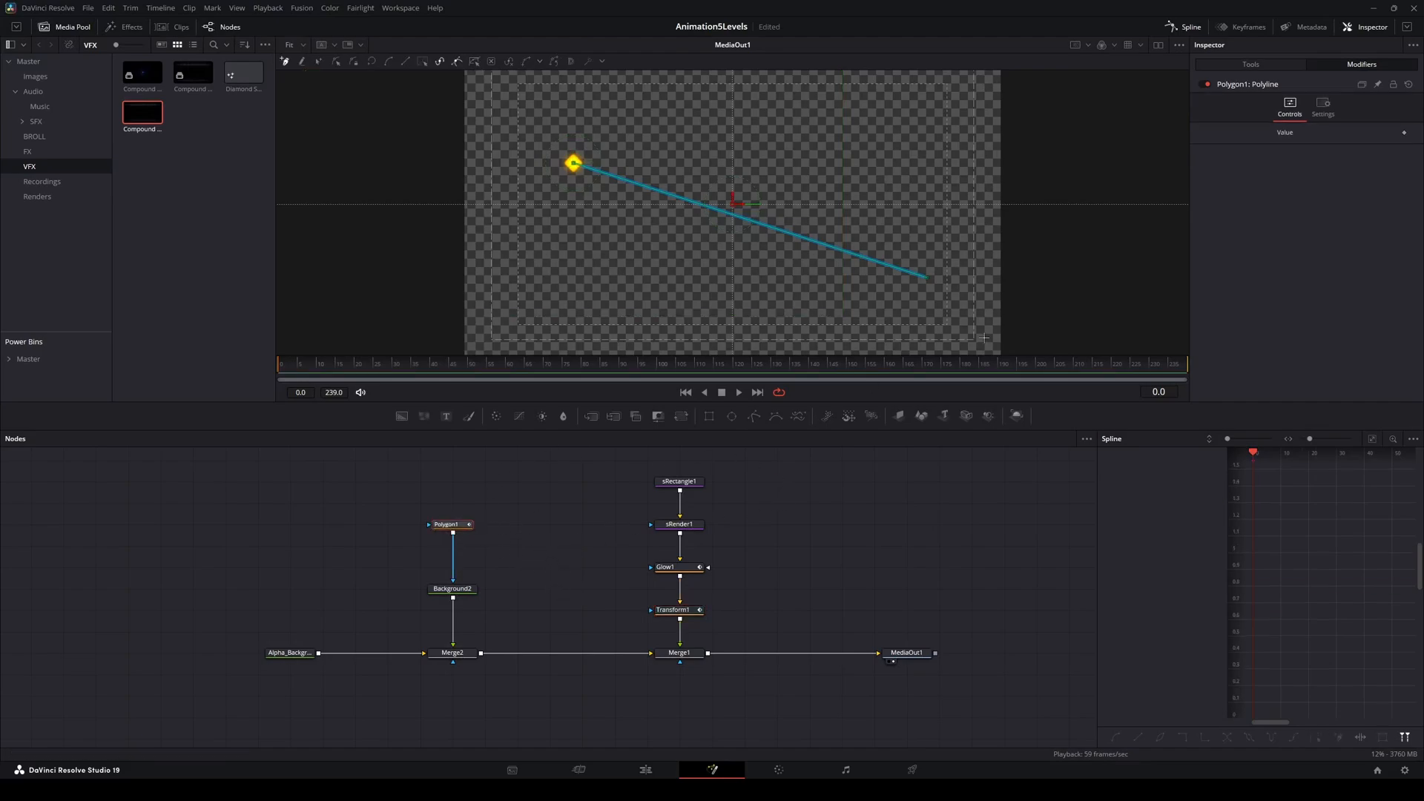
pyautogui.click(1252, 64)
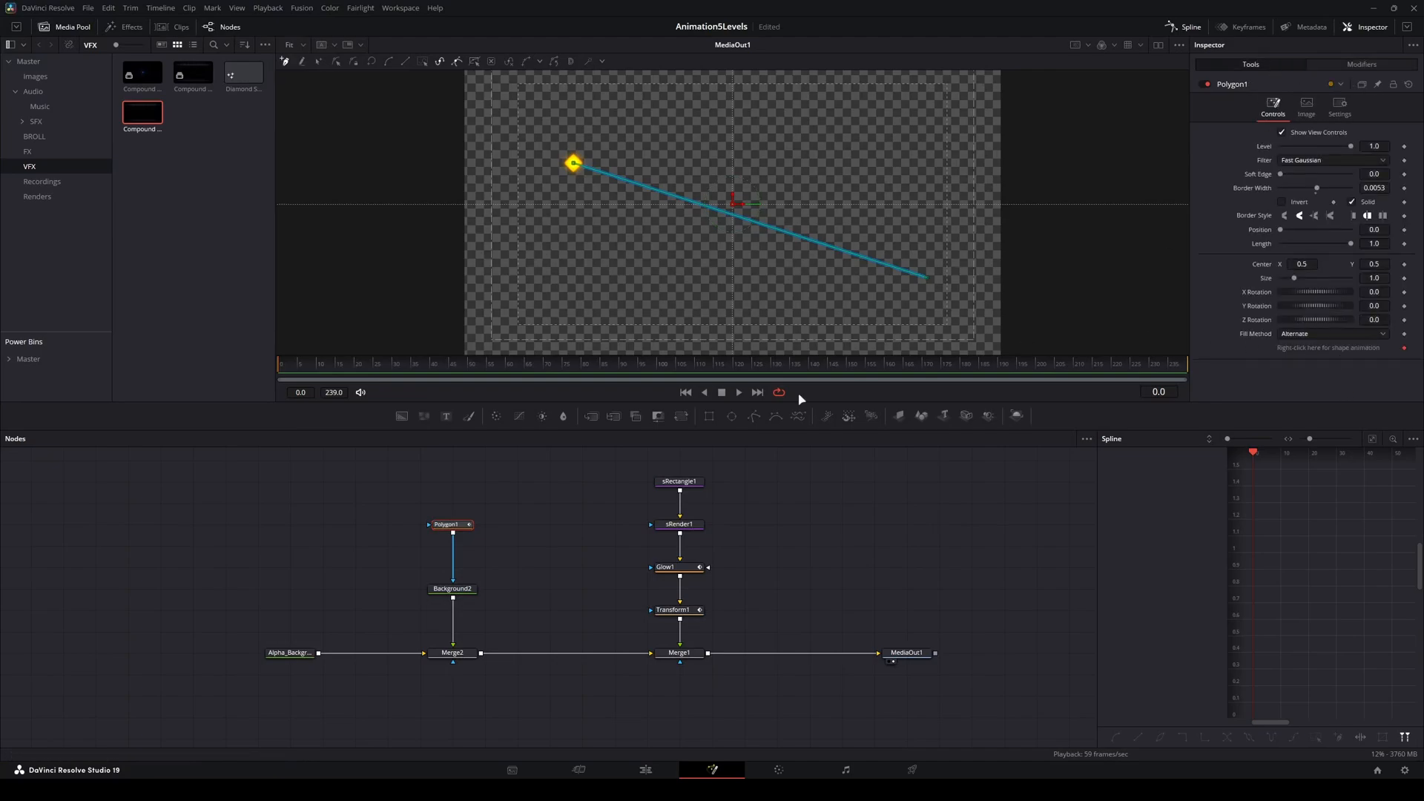
pyautogui.click(677, 610)
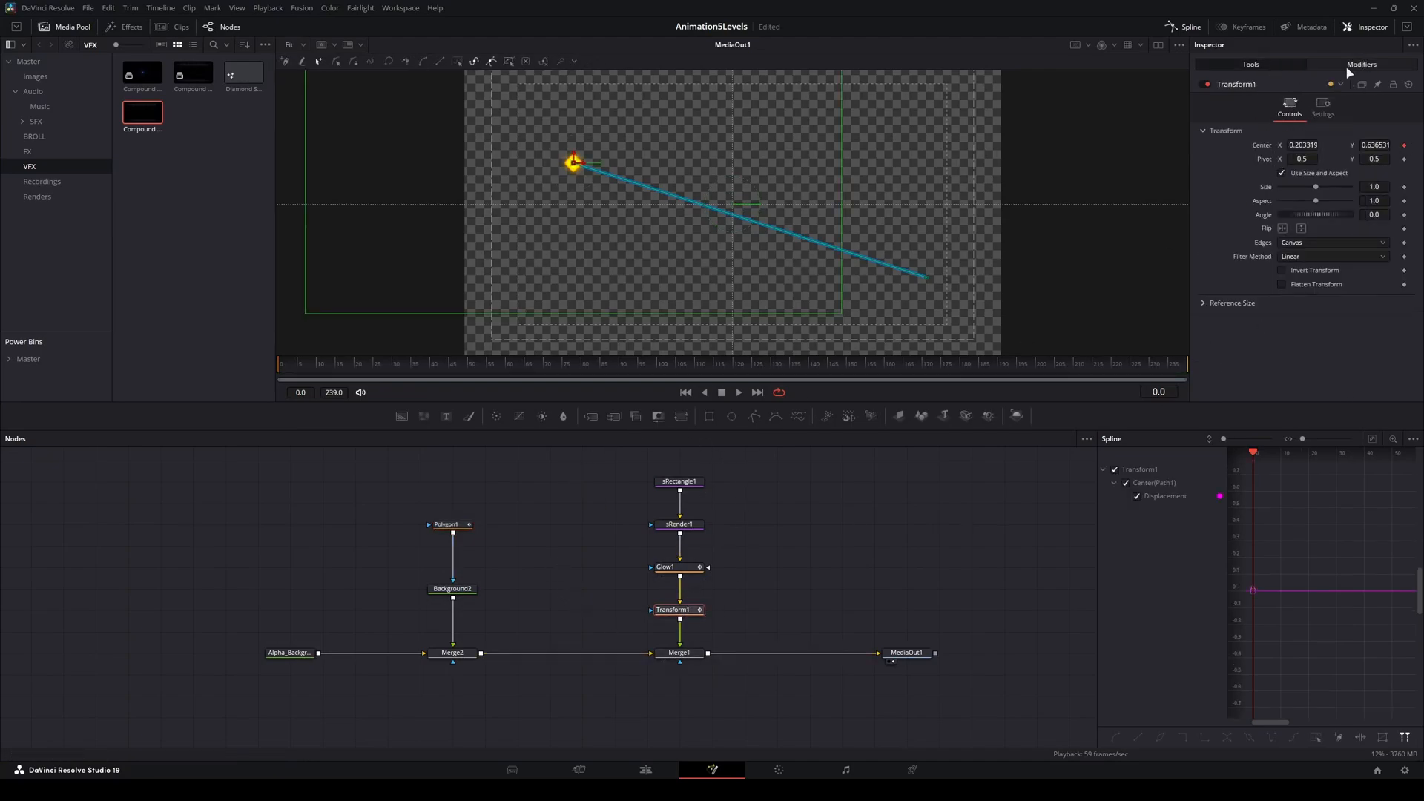
pyautogui.rightClick(1314, 145)
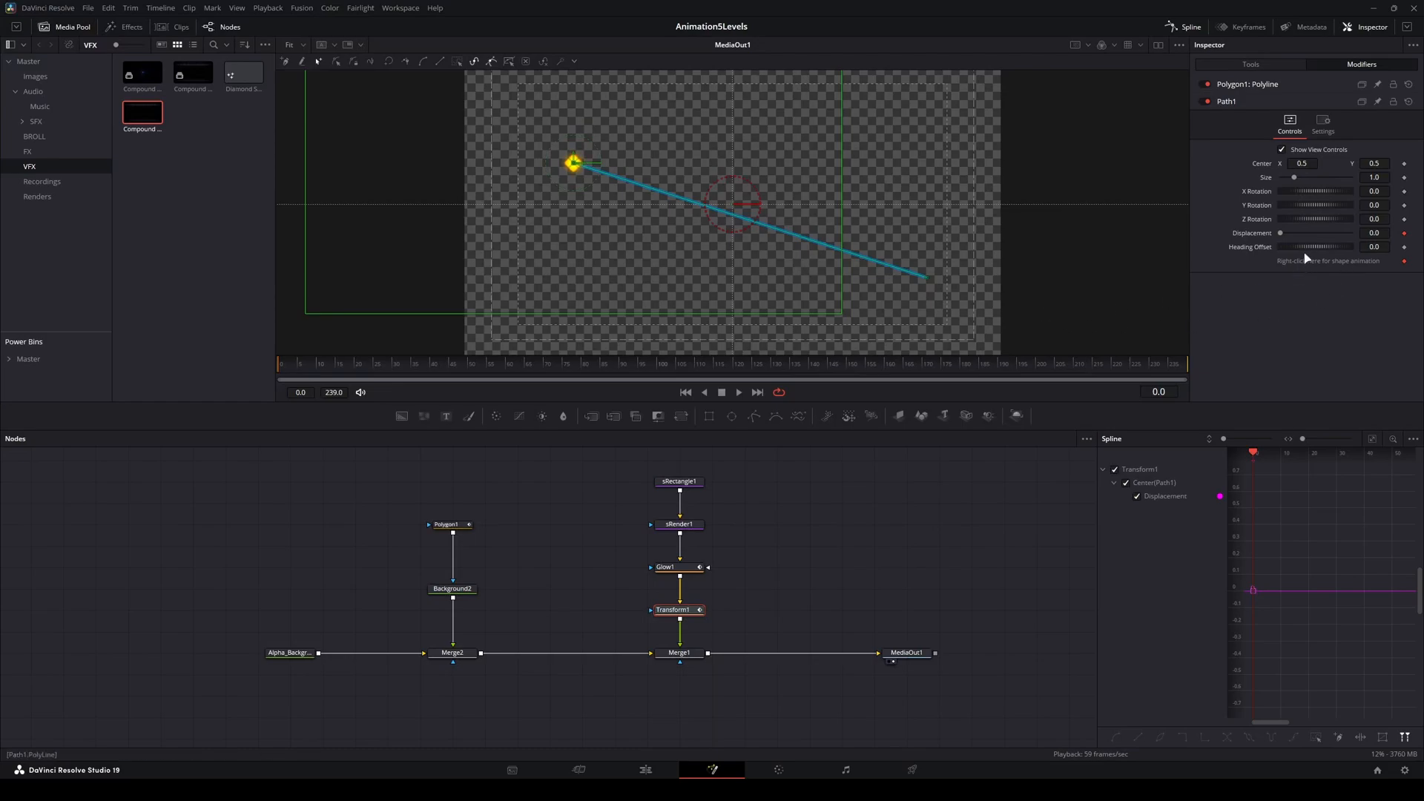
pyautogui.moveTo(1249, 247)
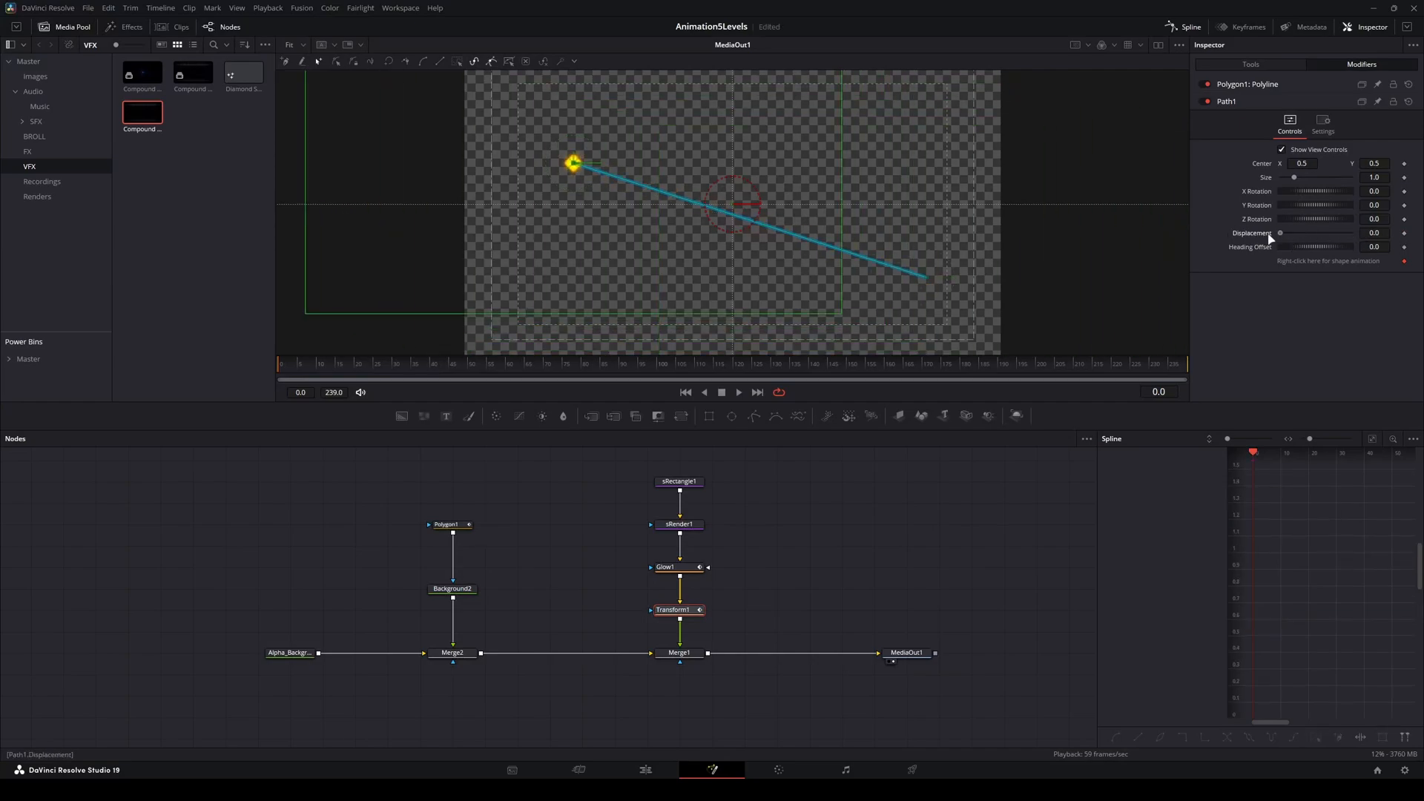
pyautogui.moveTo(1281, 233); pyautogui.dragTo(1340, 232)
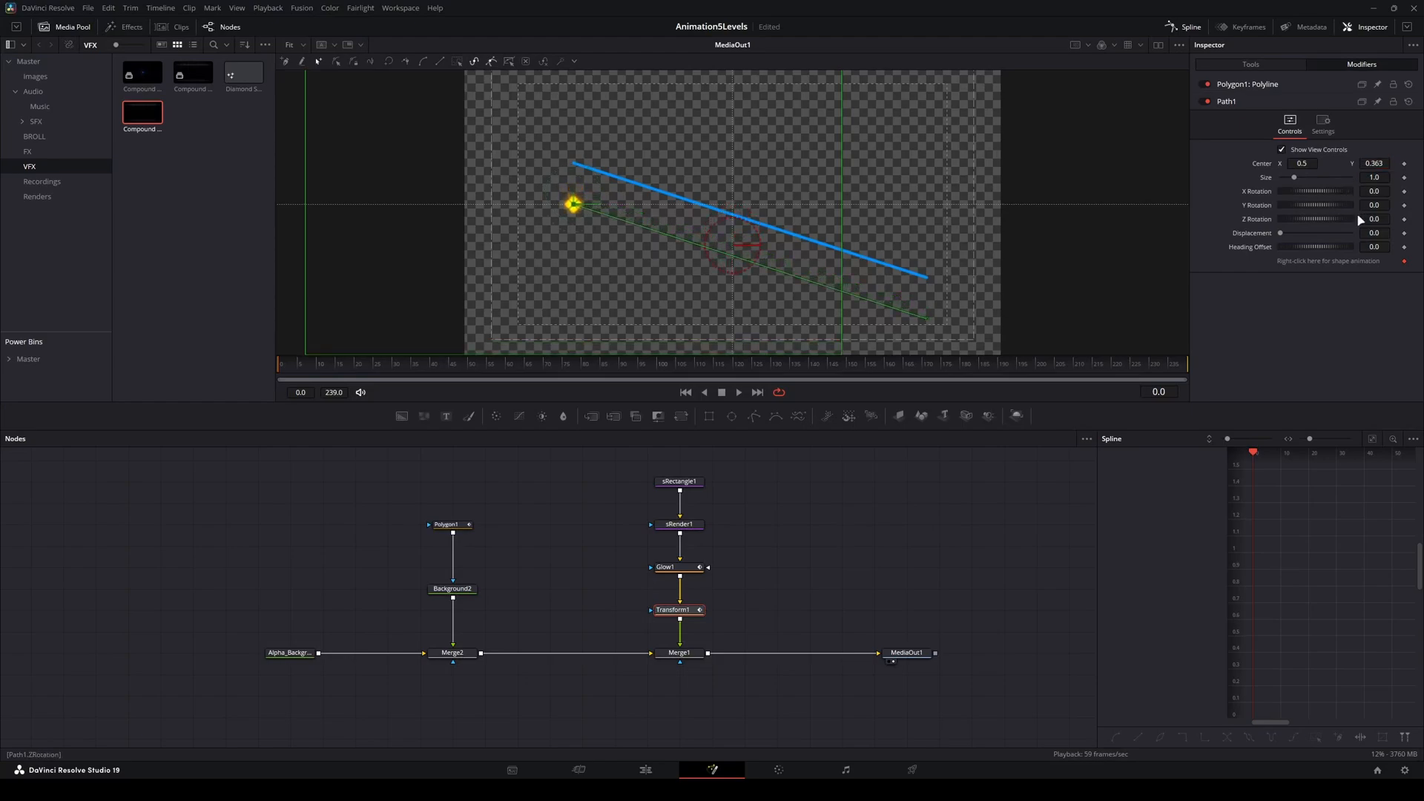
pyautogui.moveTo(1279, 233); pyautogui.dragTo(1293, 233)
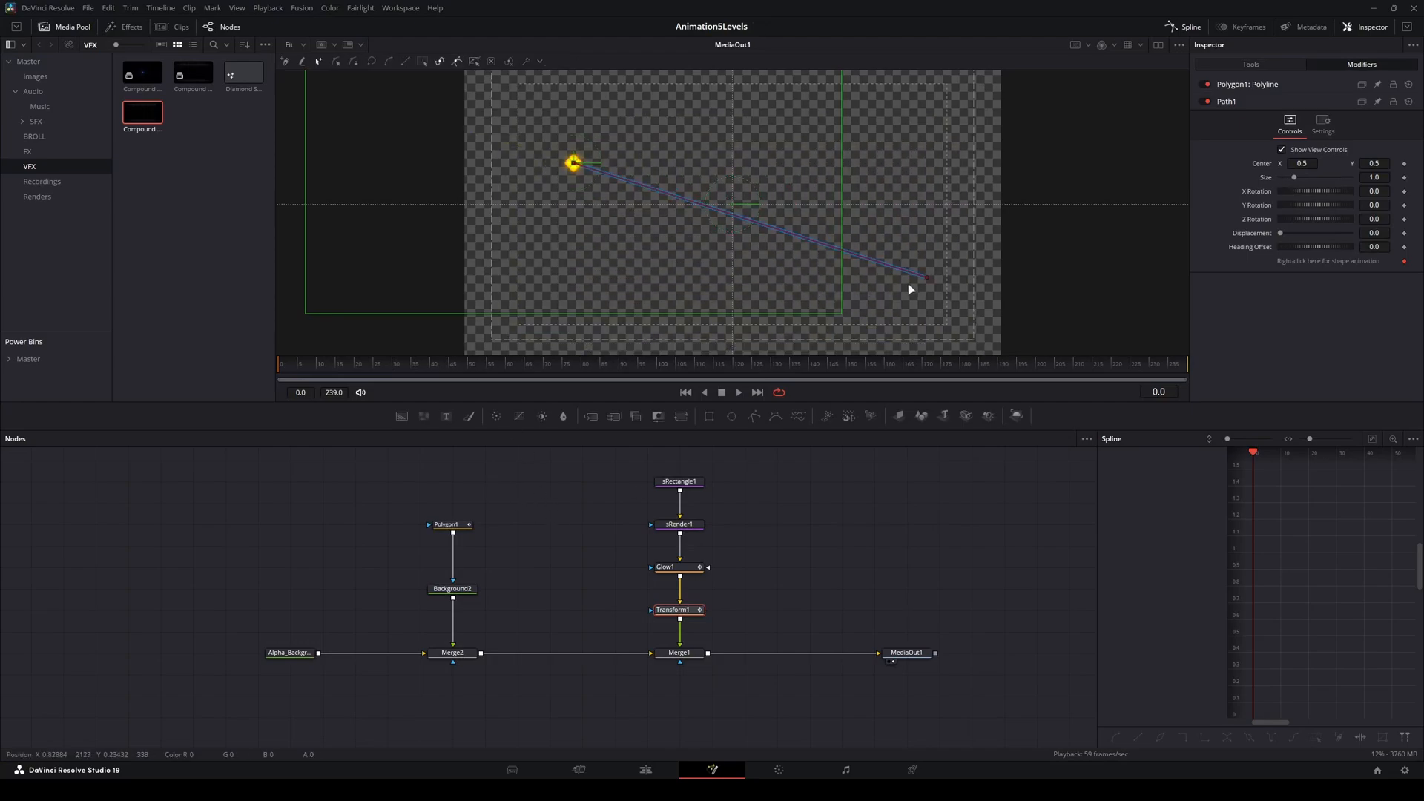
pyautogui.moveTo(831, 193)
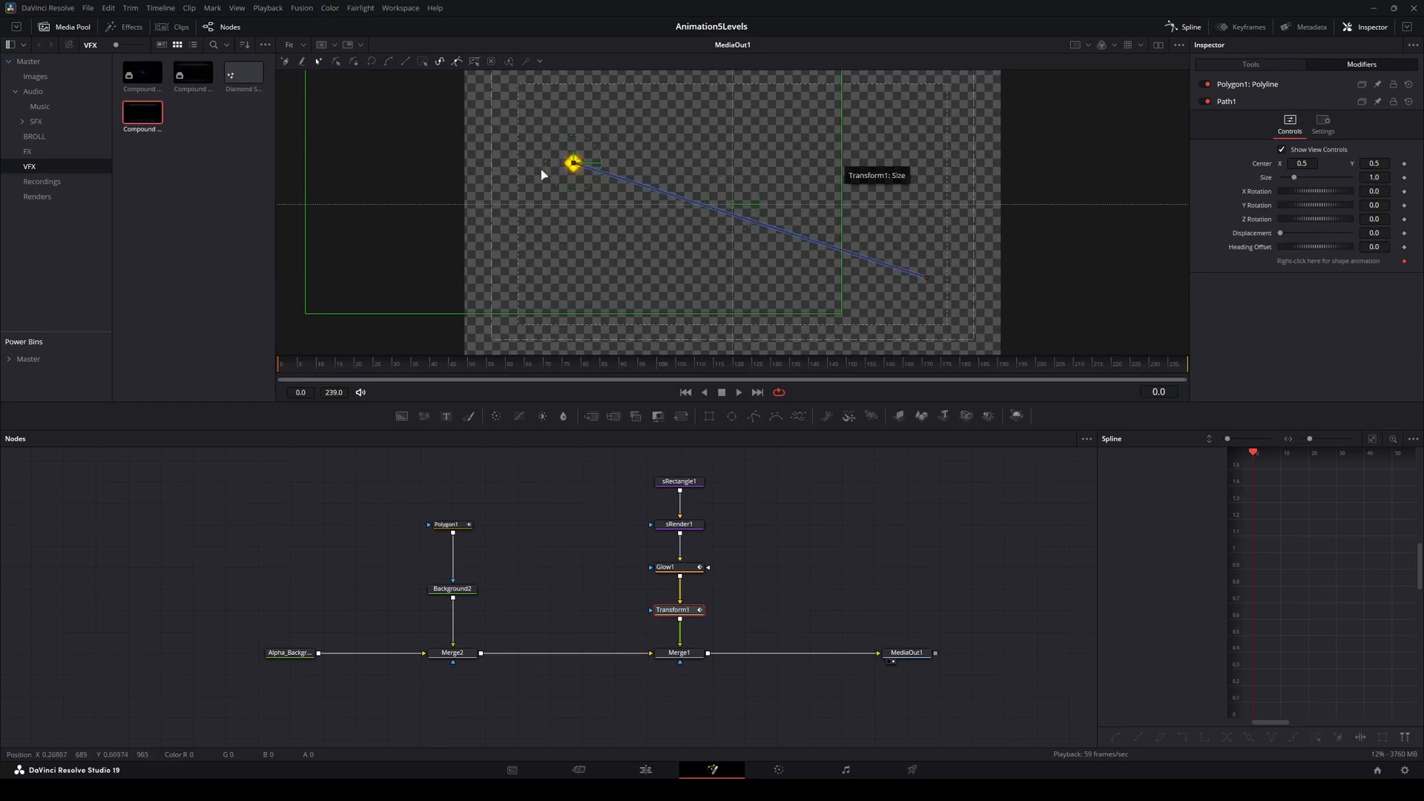
pyautogui.moveTo(502, 575)
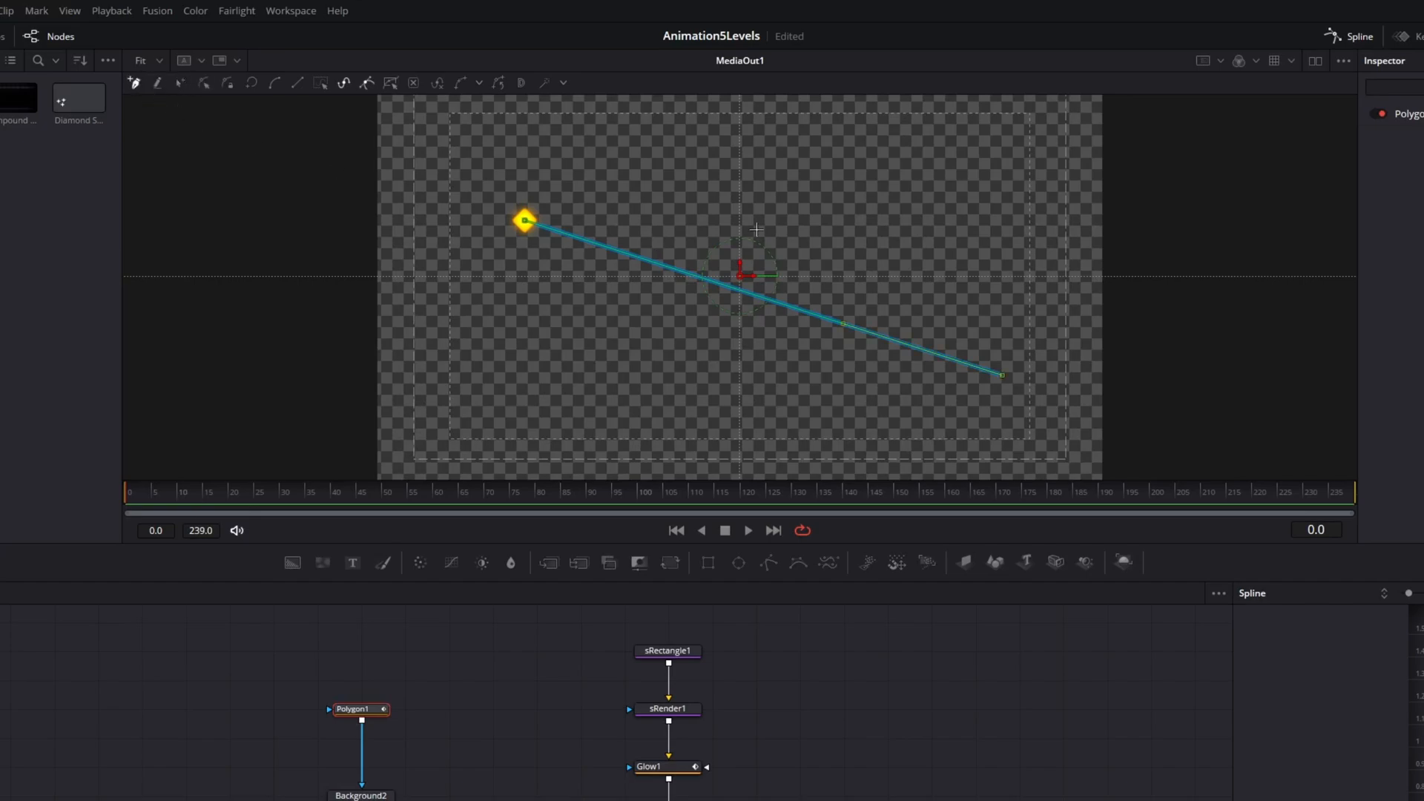
pyautogui.moveTo(206, 83)
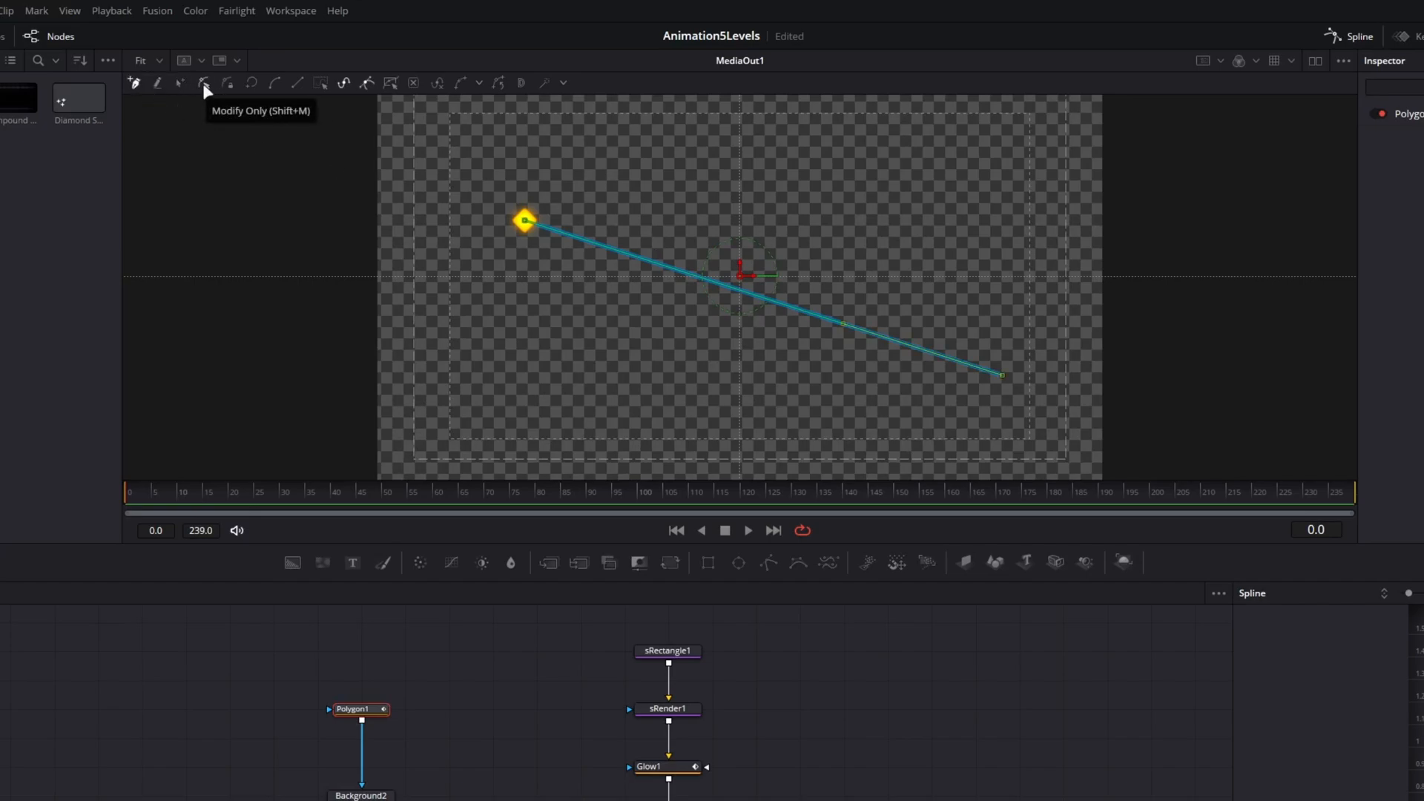
pyautogui.moveTo(226, 113)
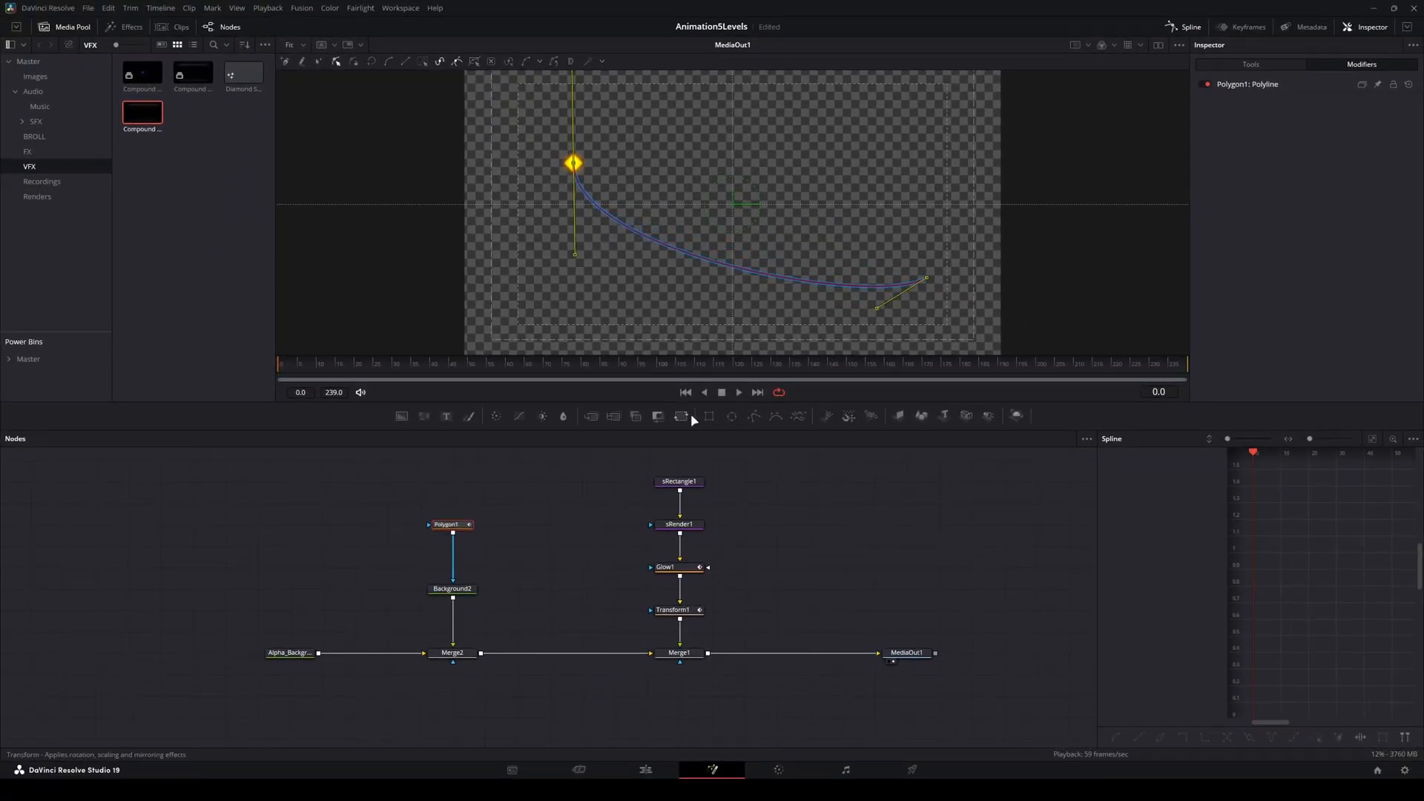
# - Set Path1 Displacement to about 0.876 so the diamond rides near the curve's right end
pyautogui.click(679, 481)
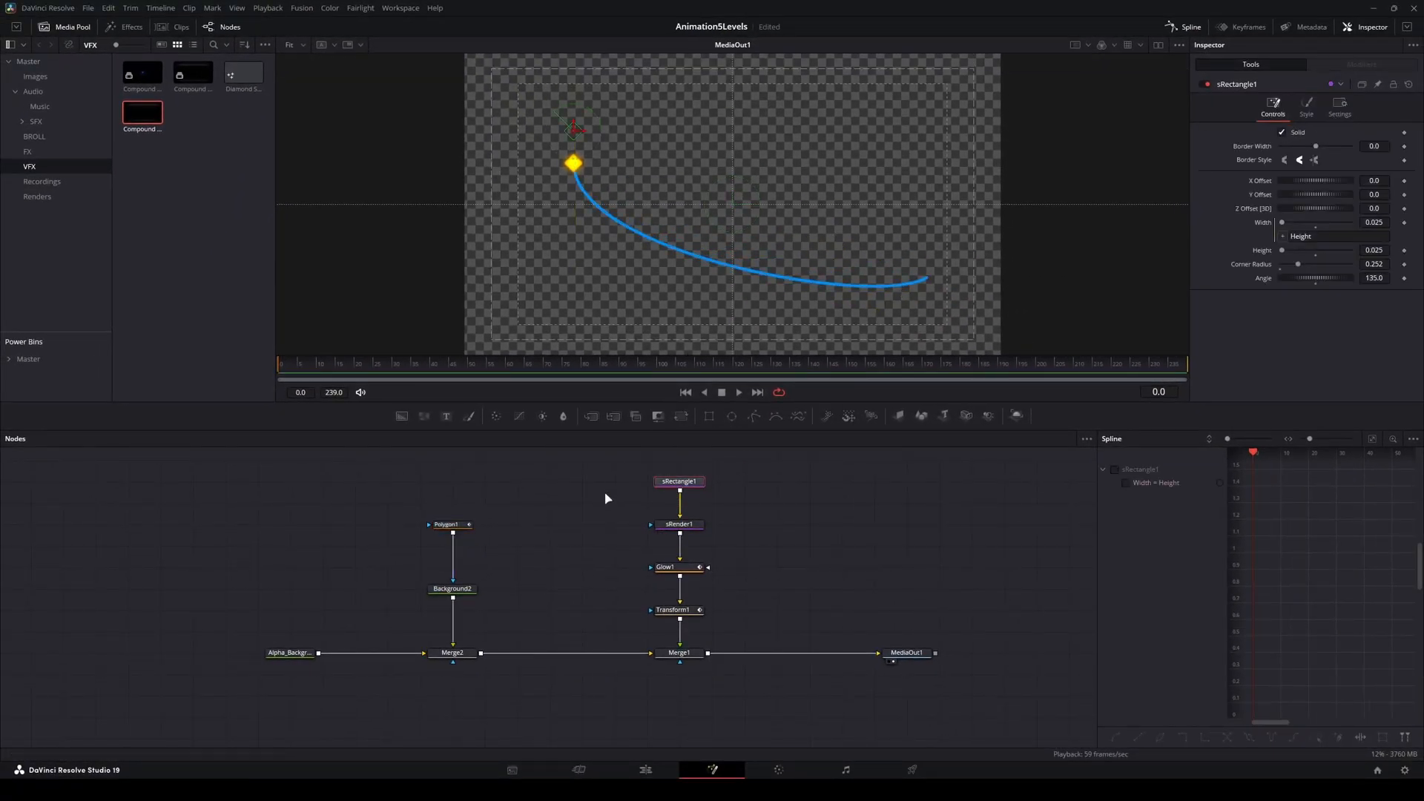
pyautogui.click(680, 609)
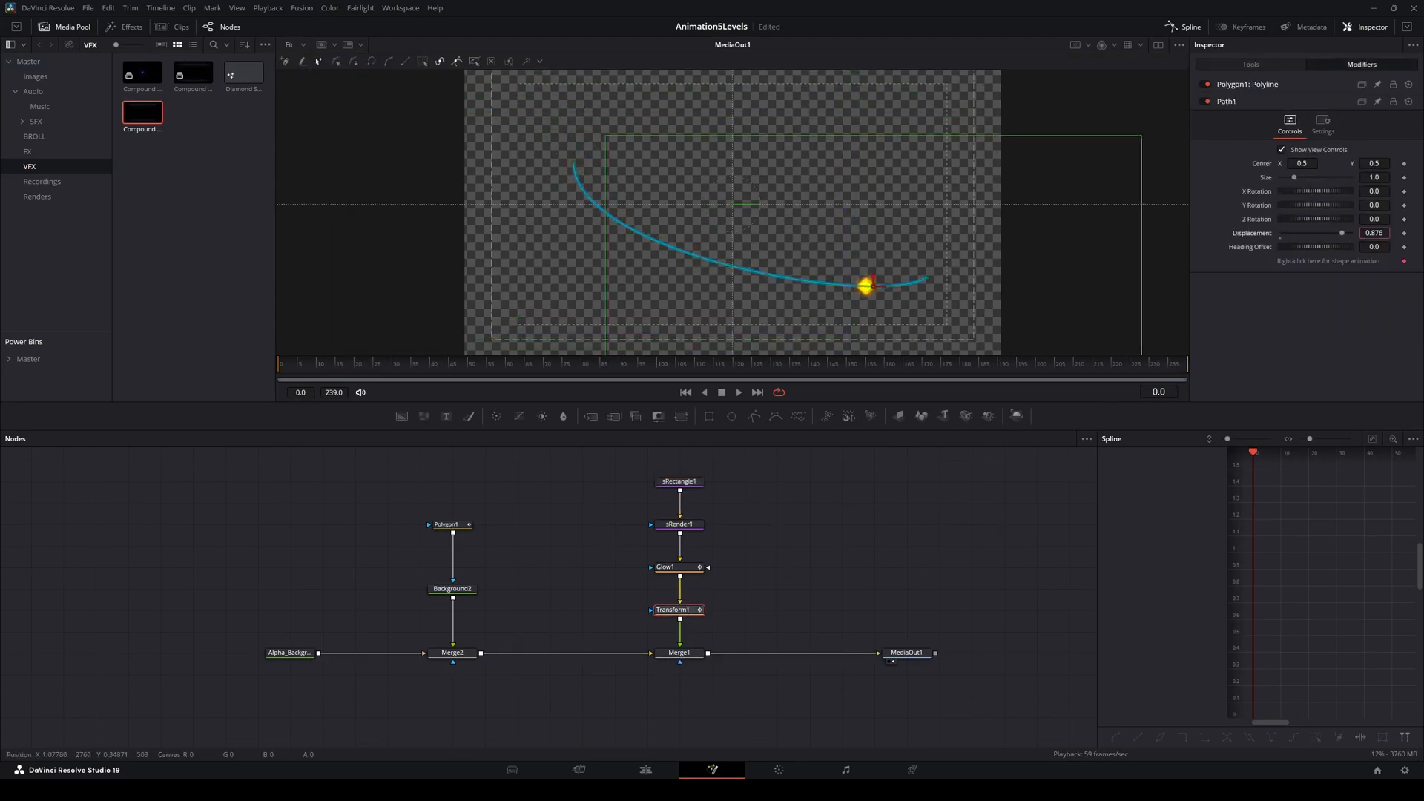
pyautogui.click(452, 525)
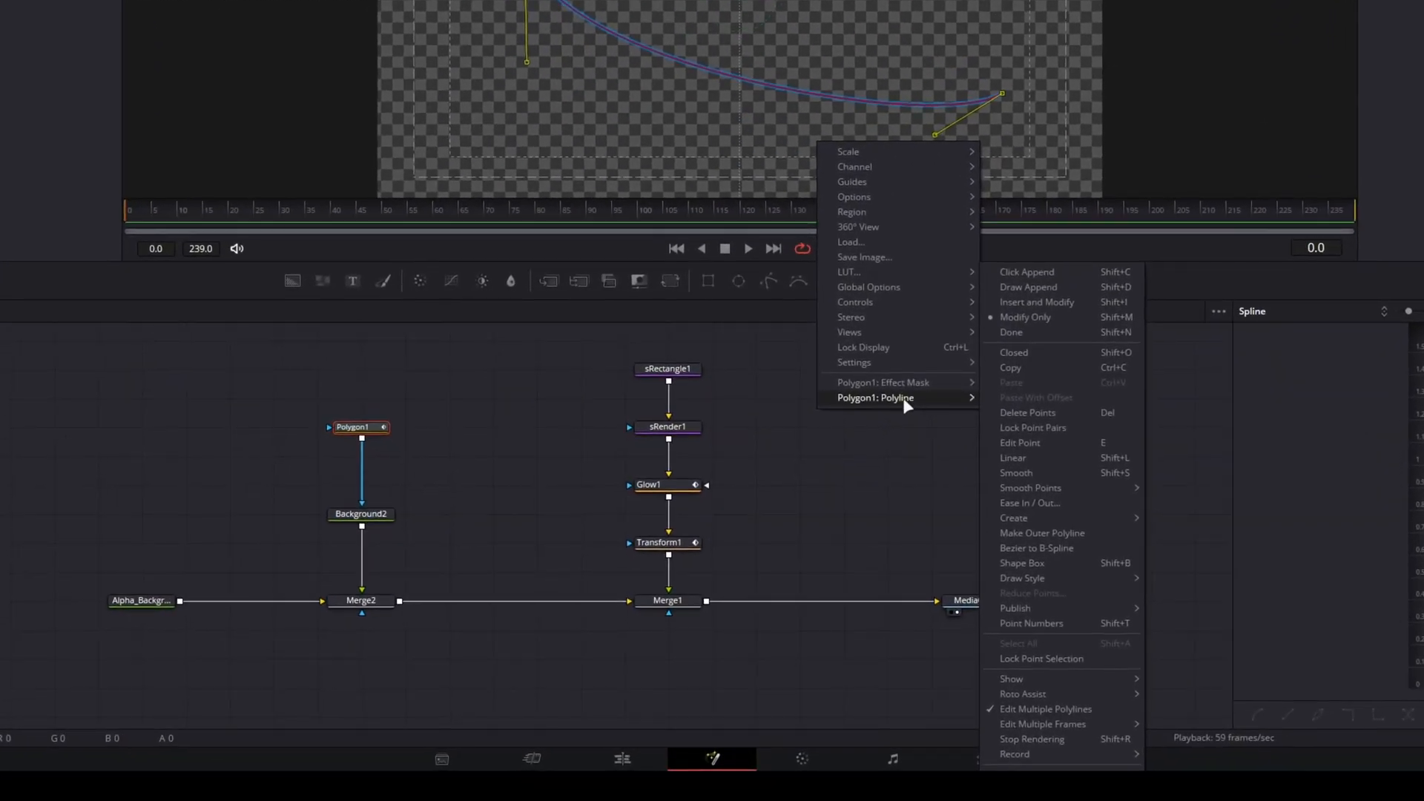
pyautogui.moveTo(1040, 608)
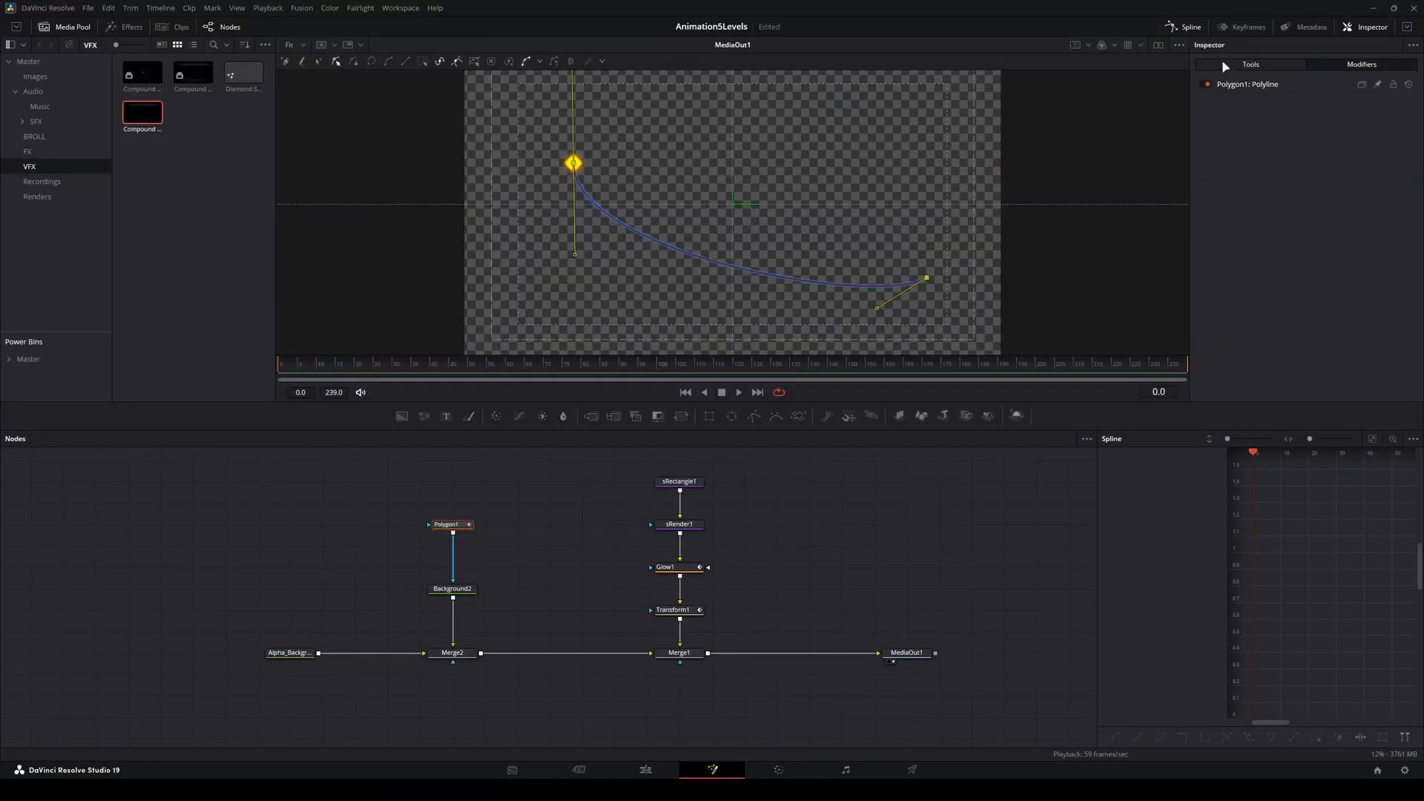
# - Publish the polyline's end points as Point 0 (0.2, 0.5) and Point 1 (0.8, 0.5)
pyautogui.click(447, 525)
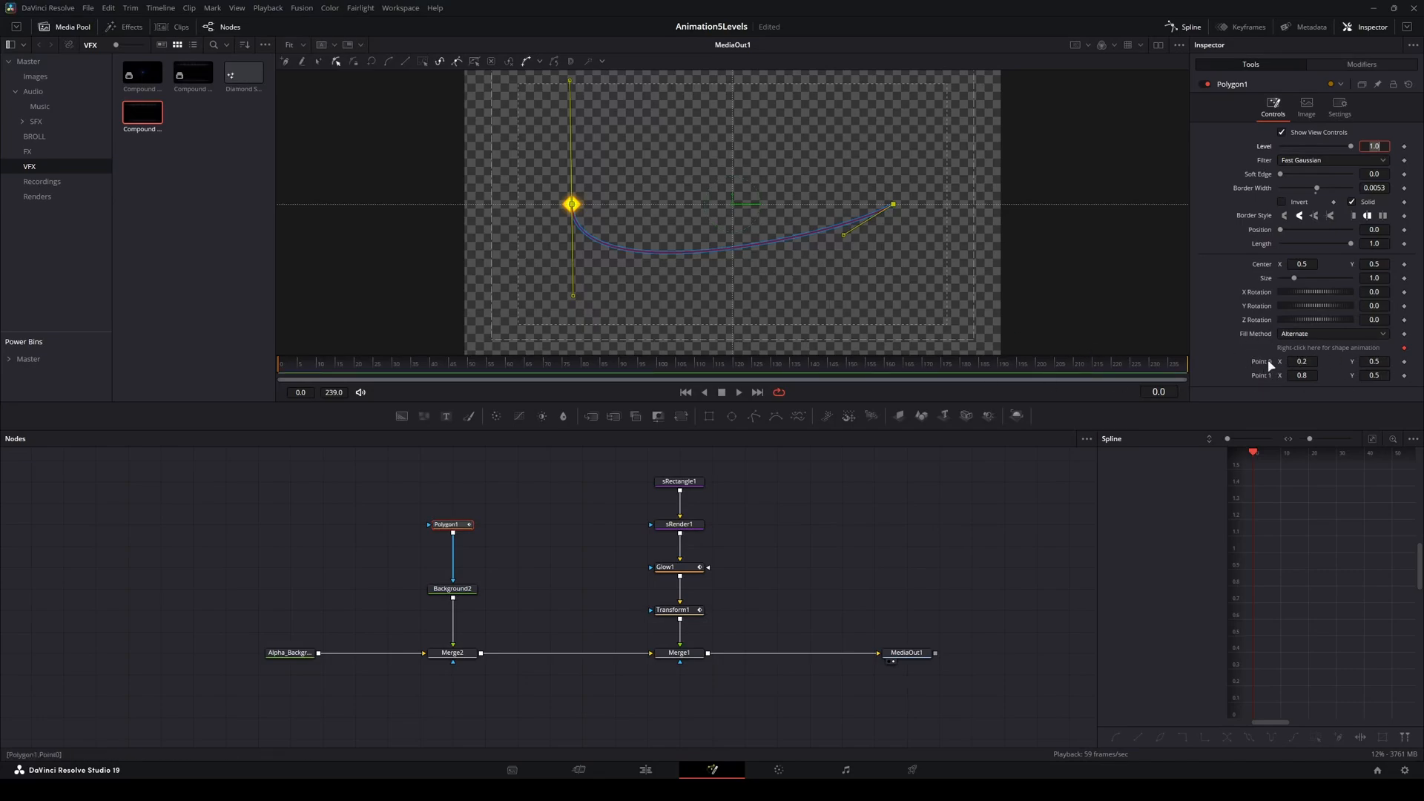
# - Drive Point 0 with an XY Path and raise it to about 0.203, 0.682
pyautogui.rightClick(1303, 361)
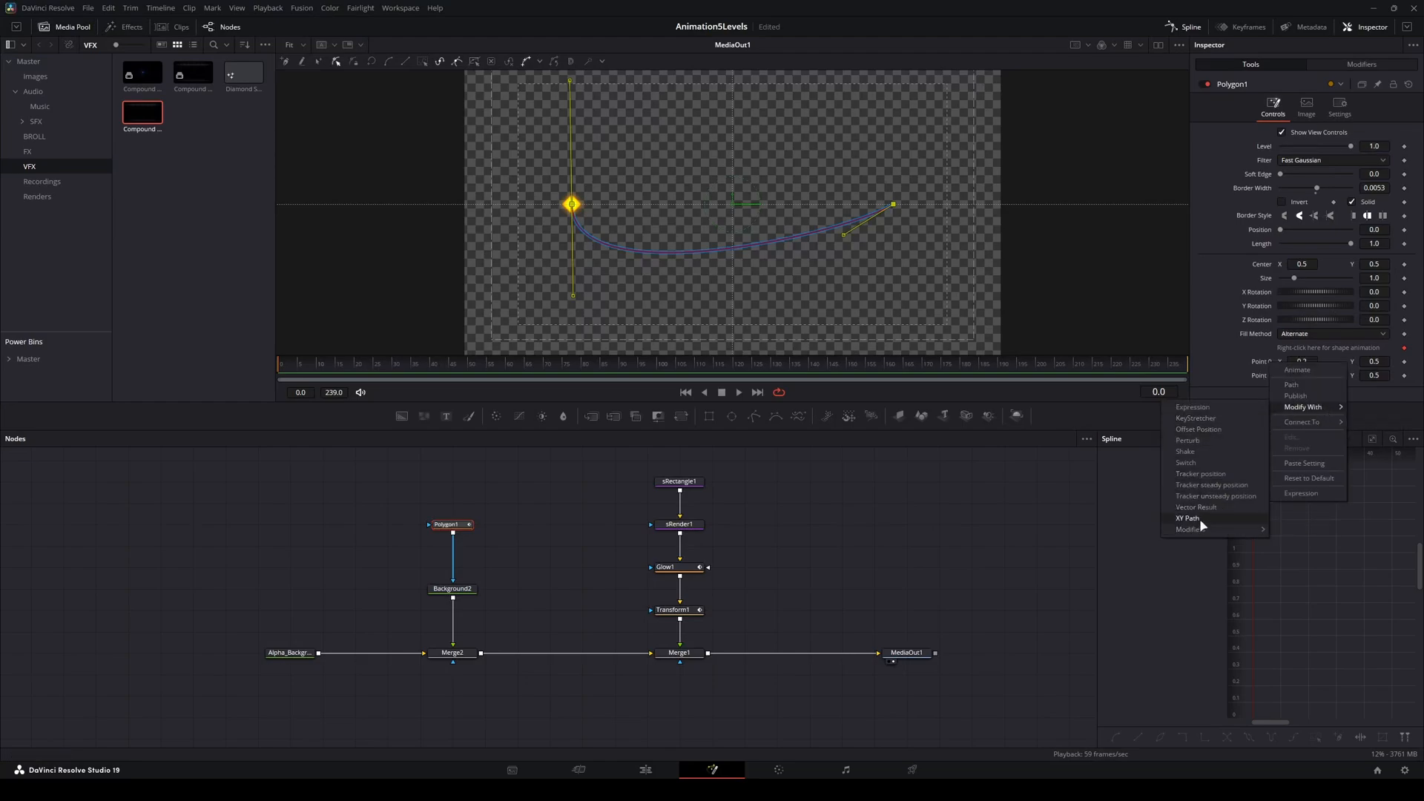
pyautogui.click(1187, 518)
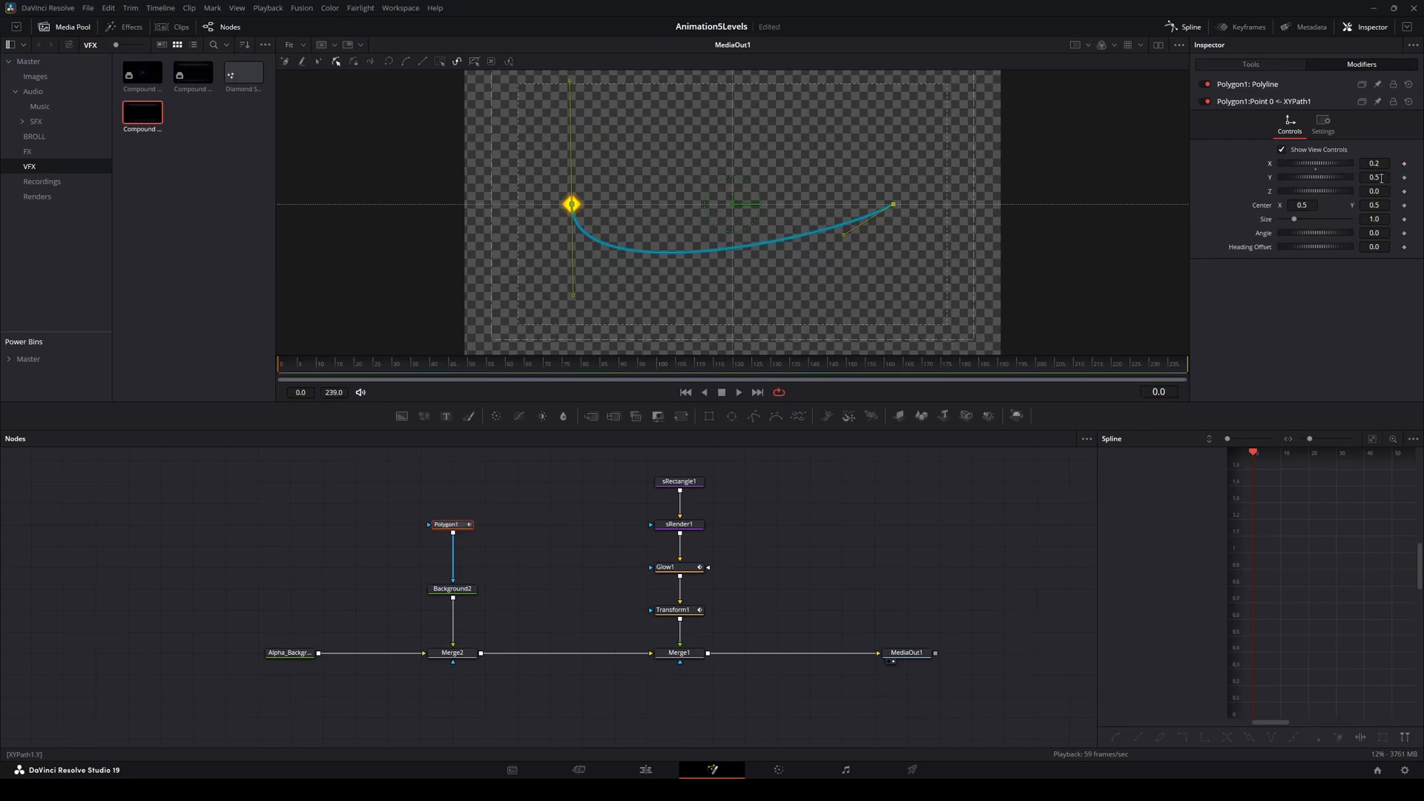
pyautogui.moveTo(572, 204); pyautogui.dragTo(571, 141)
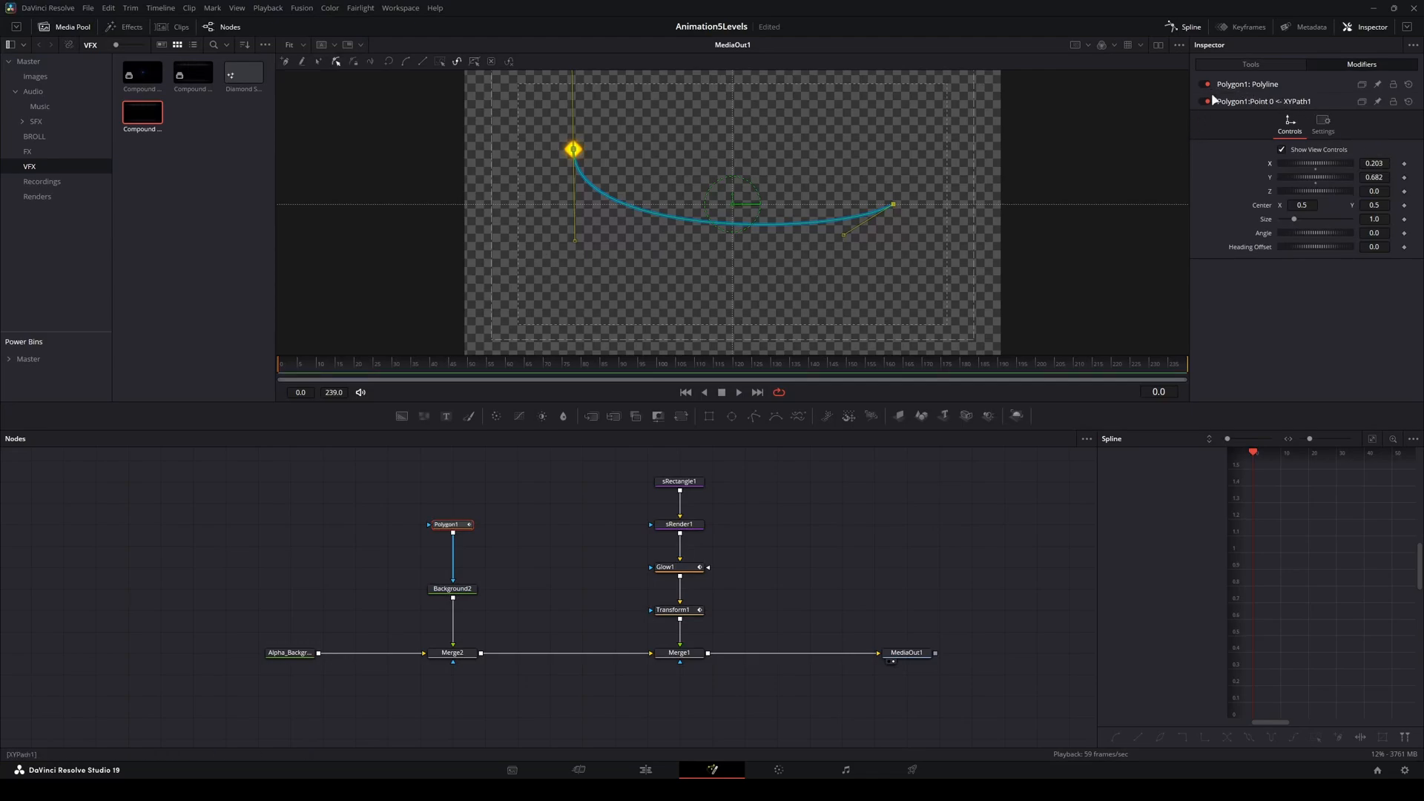
pyautogui.click(1250, 63)
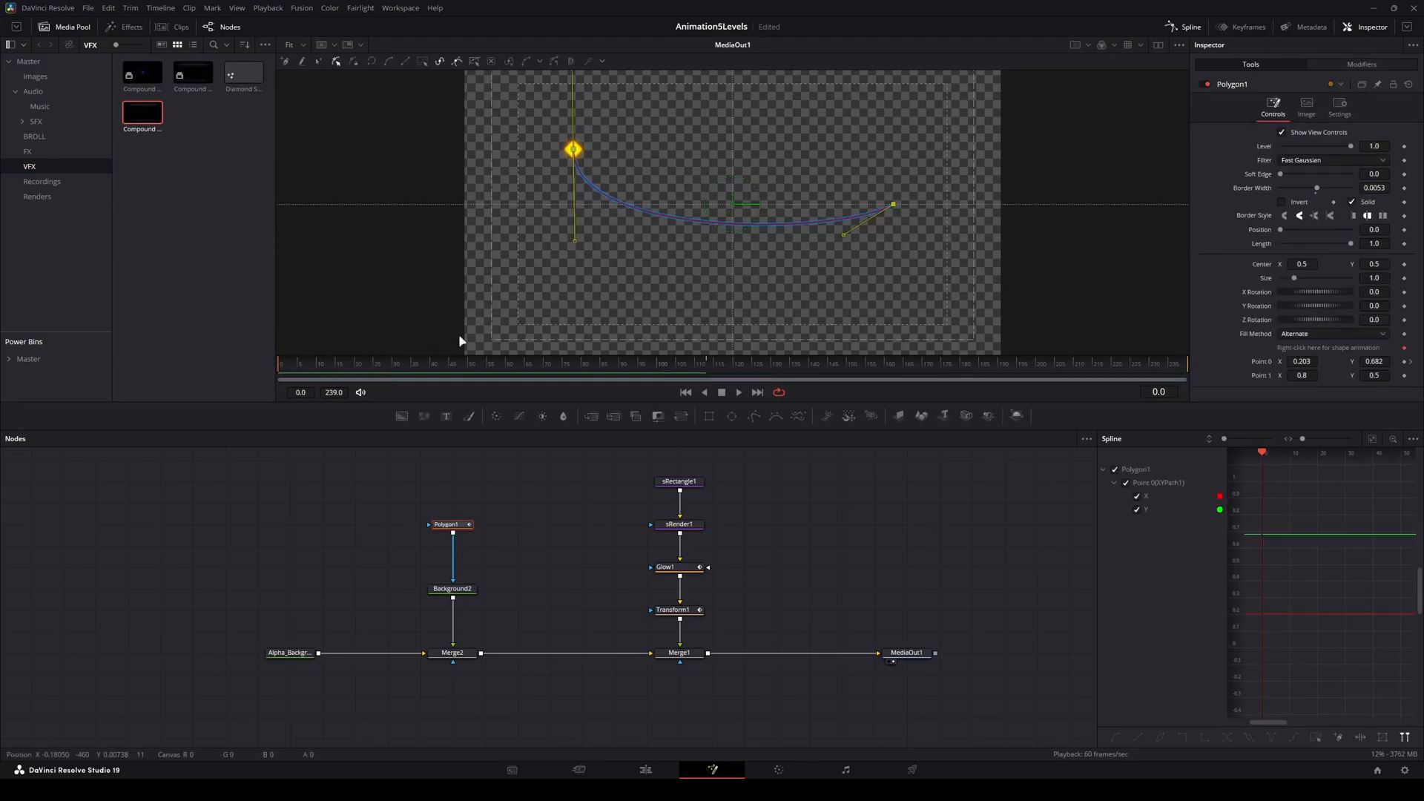
pyautogui.moveTo(858, 214)
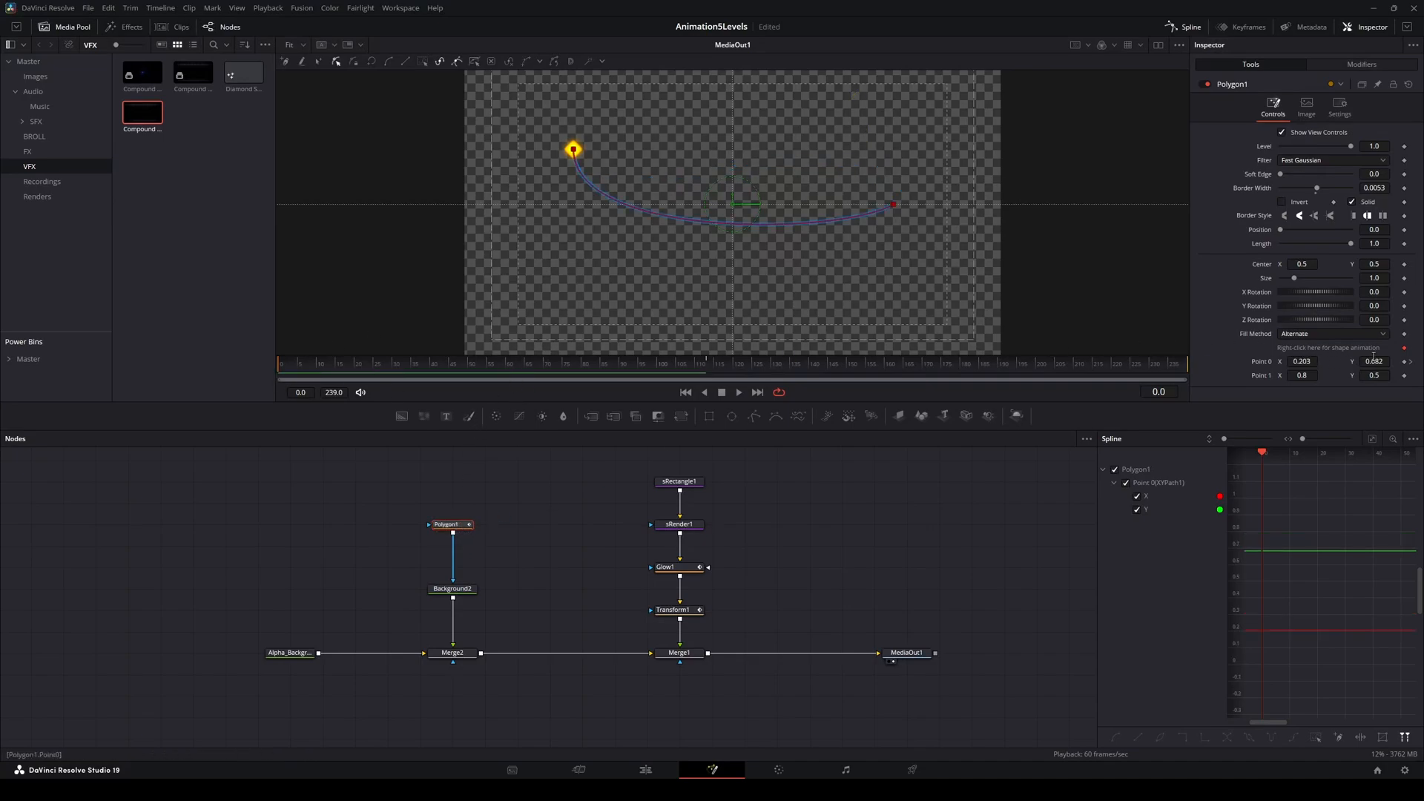
pyautogui.moveTo(1185, 78)
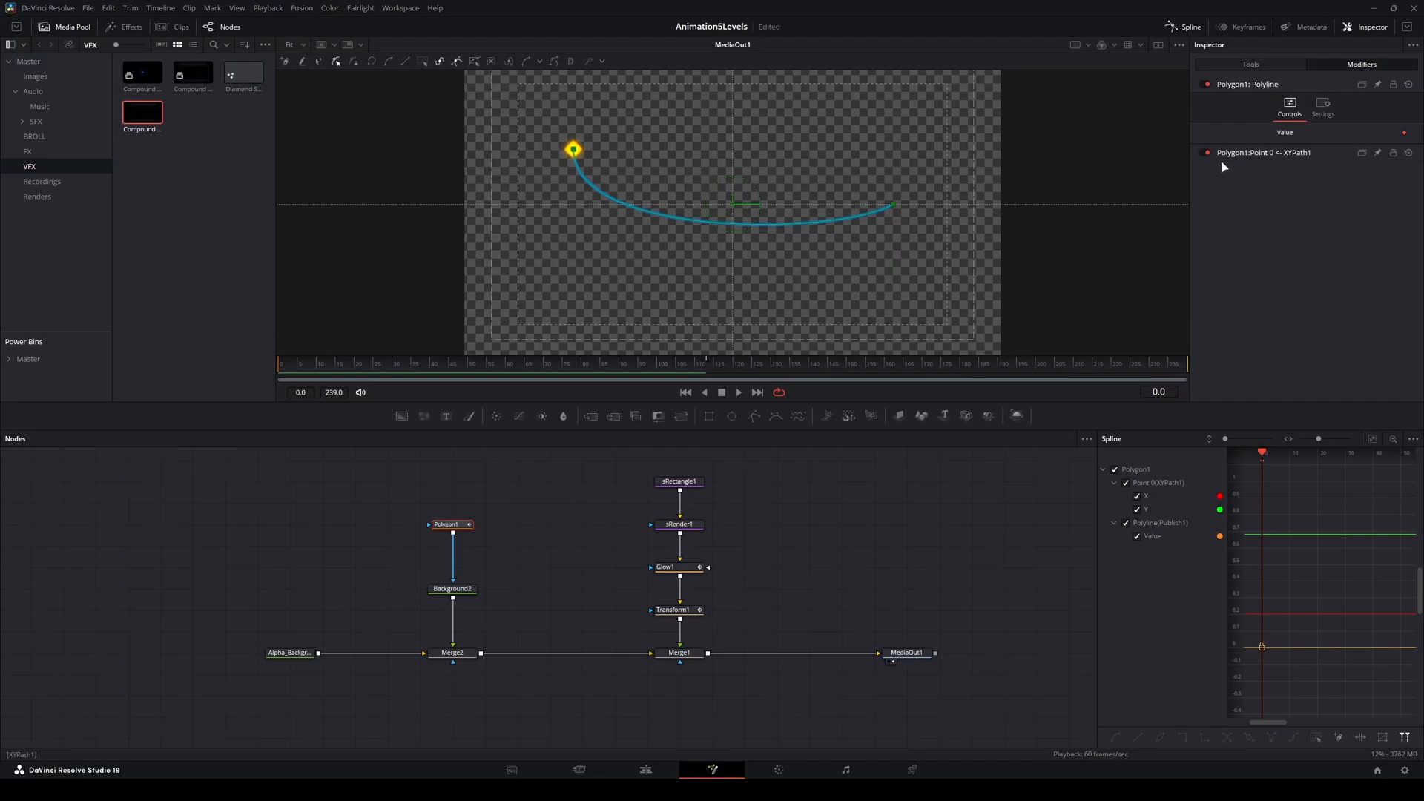
# - Reshape the polygon in the viewer toward the wavy S-curve at frame 97
pyautogui.click(736, 371)
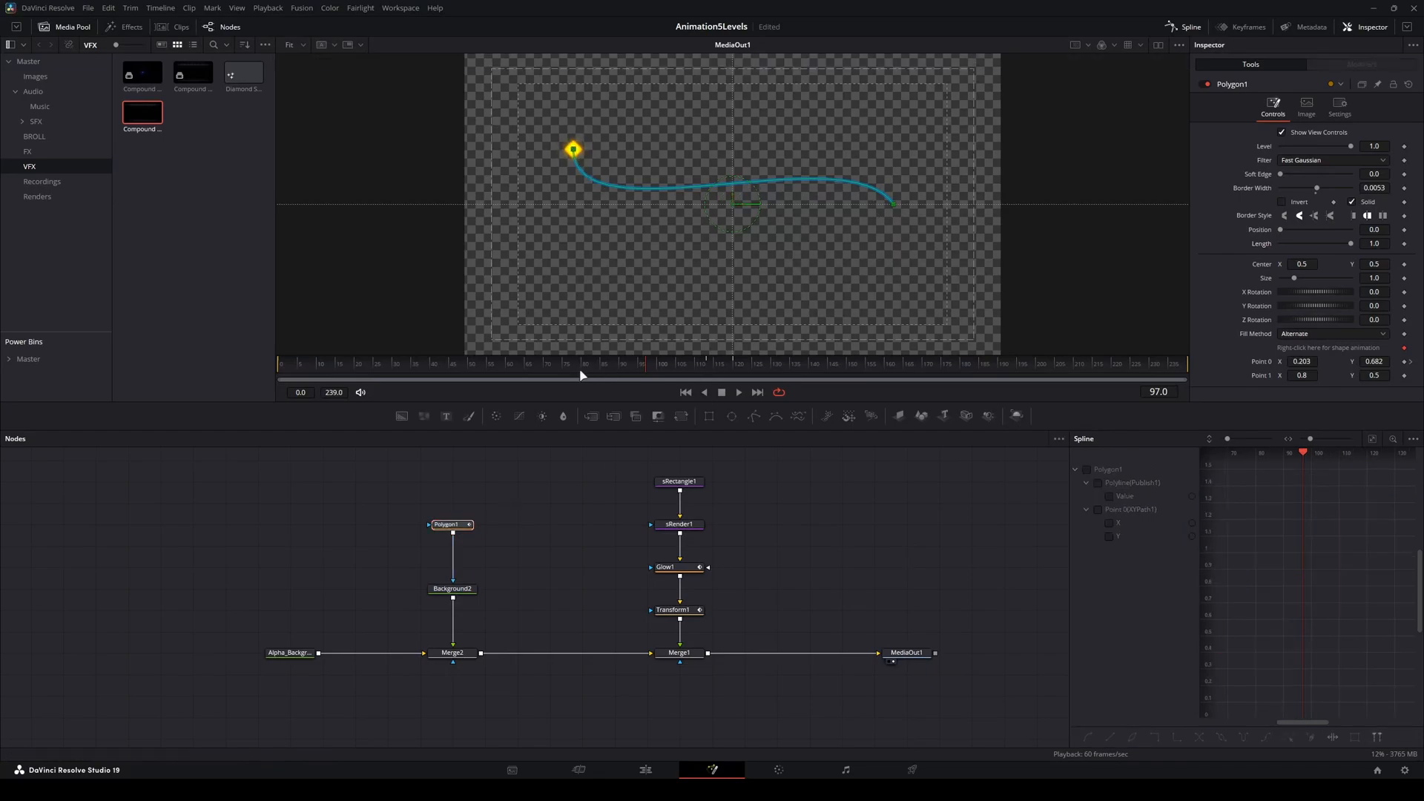
pyautogui.moveTo(759, 487)
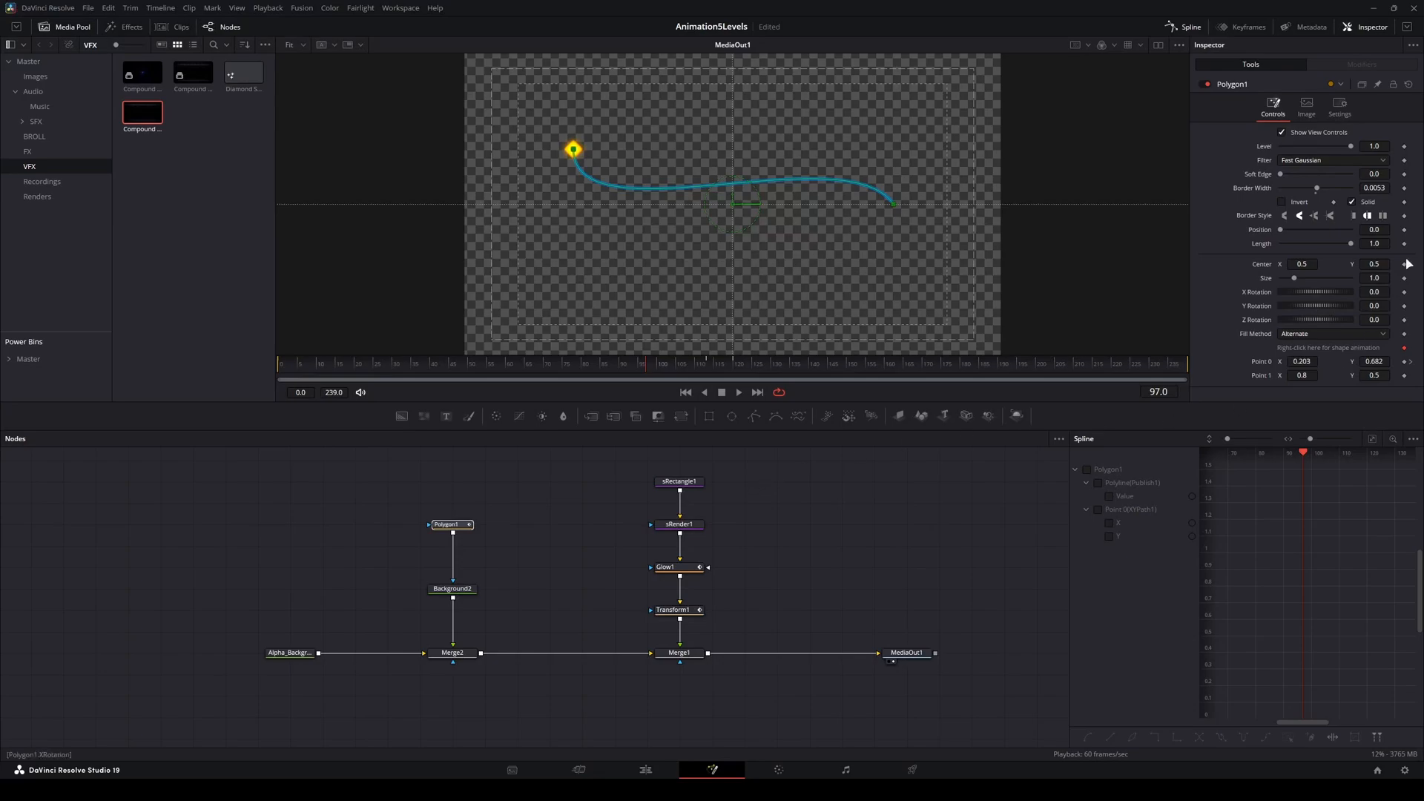
pyautogui.moveTo(1042, 329)
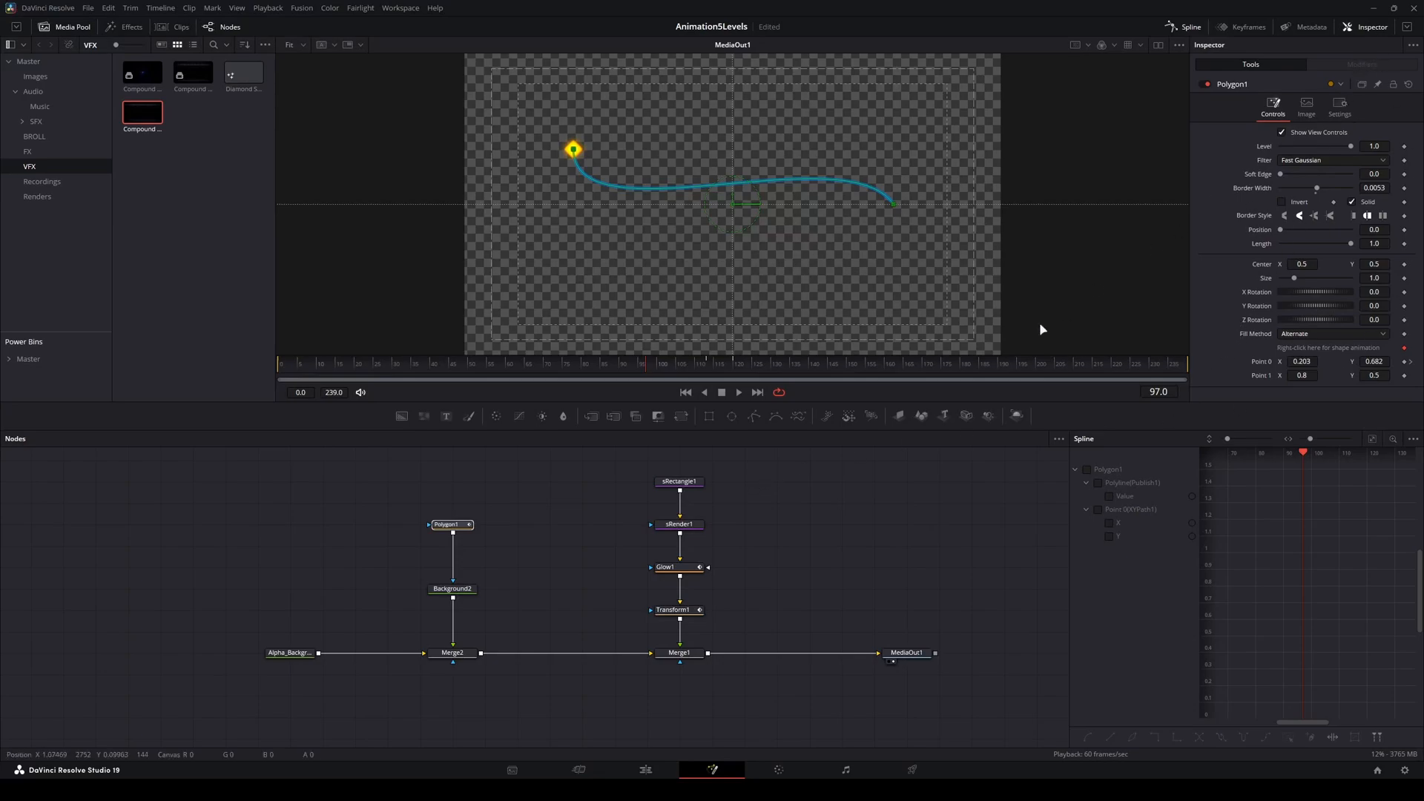
pyautogui.moveTo(1089, 431)
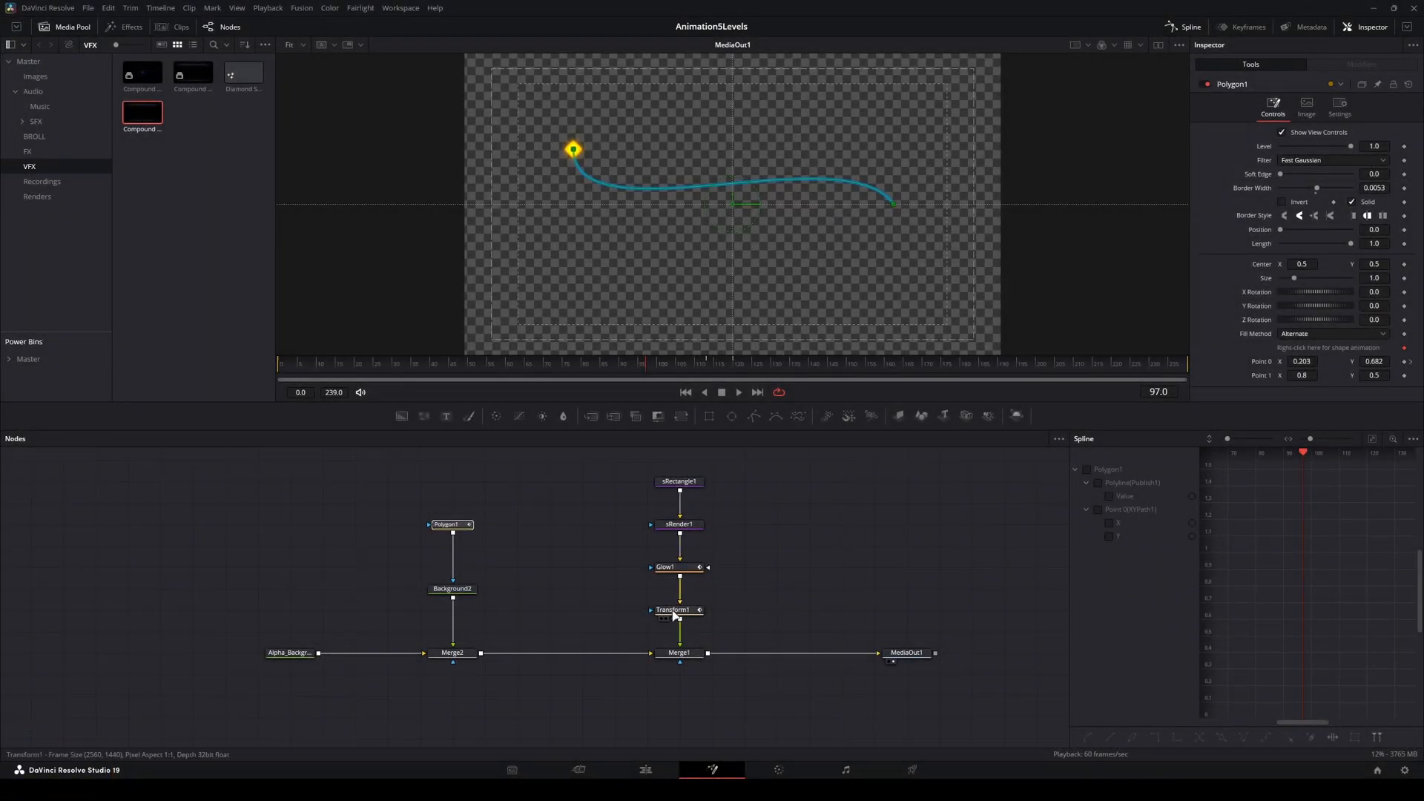
# - Give Transform1's Path1 Displacement the expression Polygon1.WriteLength
pyautogui.click(676, 610)
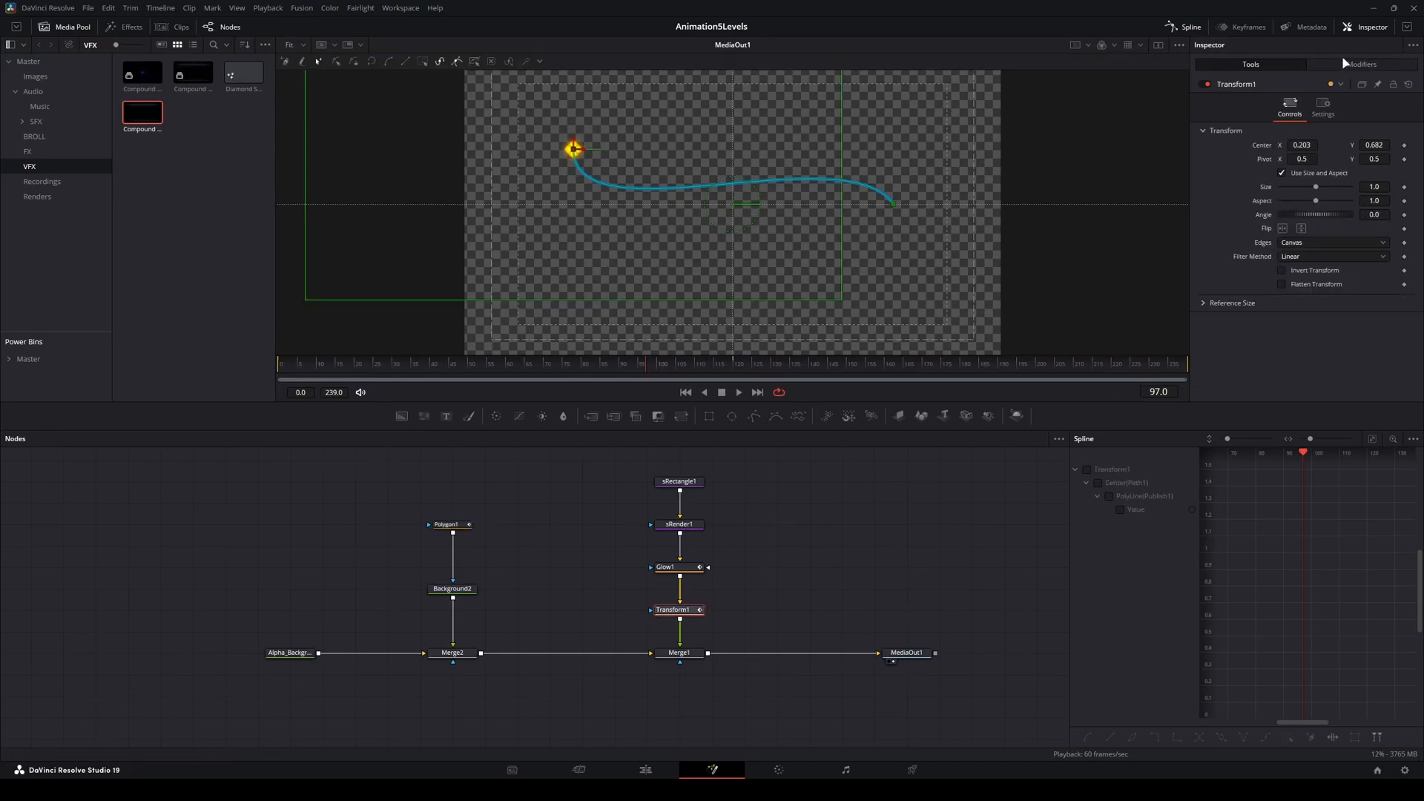
pyautogui.click(1371, 64)
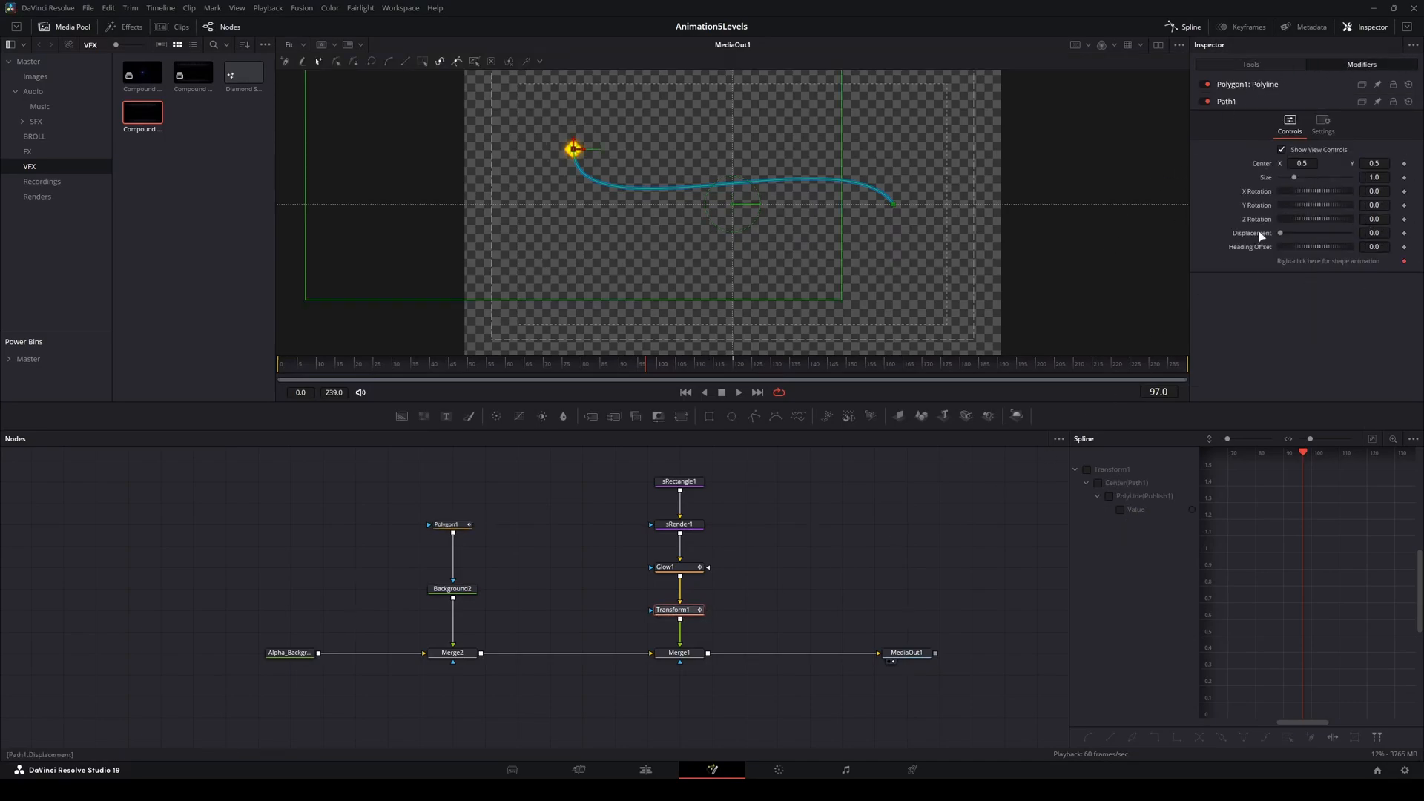
pyautogui.rightClick(1317, 233)
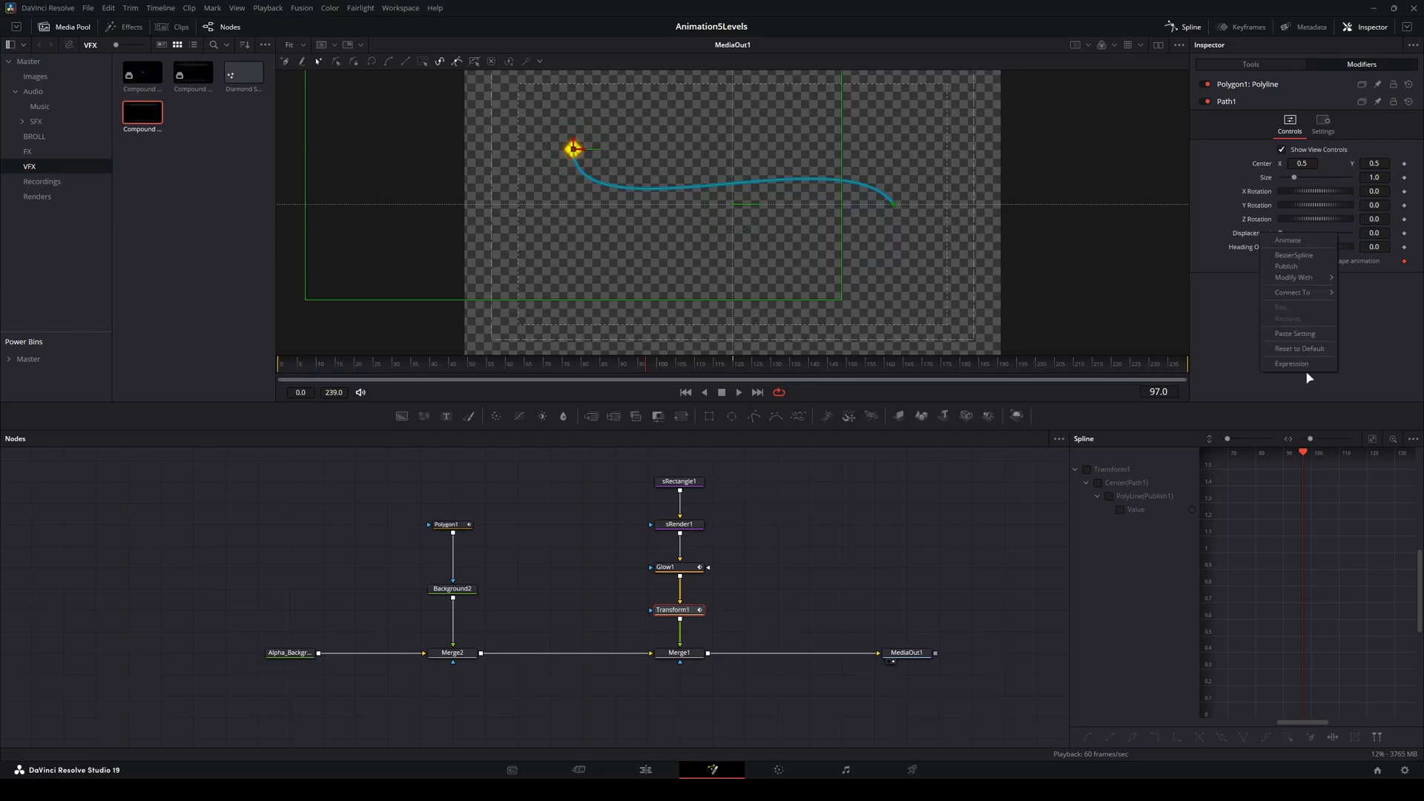
pyautogui.click(1372, 232)
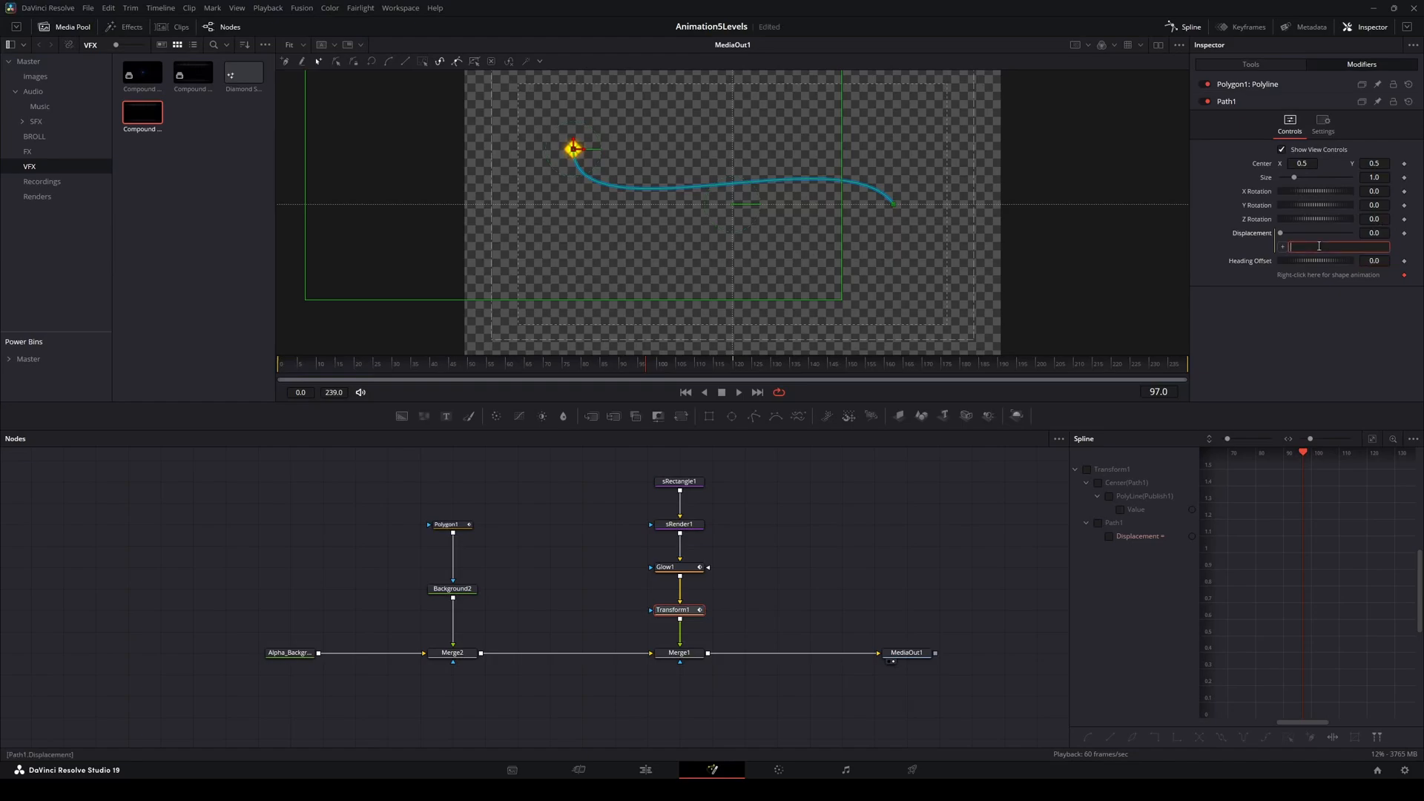
pyautogui.write('Polygon1')
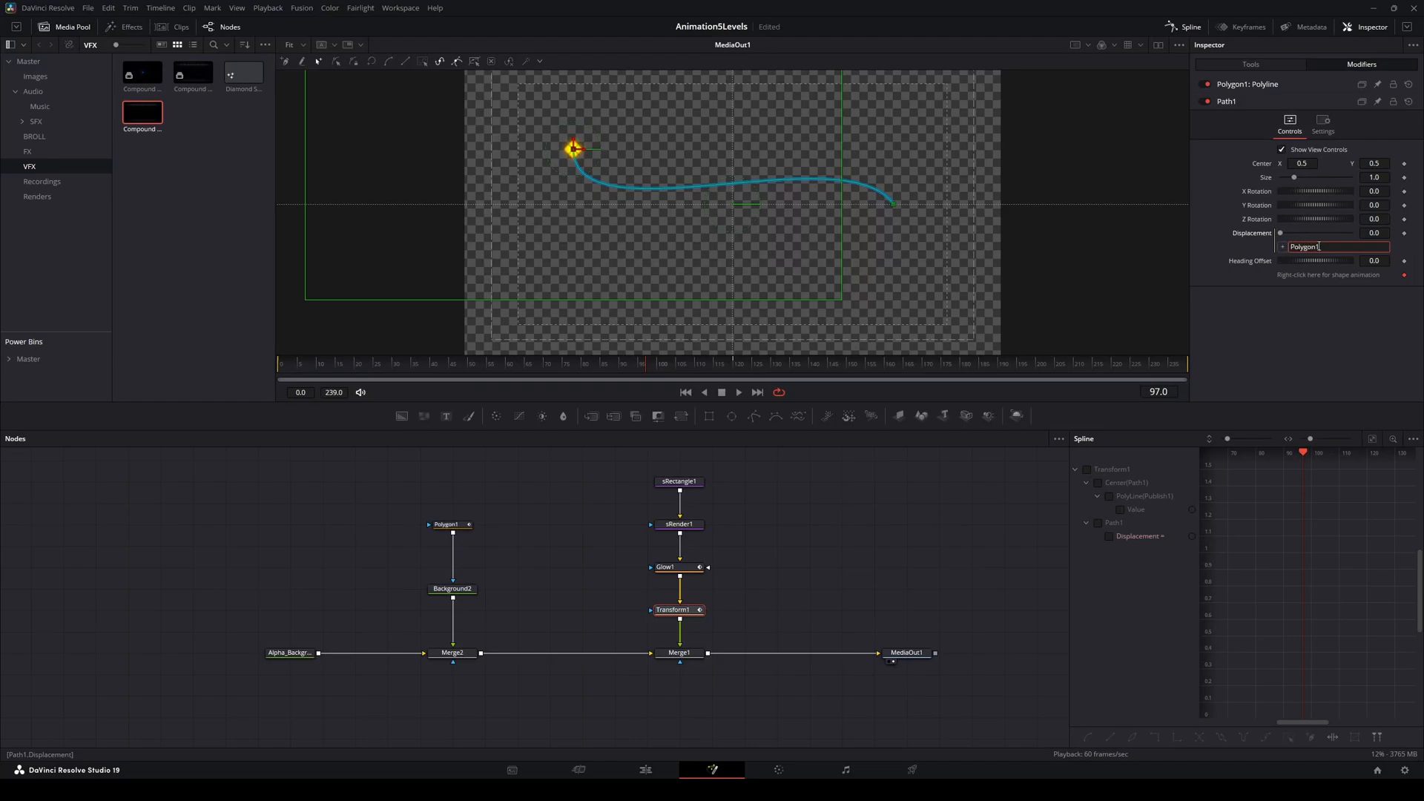
pyautogui.write('.WriteLength')
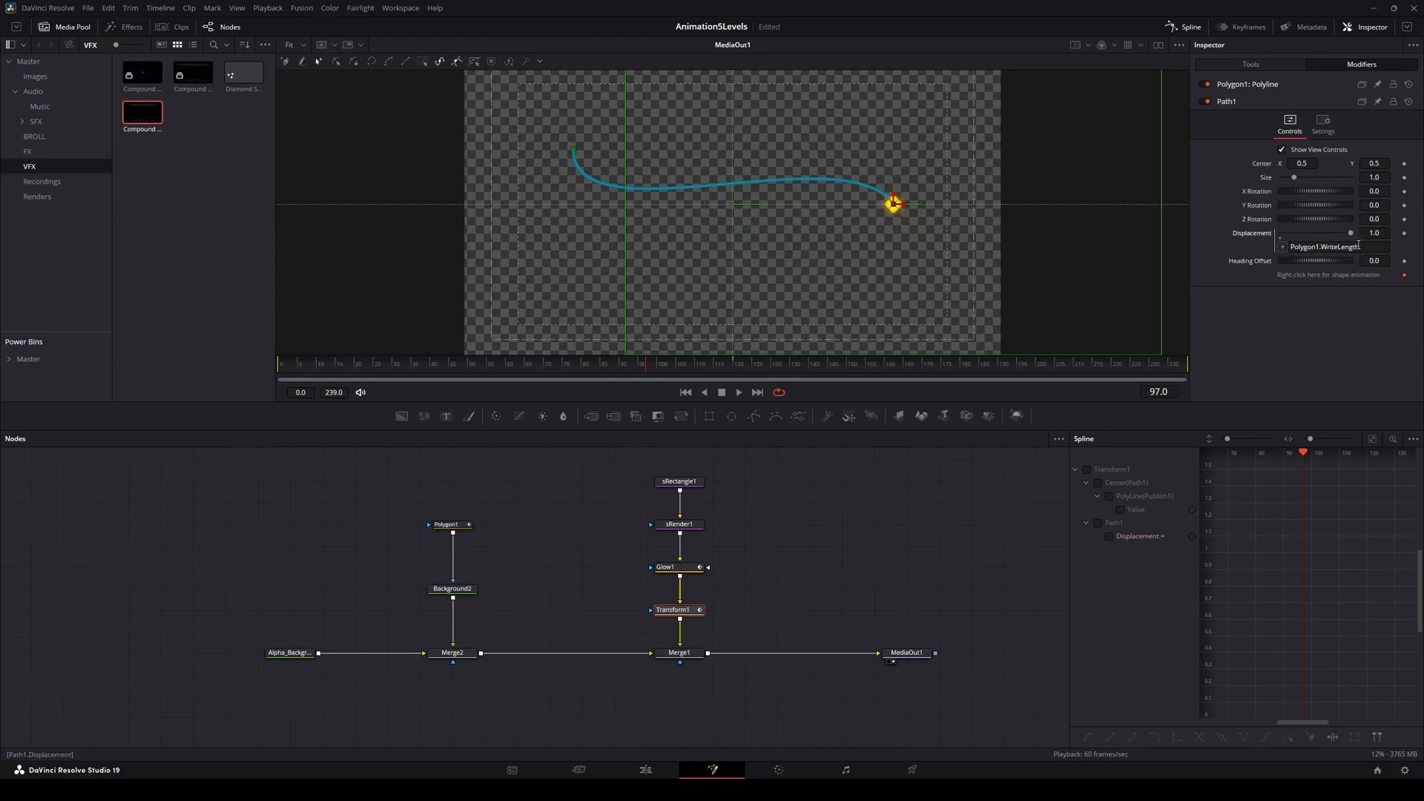
# - Set Polygon1's write-on Length to full, then down to about 0.734 so the diamond follows
pyautogui.click(446, 525)
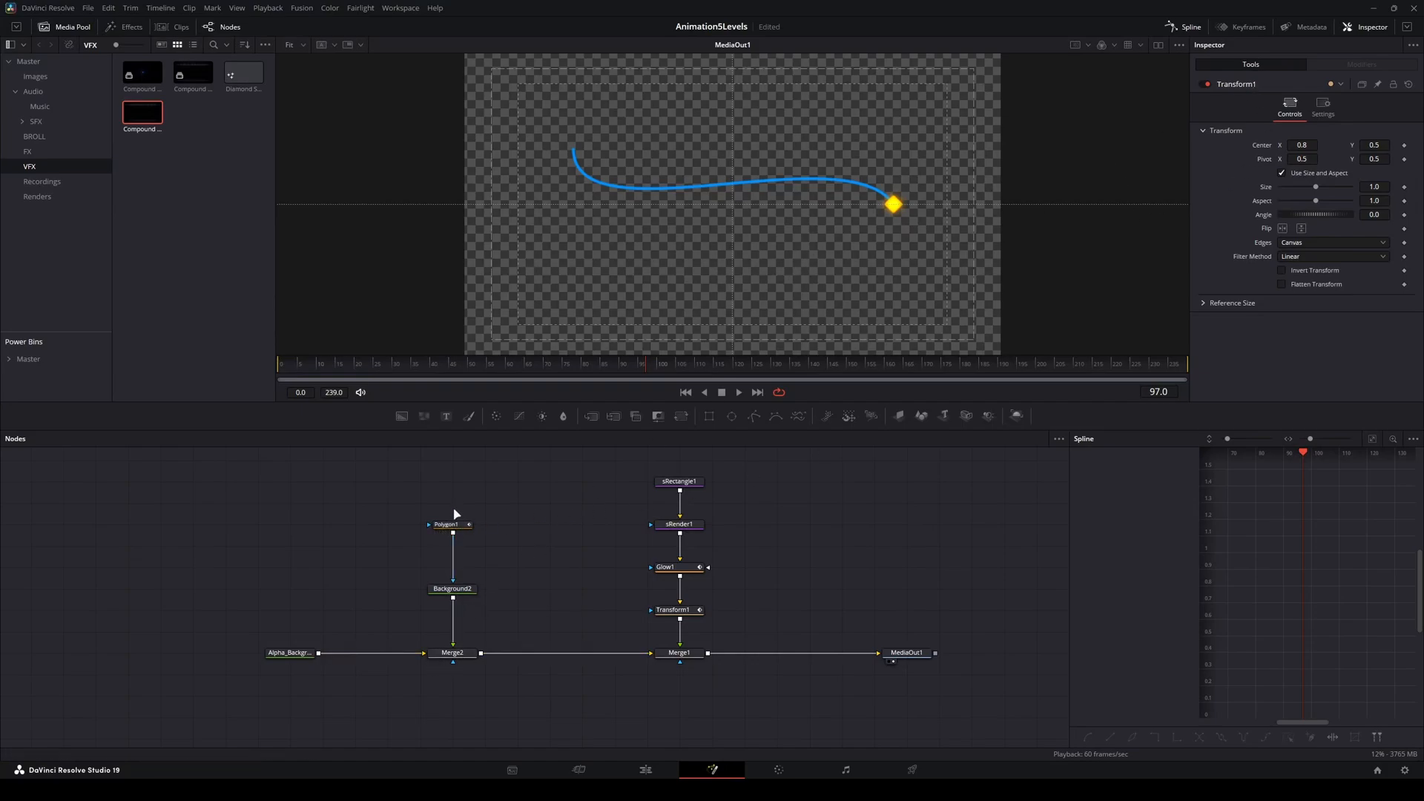
pyautogui.click(448, 525)
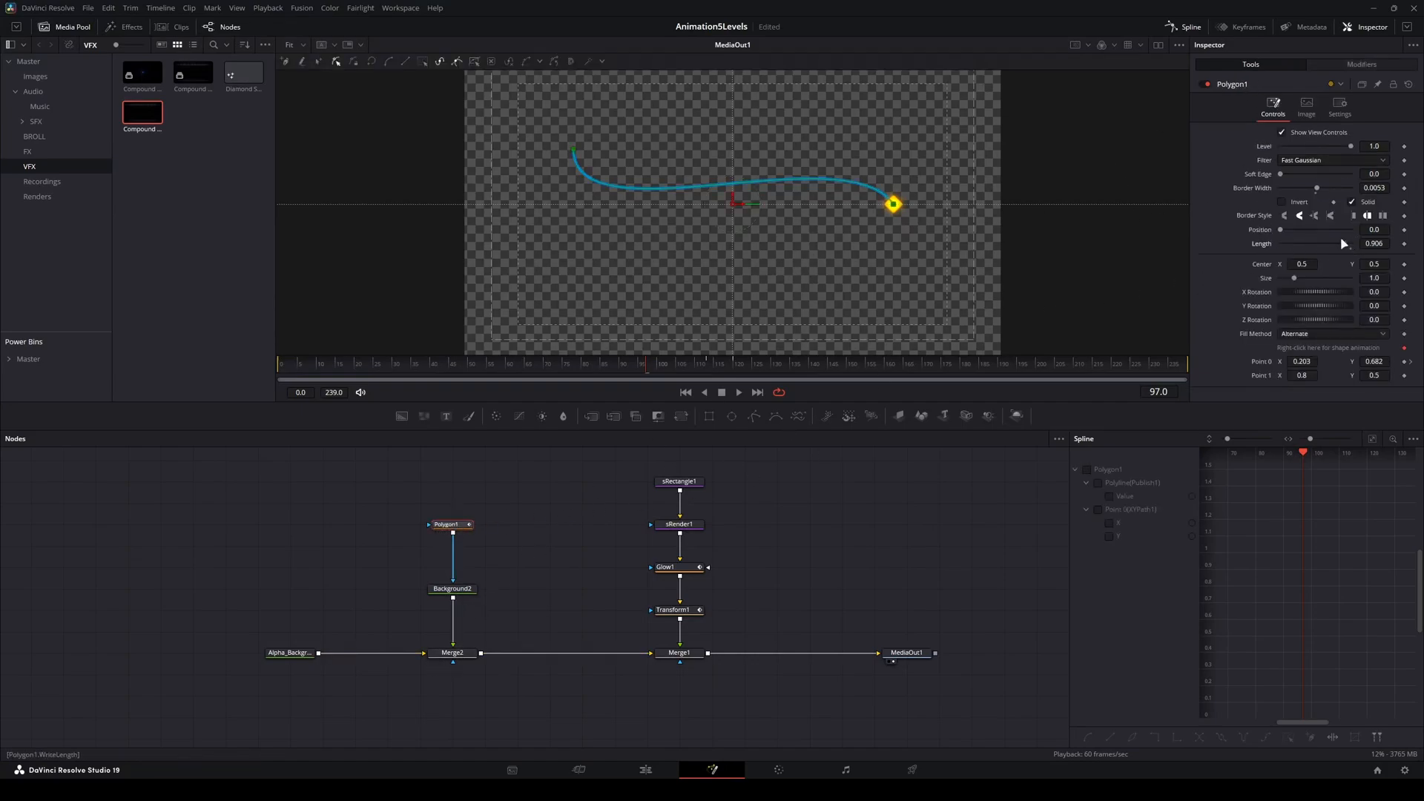
pyautogui.moveTo(1343, 244); pyautogui.dragTo(1352, 244)
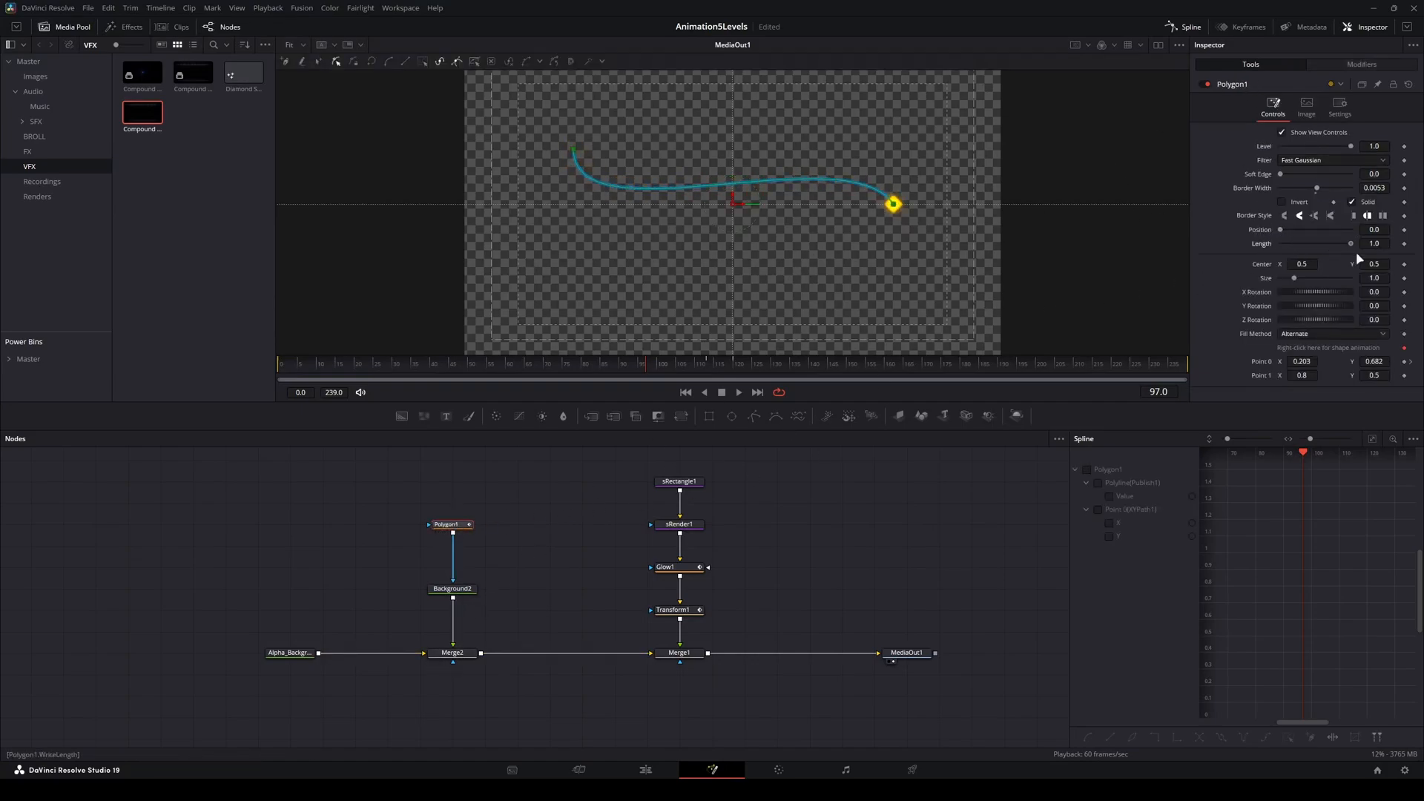
pyautogui.moveTo(1350, 243); pyautogui.dragTo(1331, 243)
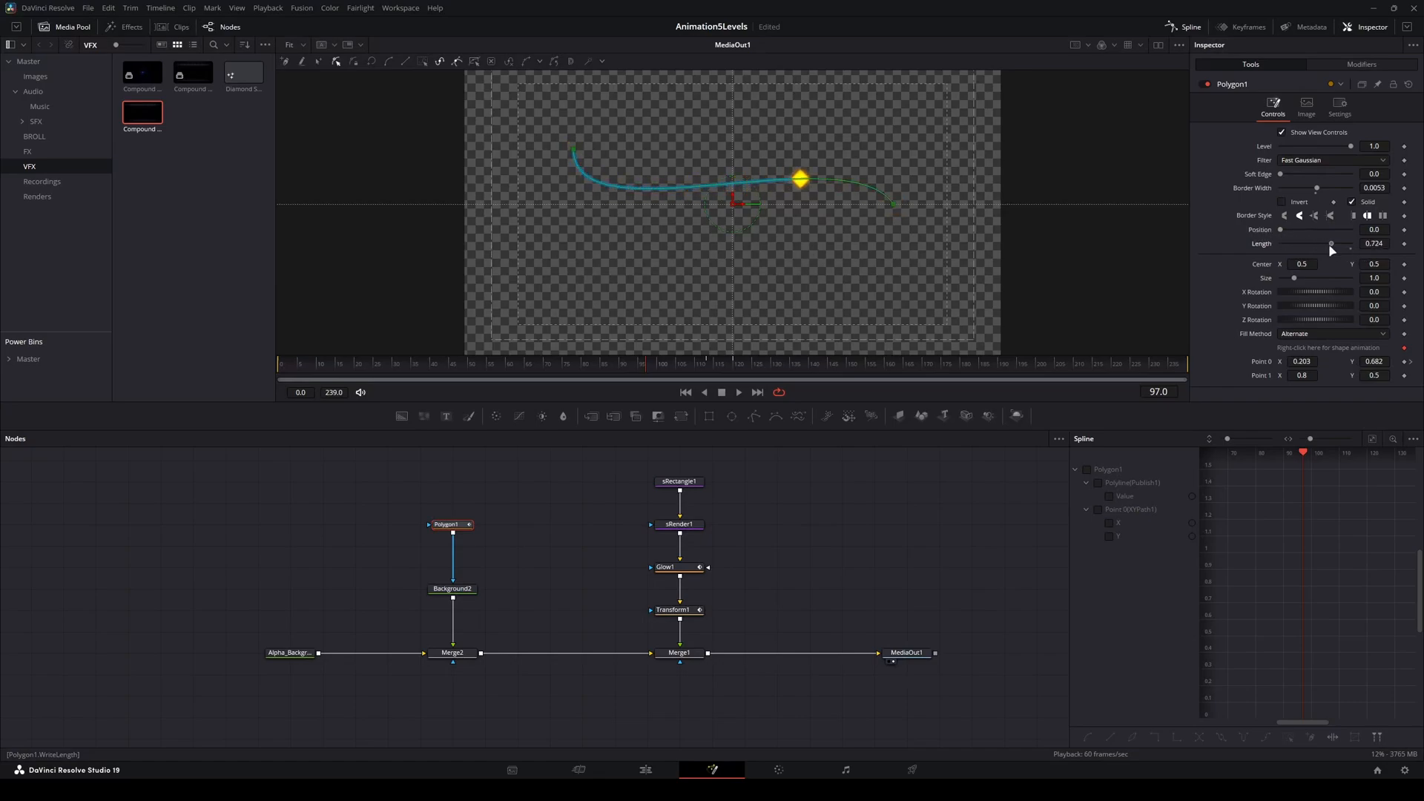